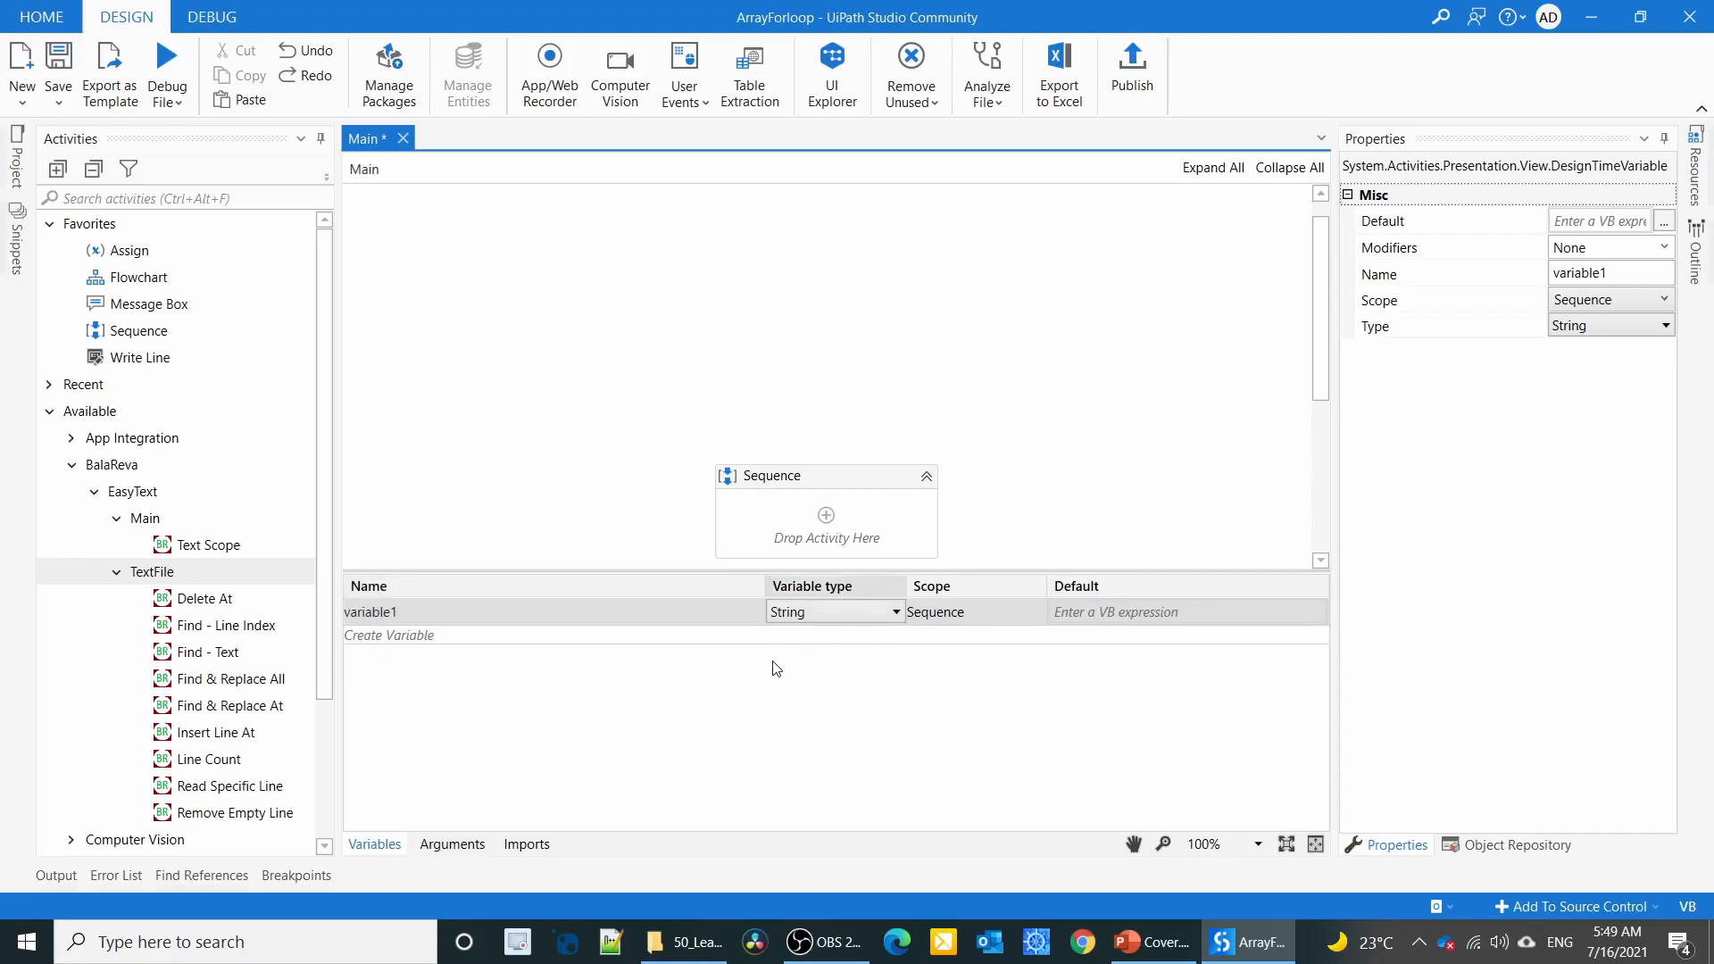
# Make variable1 an Array of String and rename it arr_strValue.
pyautogui.click(895, 612)
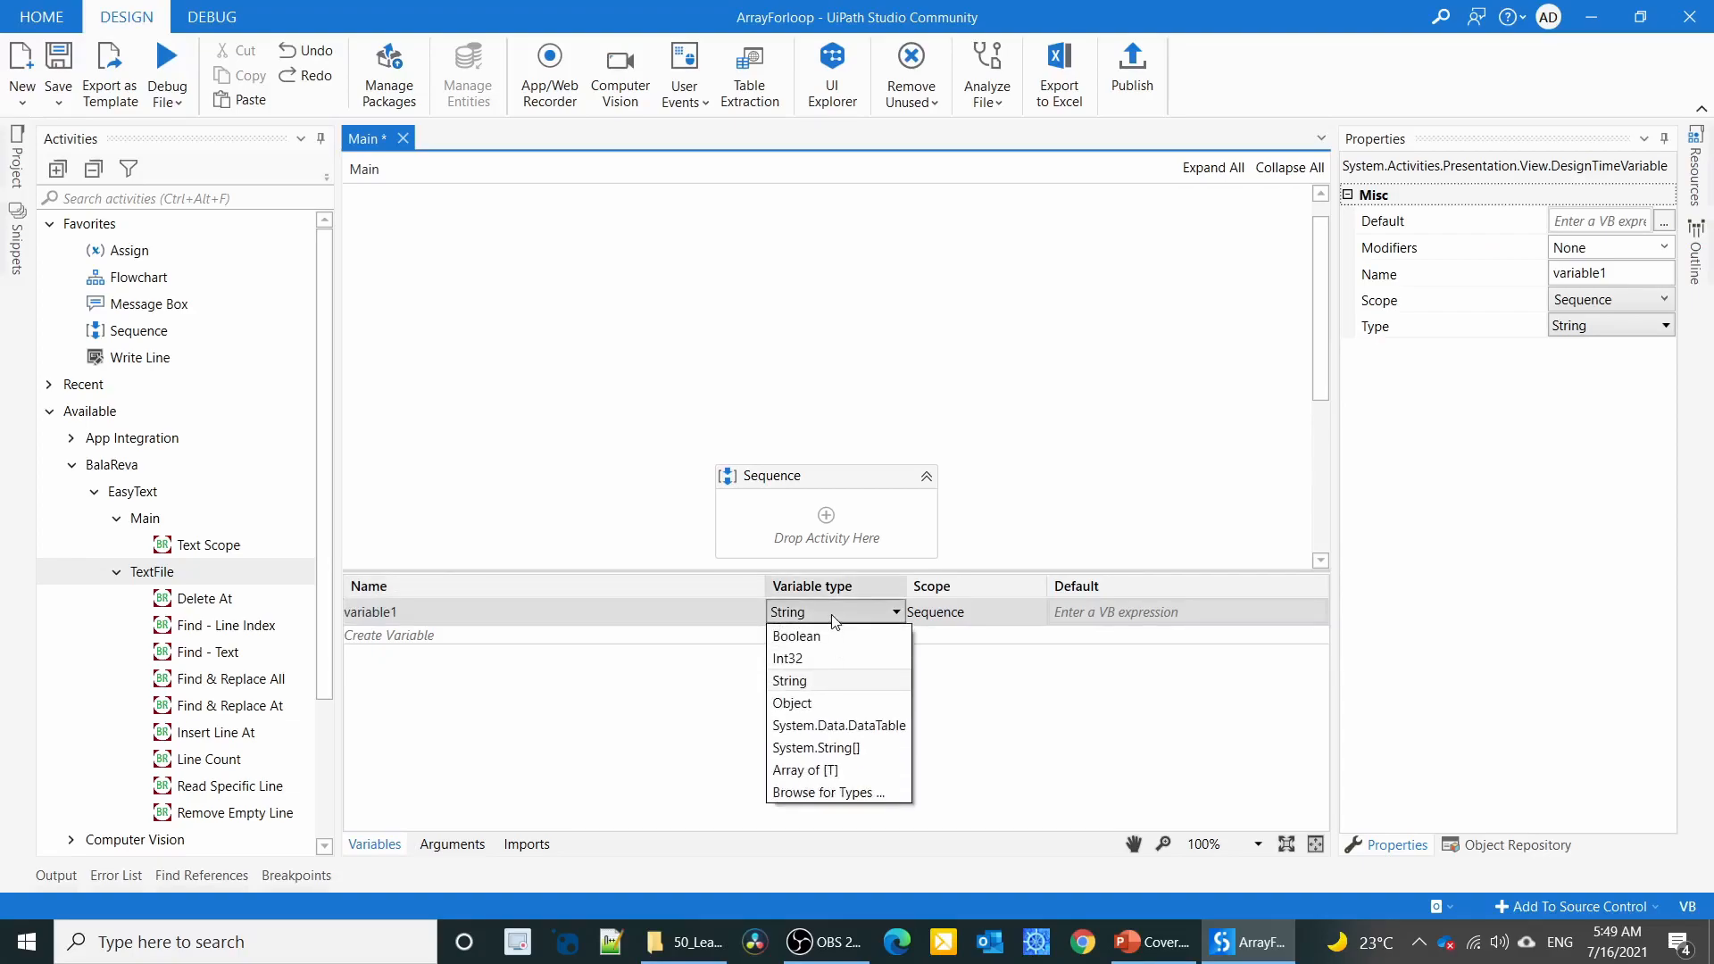
pyautogui.click(805, 769)
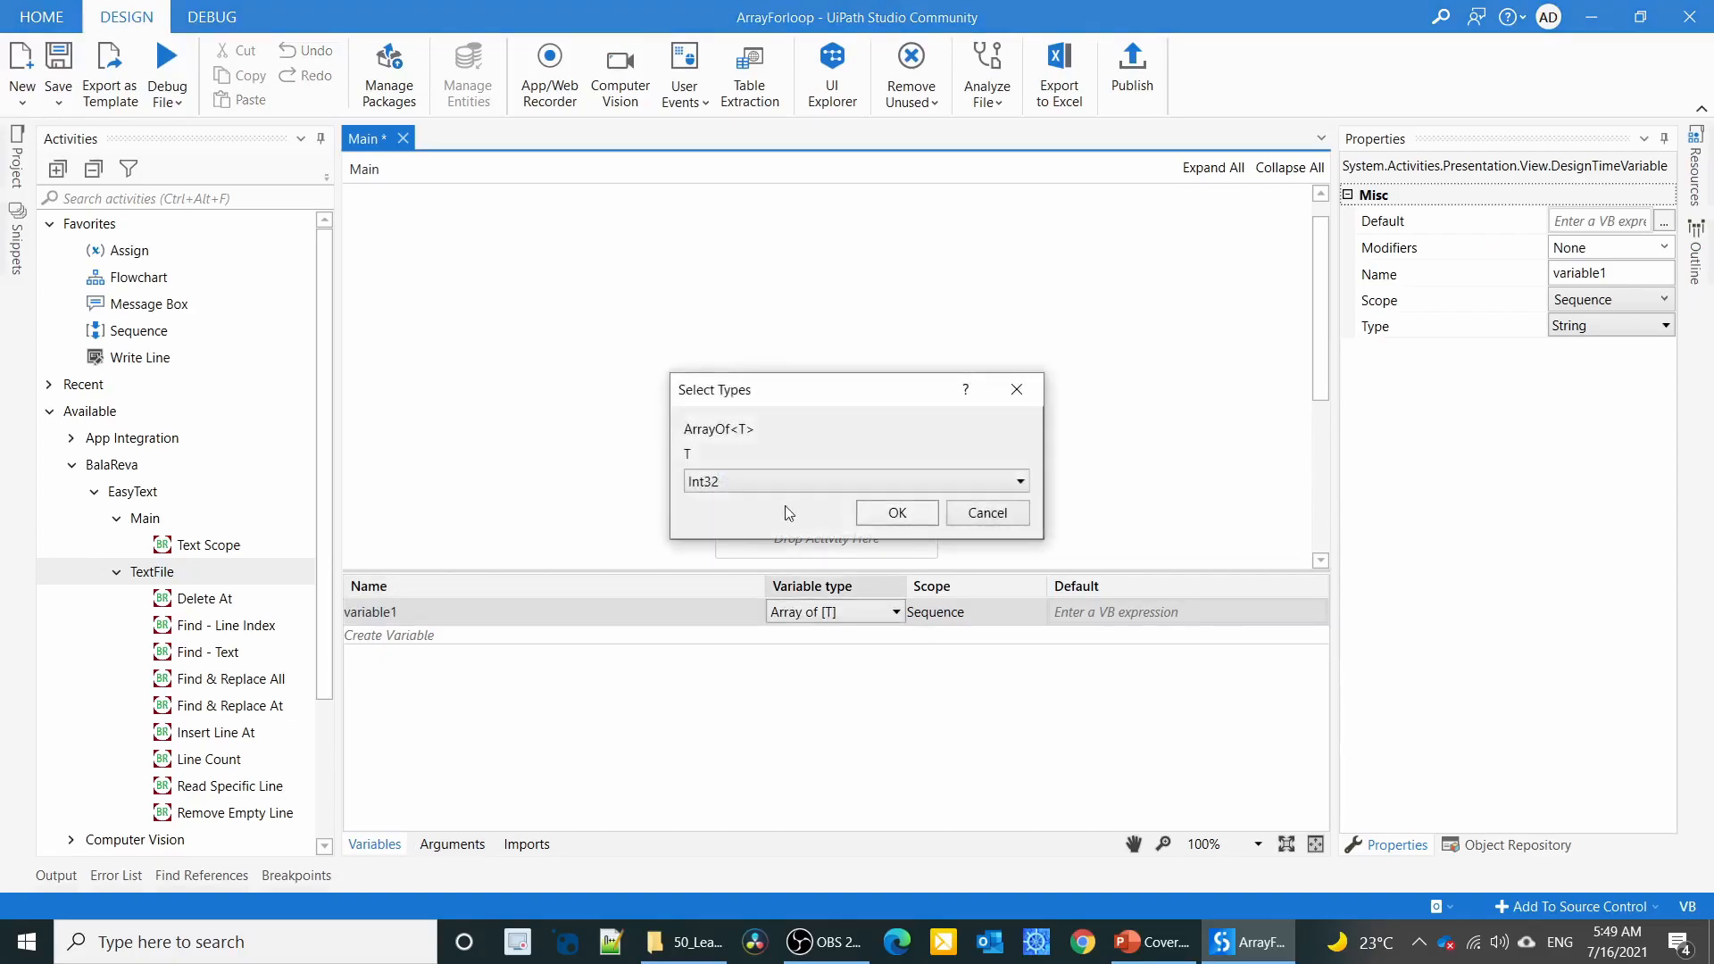
pyautogui.click(856, 480)
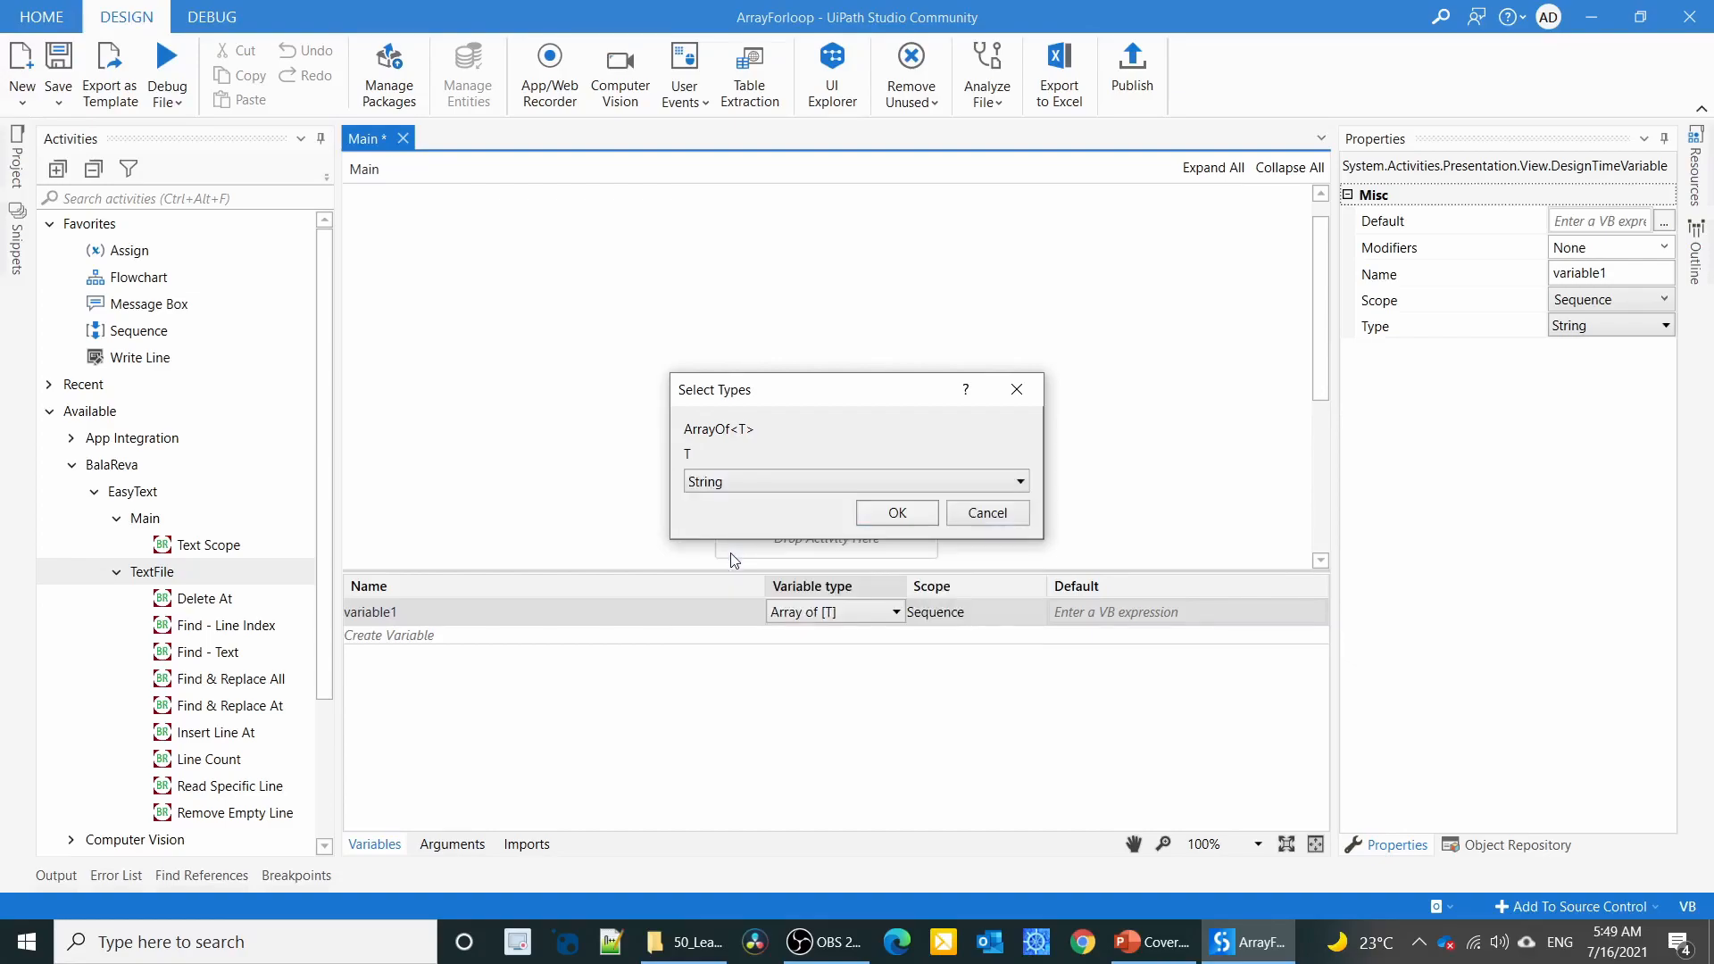
pyautogui.click(894, 513)
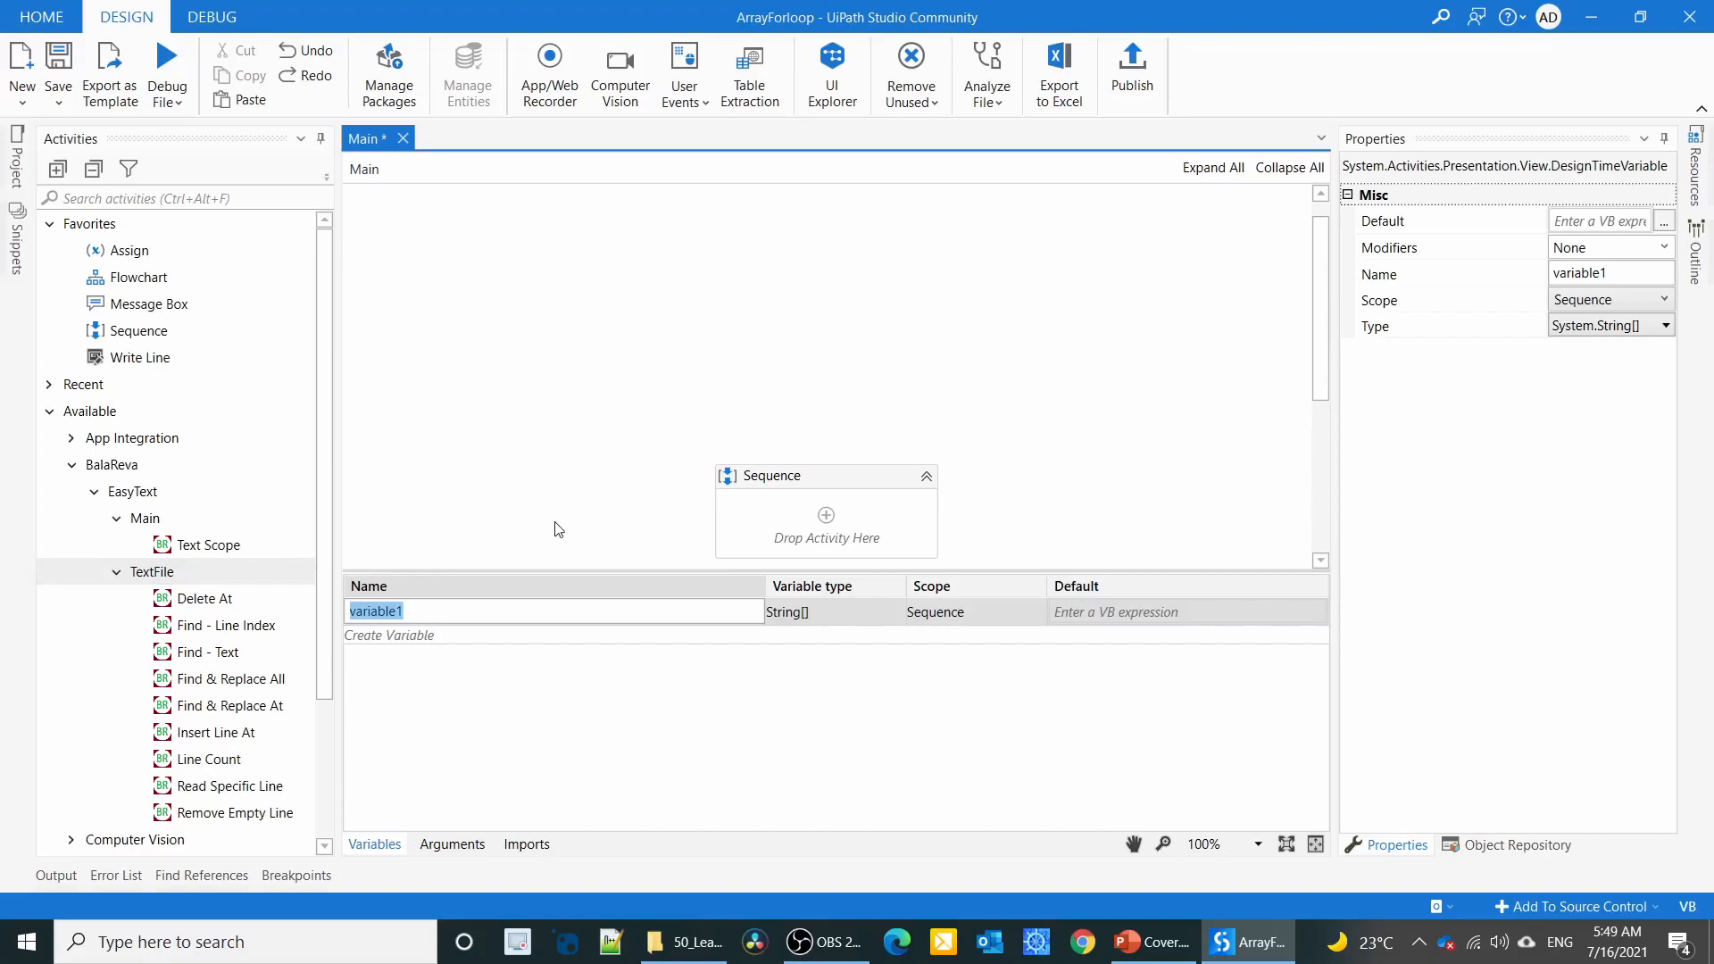
pyautogui.write('arr_str')
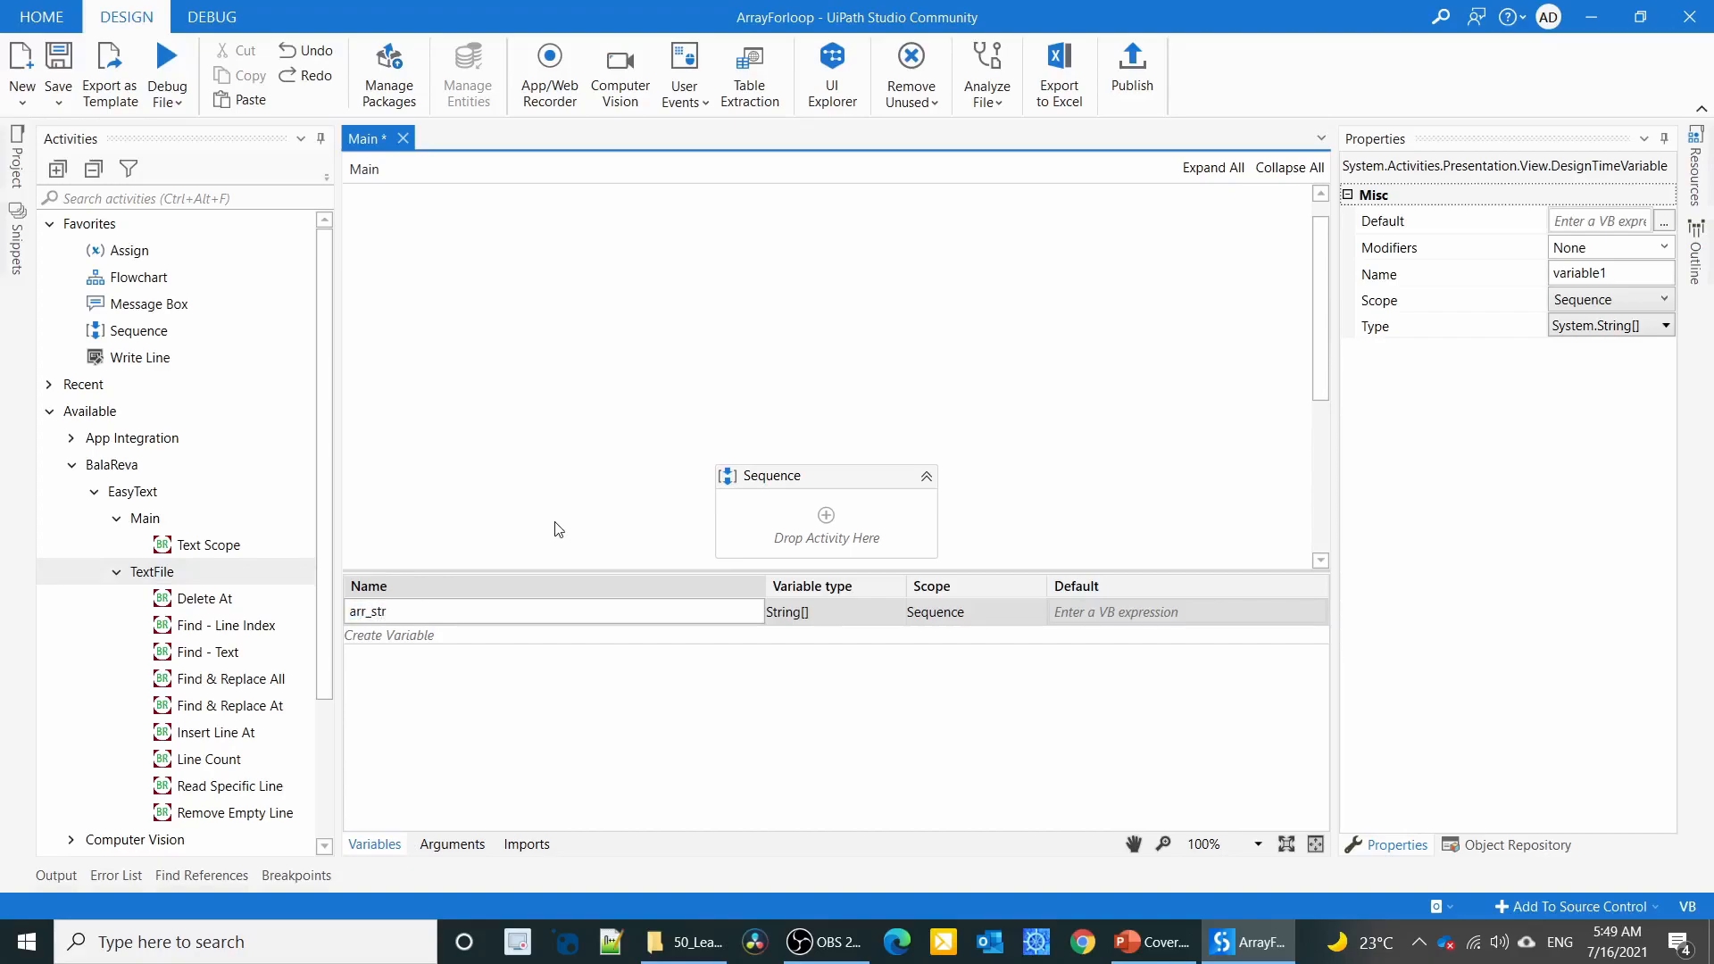
pyautogui.write('Value')
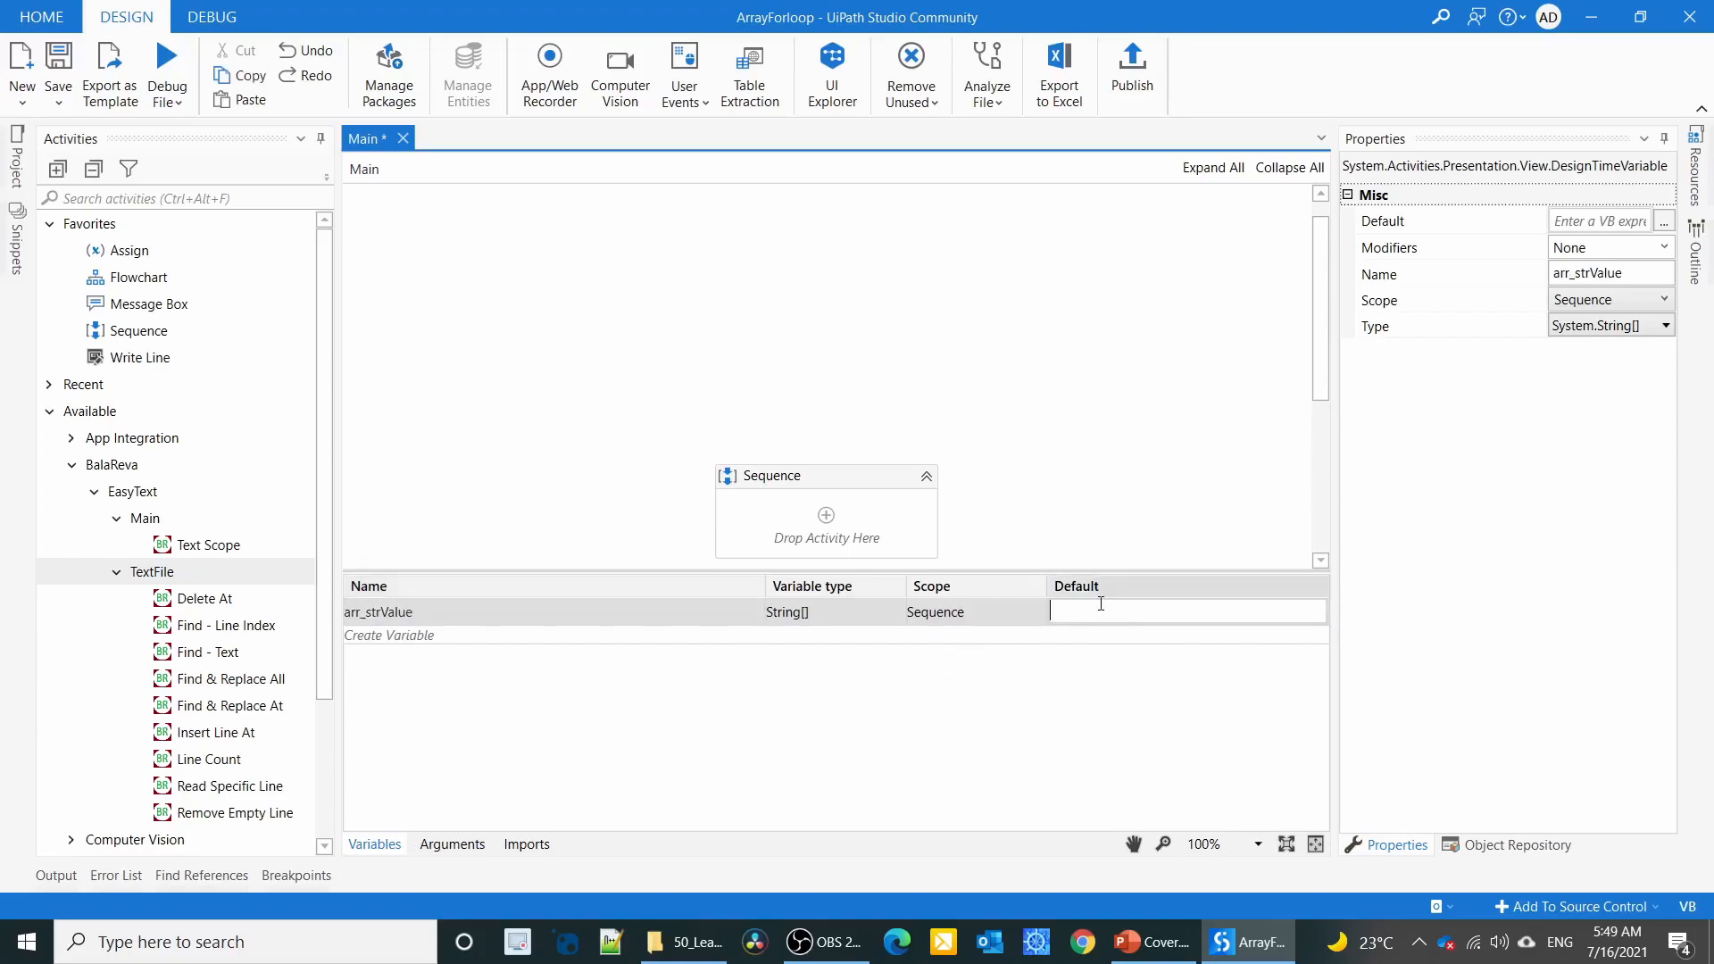
# Default arr_strValue to New String(){} and Assign it { "Bala","Revathi","Harini" }.
pyautogui.write('New String(){}')
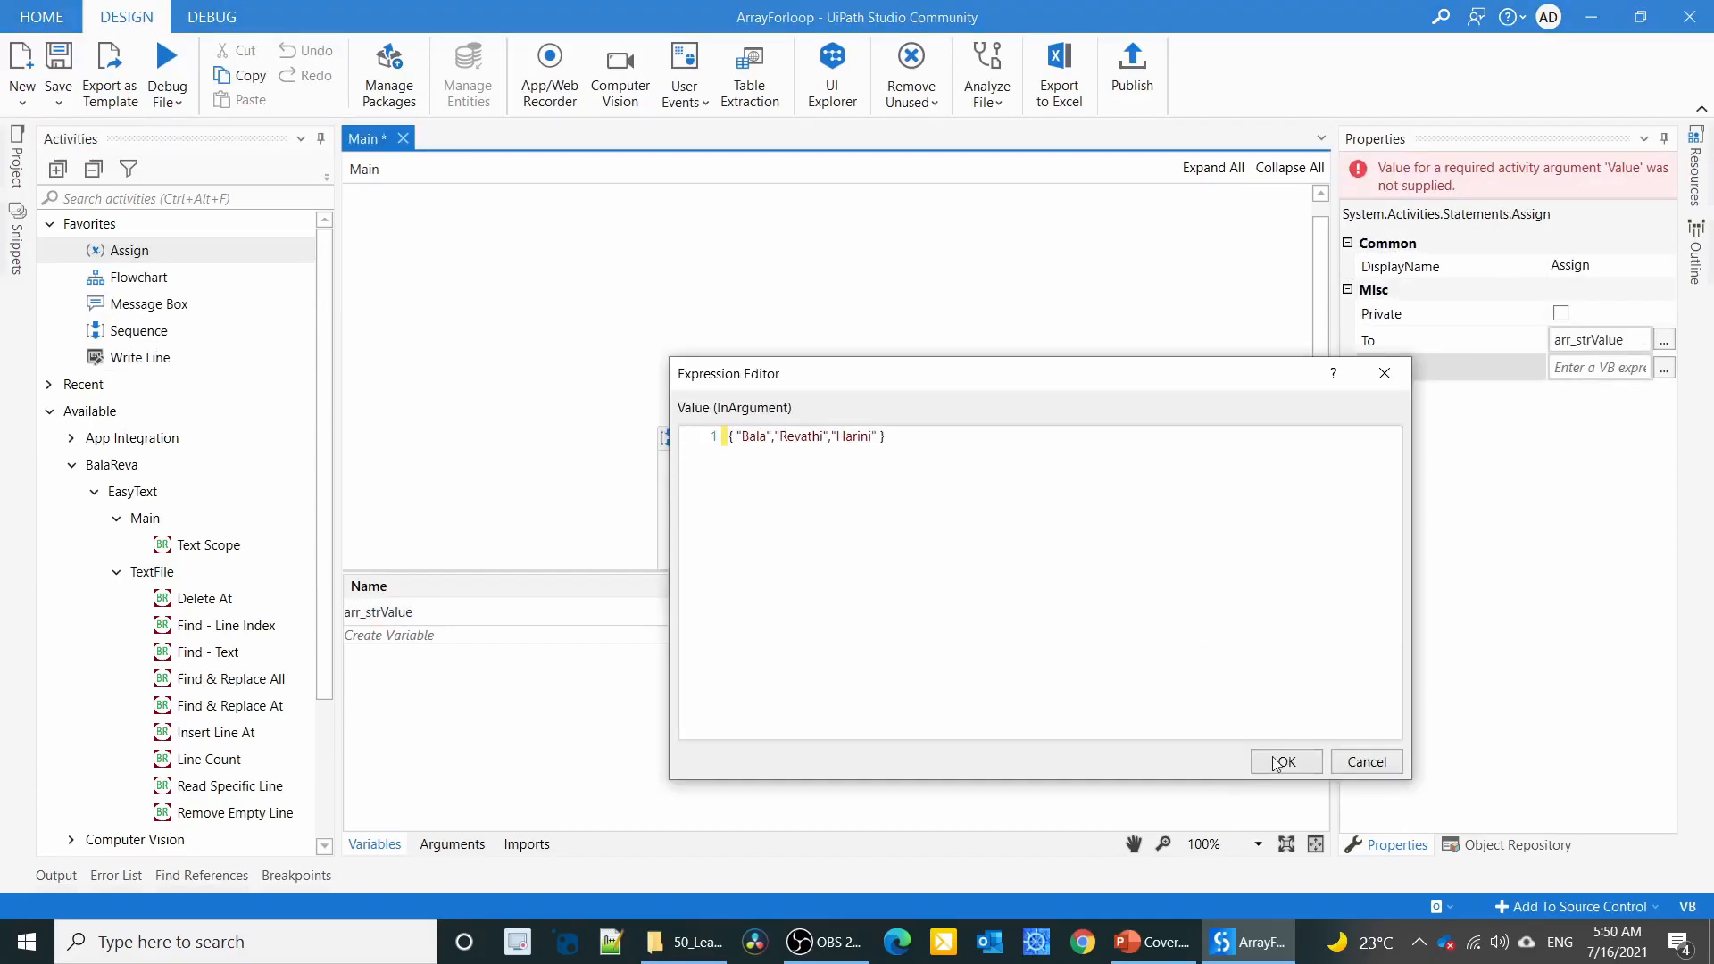
pyautogui.click(1284, 762)
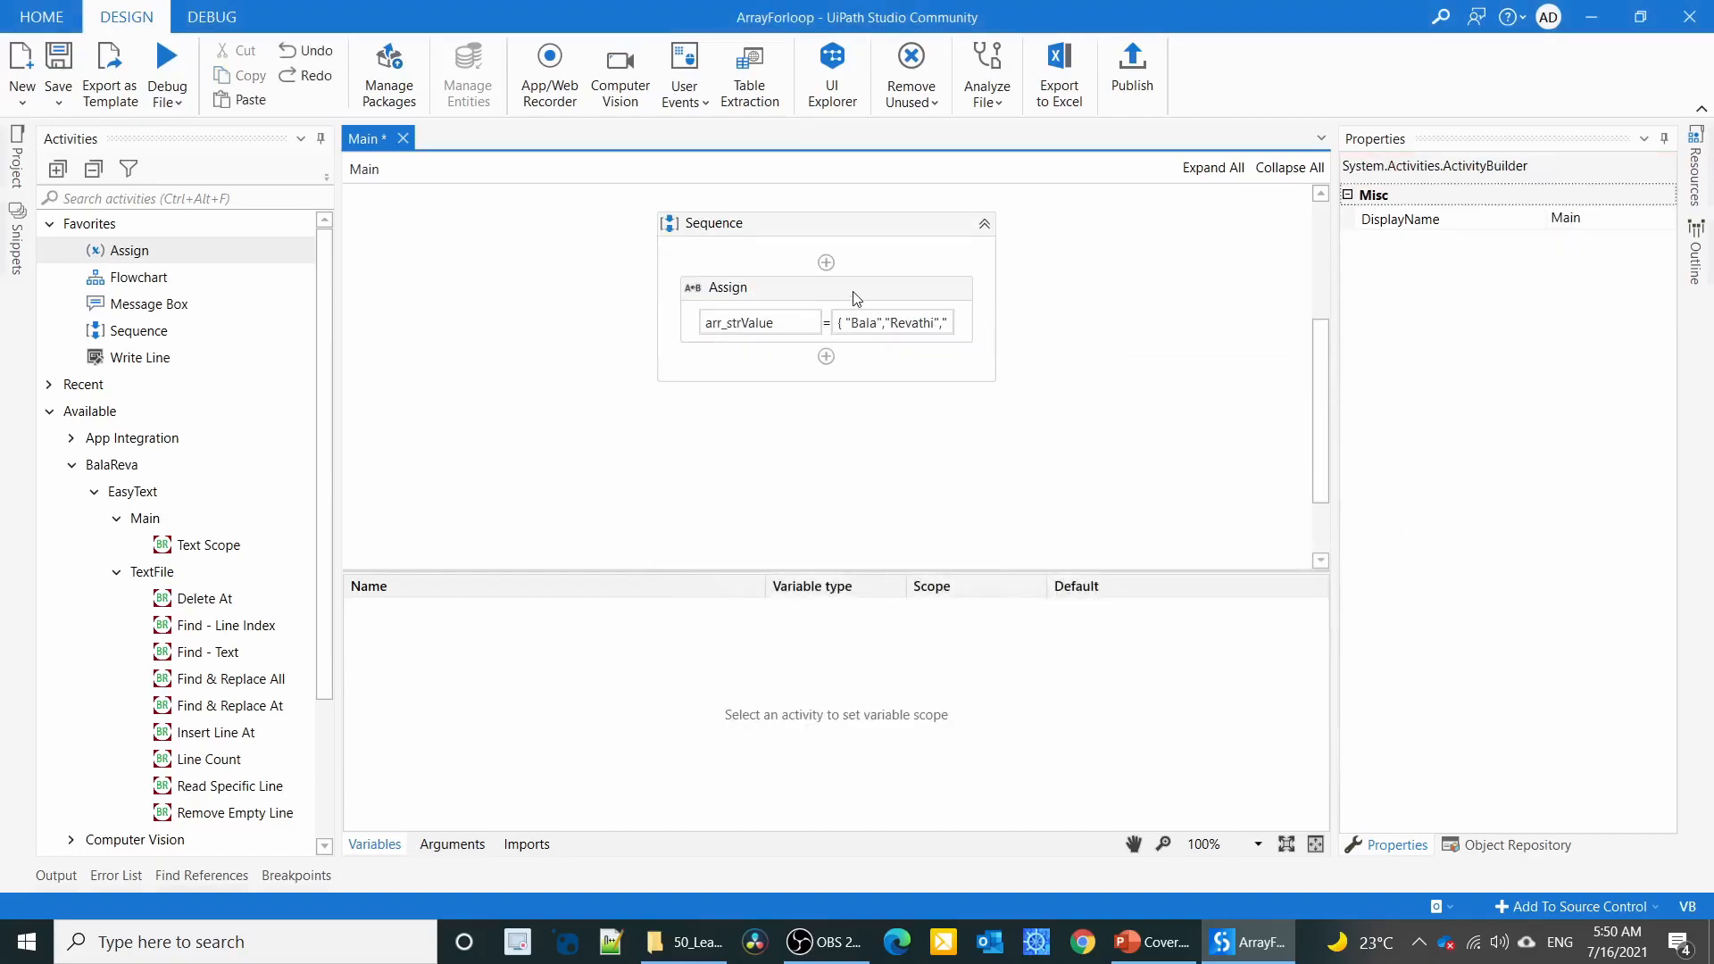
pyautogui.click(727, 288)
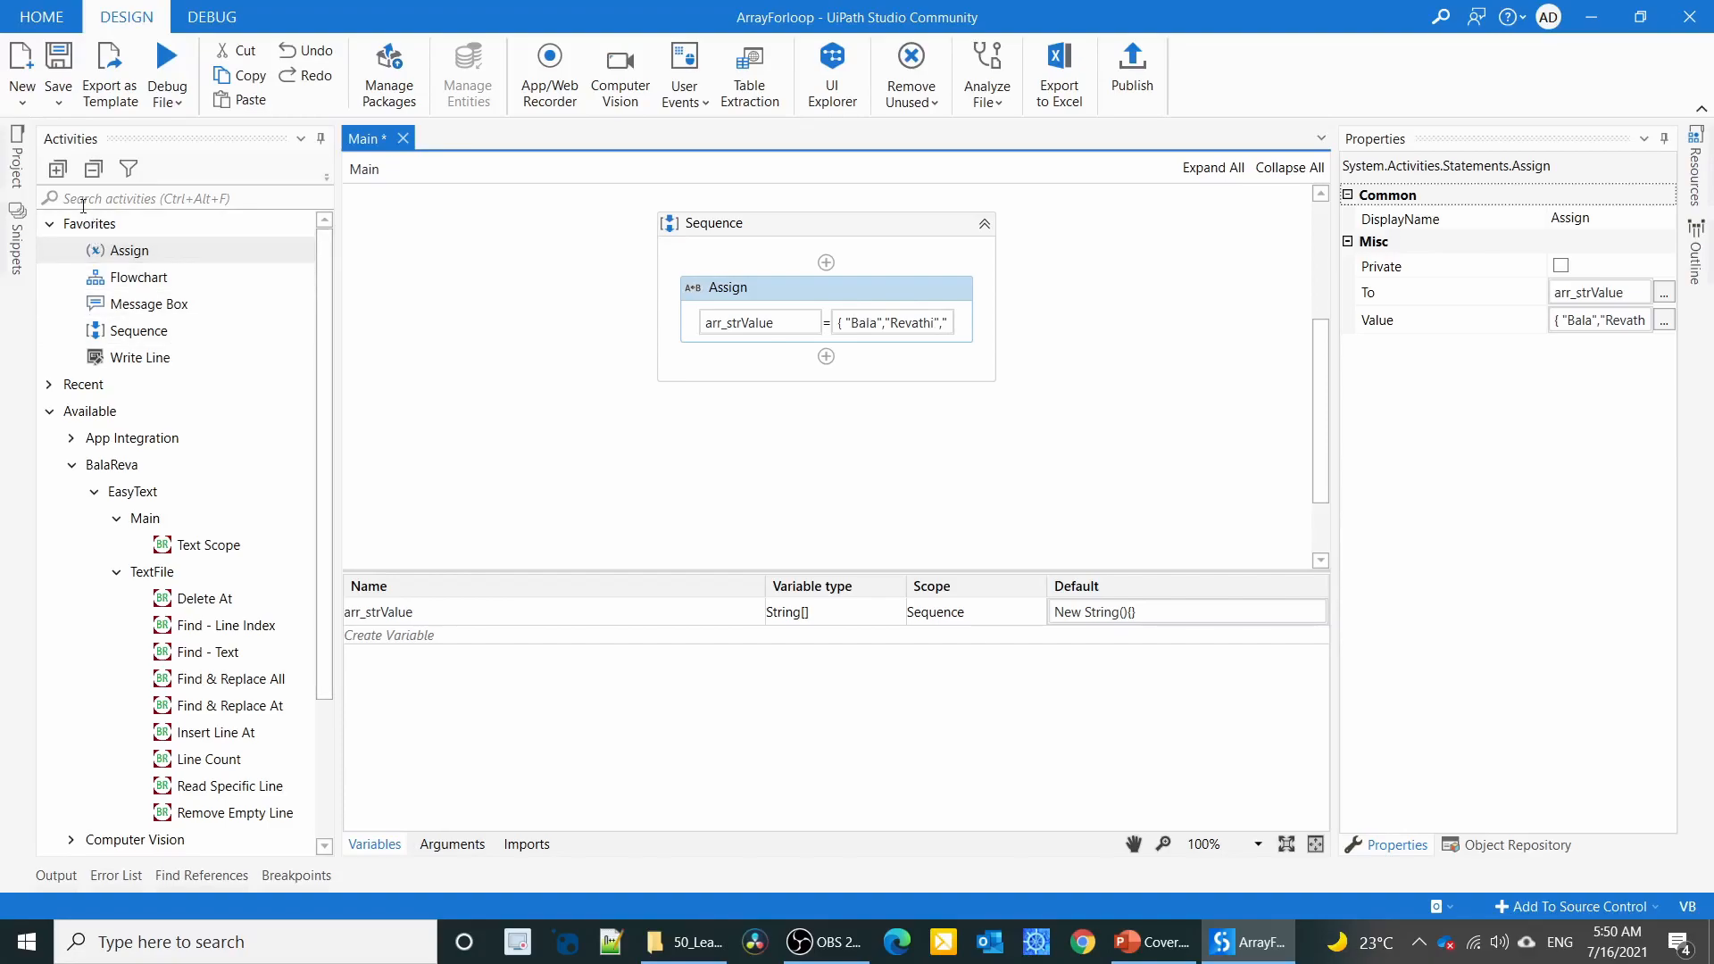
# Add a For Each over arr_strValue below the Assign with a Write Line printing item in its Body.
pyautogui.write('fd')
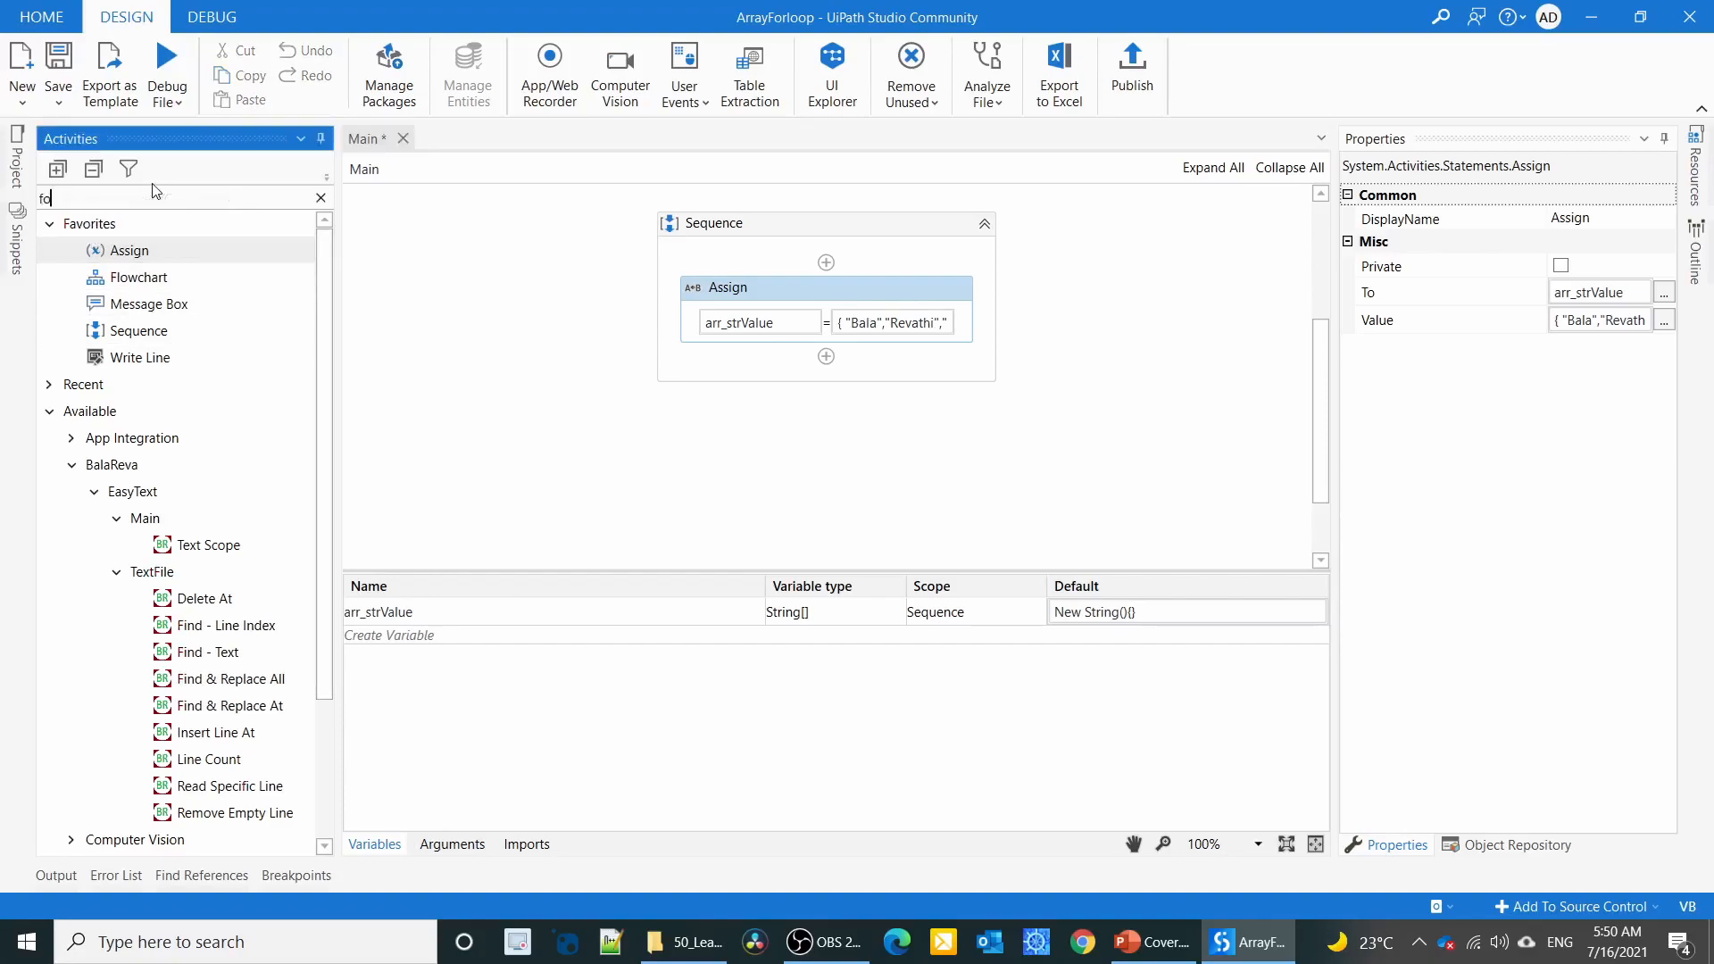
pyautogui.write('for')
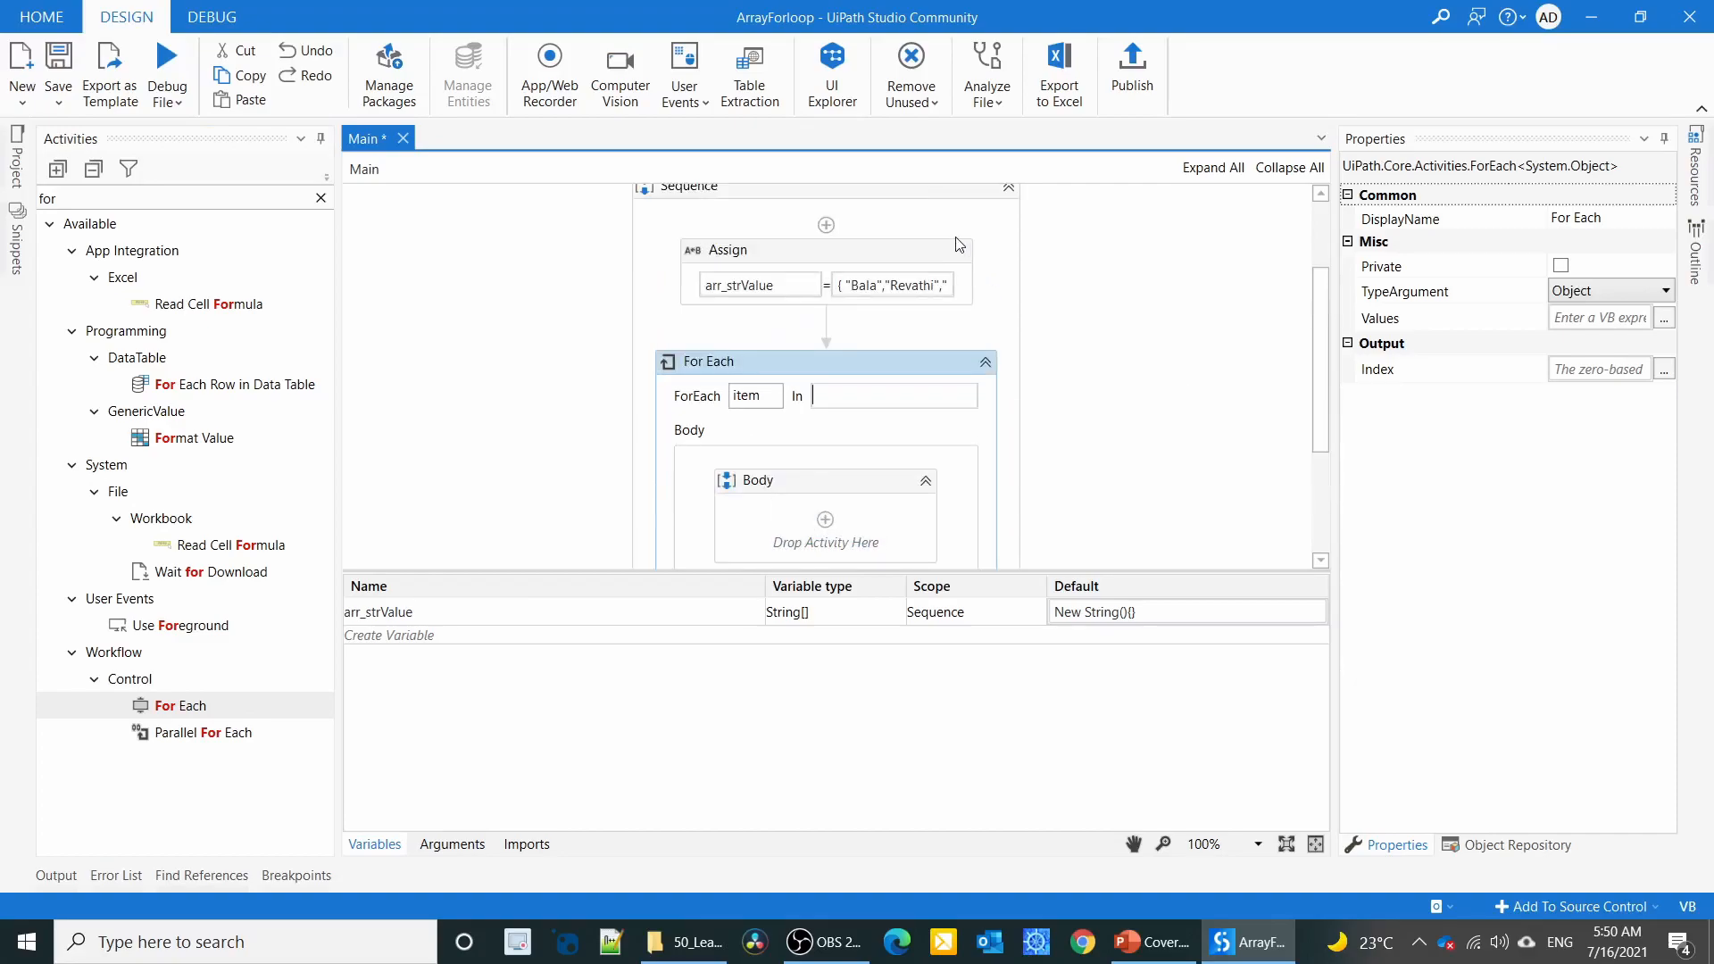
pyautogui.write('arr')
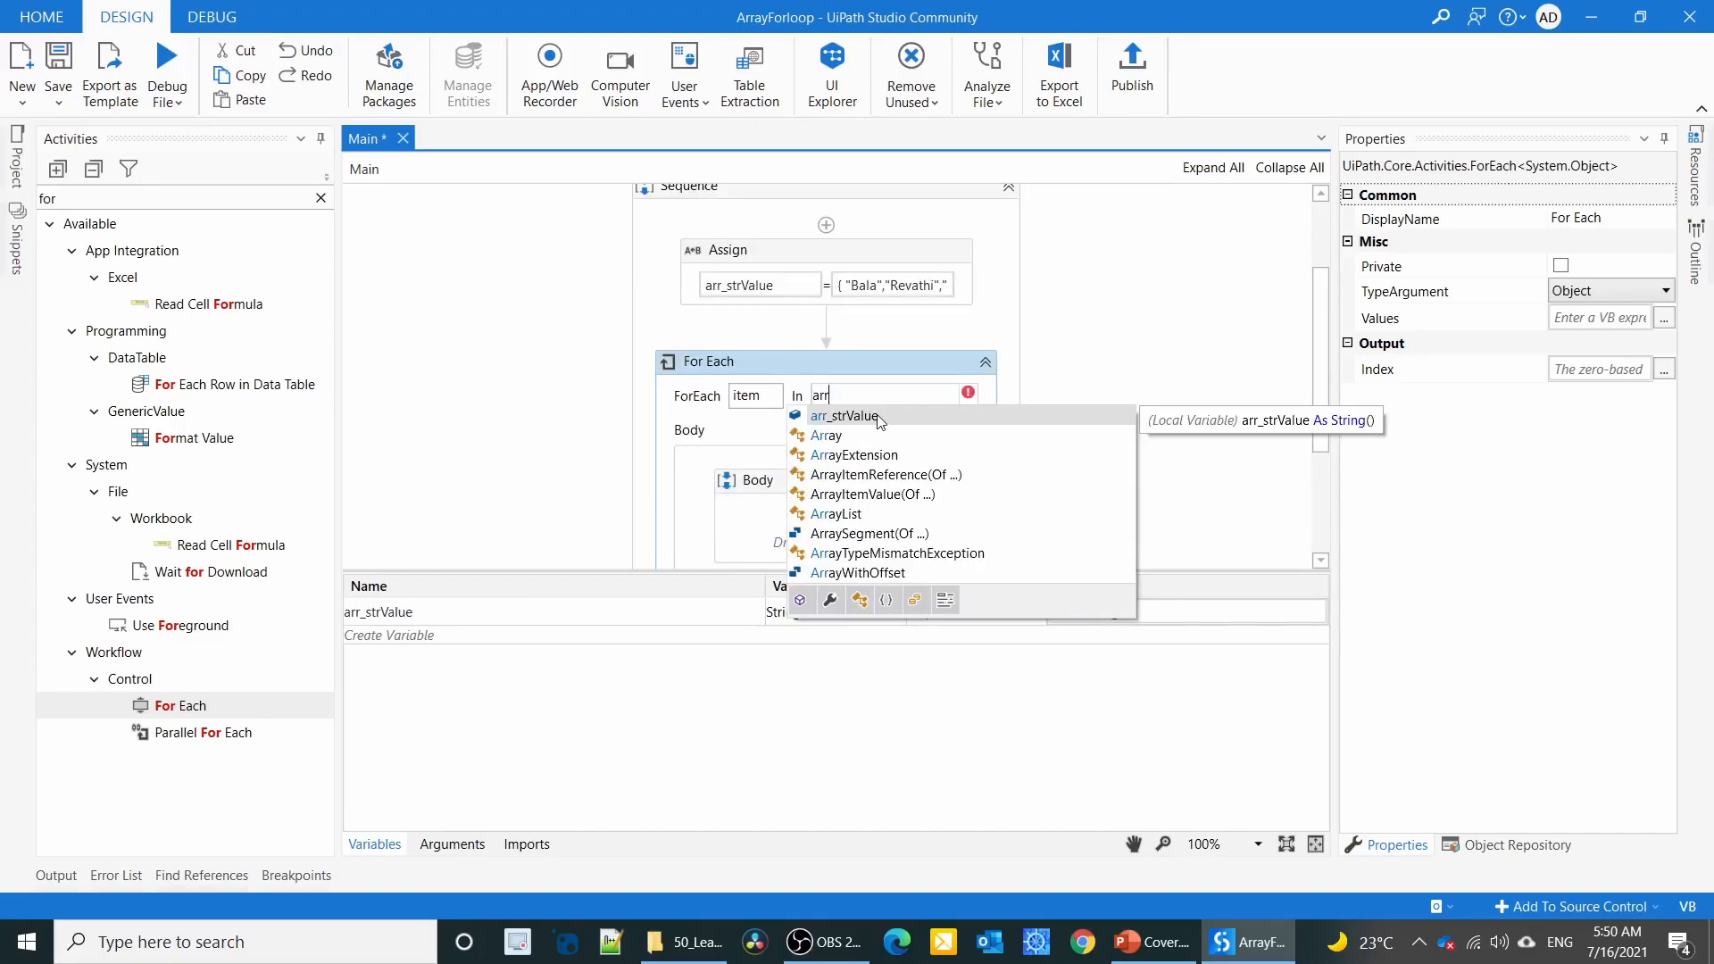
pyautogui.click(846, 417)
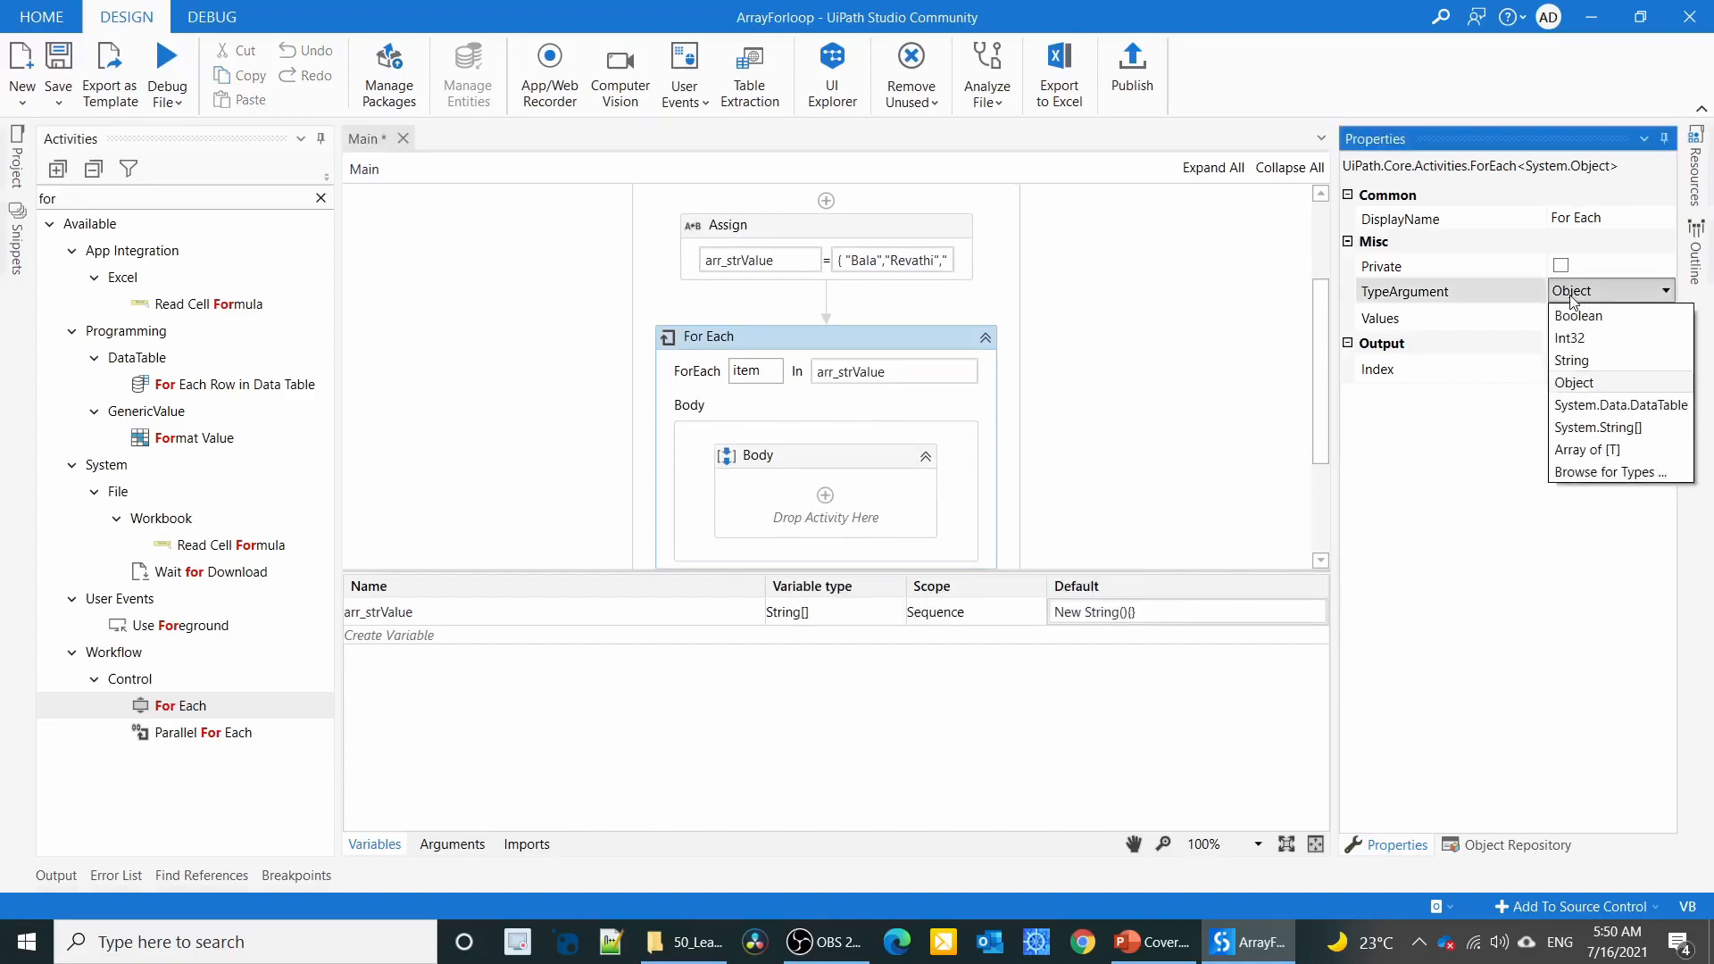
pyautogui.click(1572, 359)
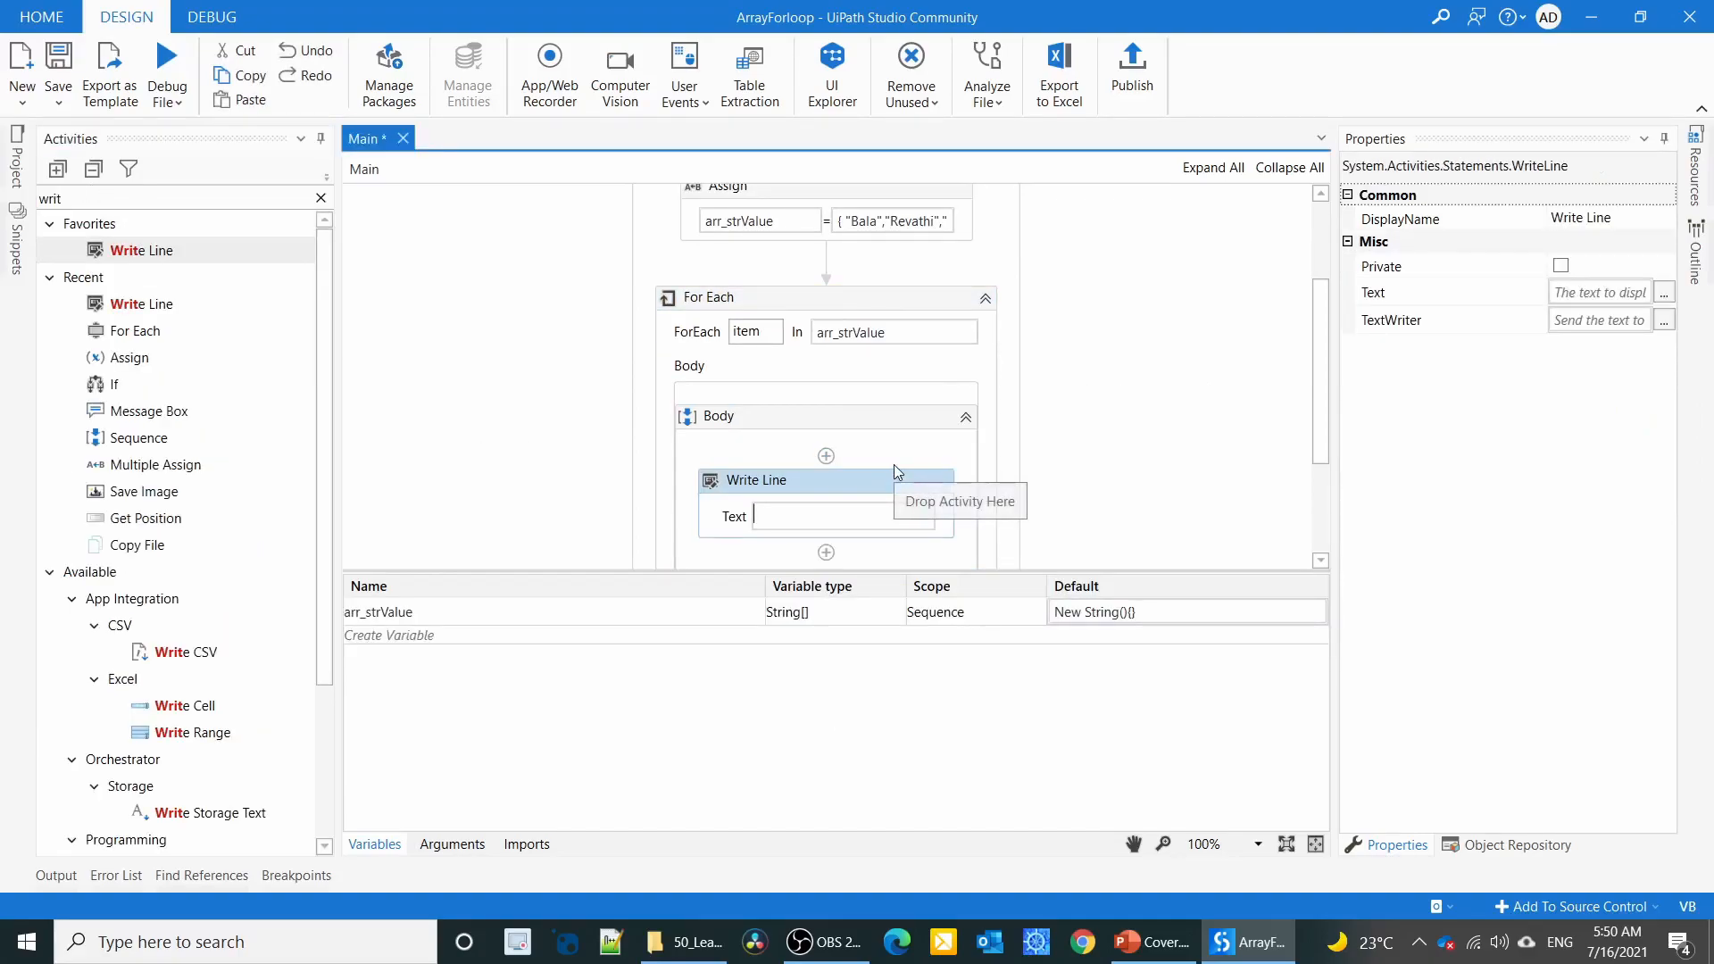
pyautogui.write('item')
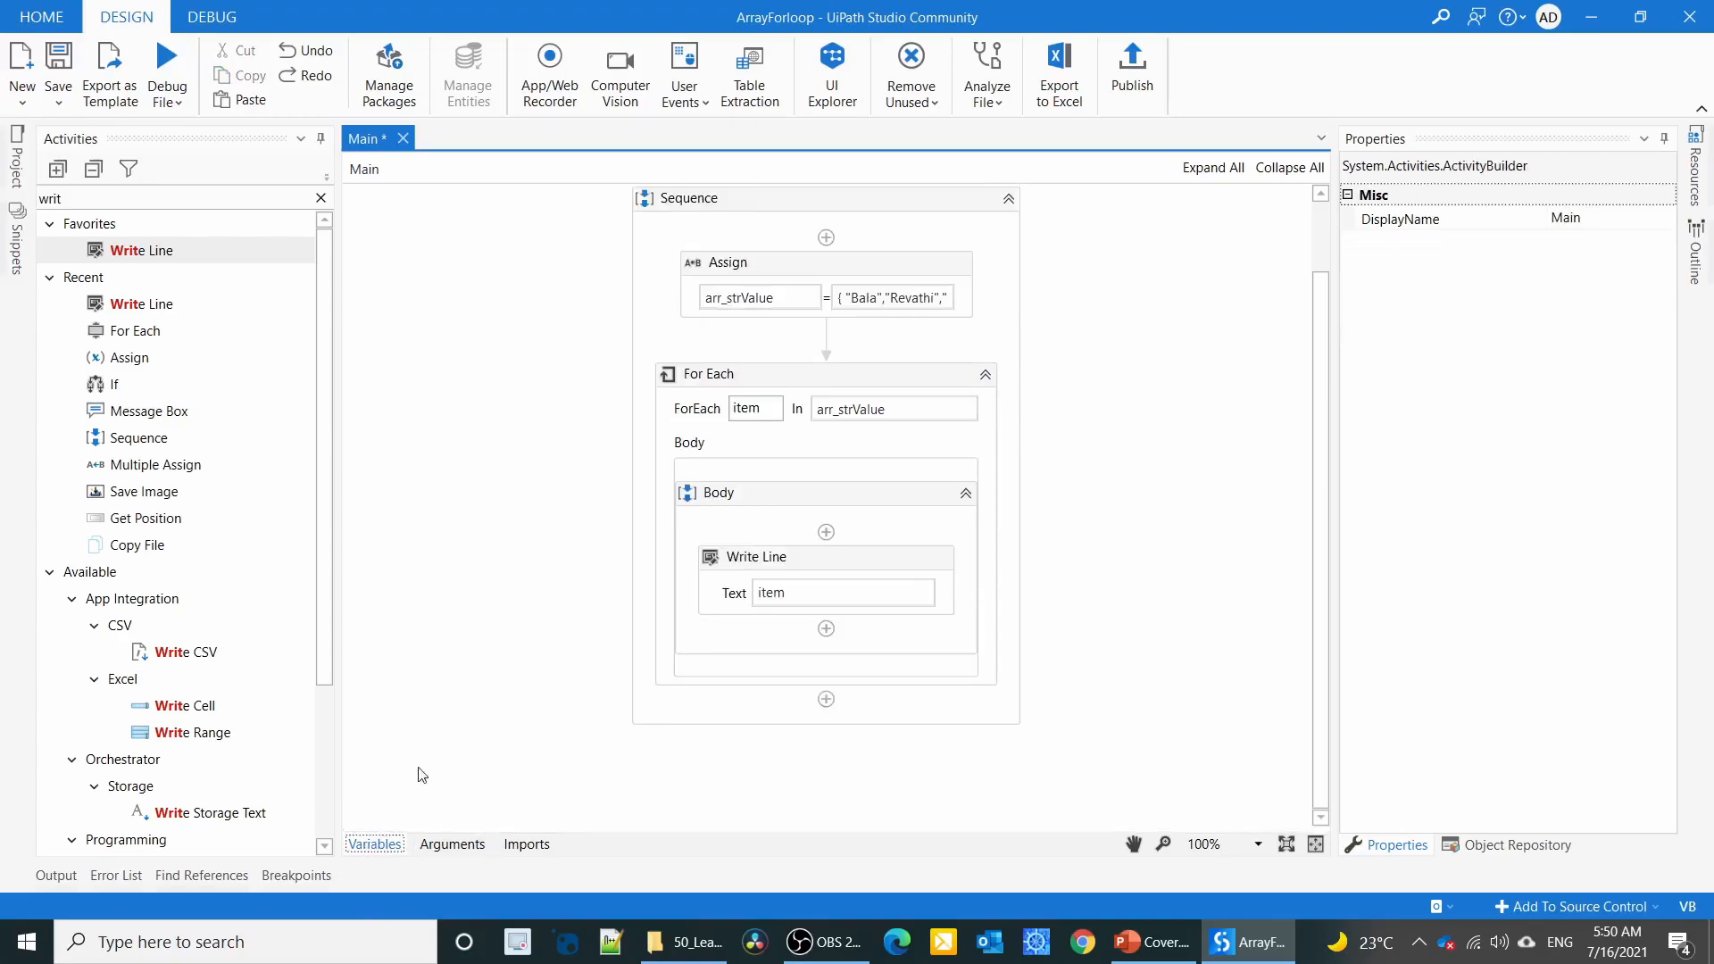
pyautogui.moveTo(166, 55)
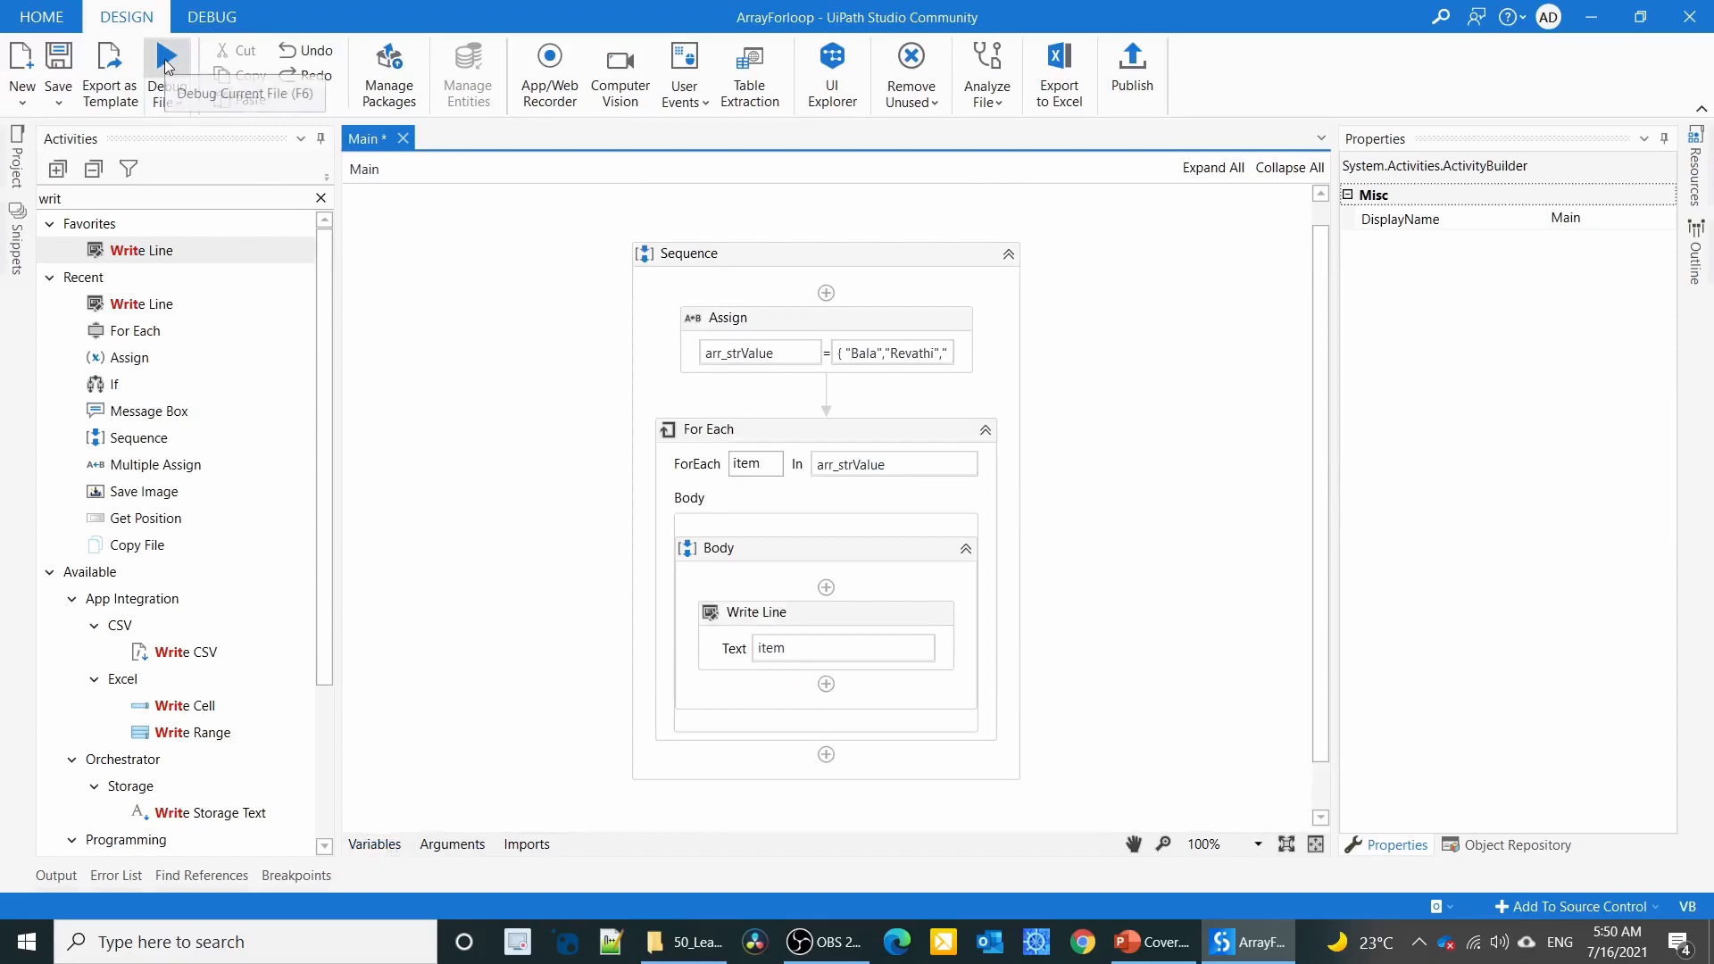
# Run Debug File, then drag the Write Line out of the loop between Assign and For Each.
pyautogui.click(166, 67)
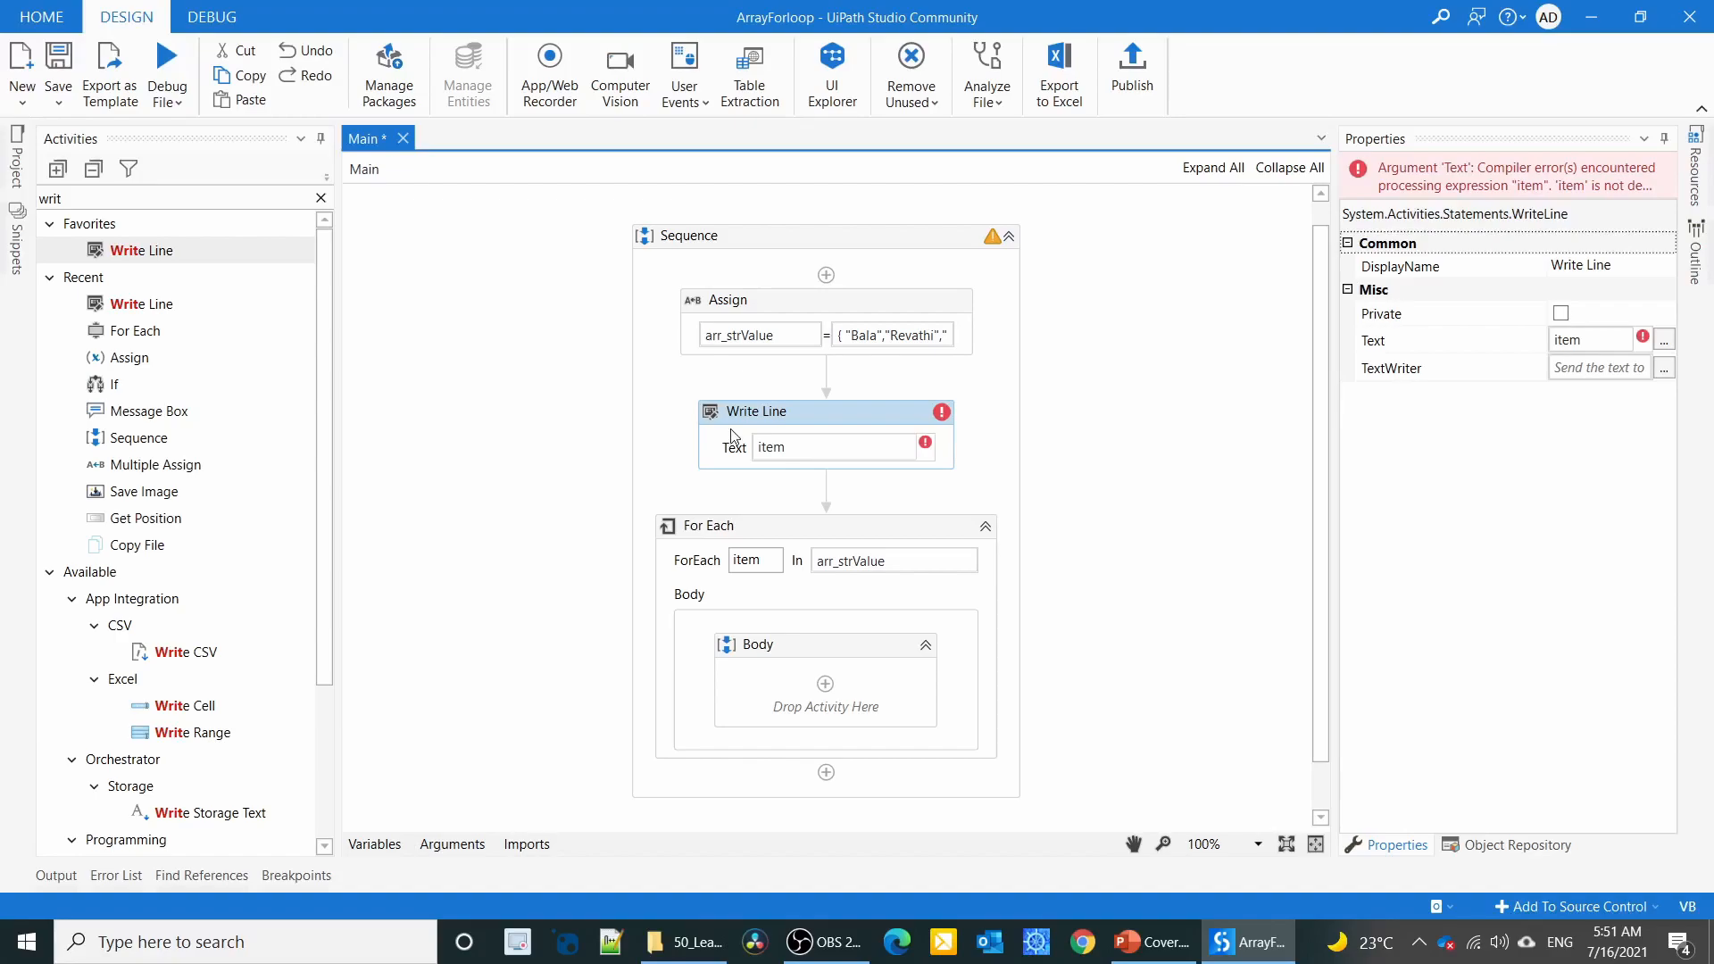
# Check the Assign's array value, then set the Write Line Text to arr_strValue(1).
pyautogui.click(891, 334)
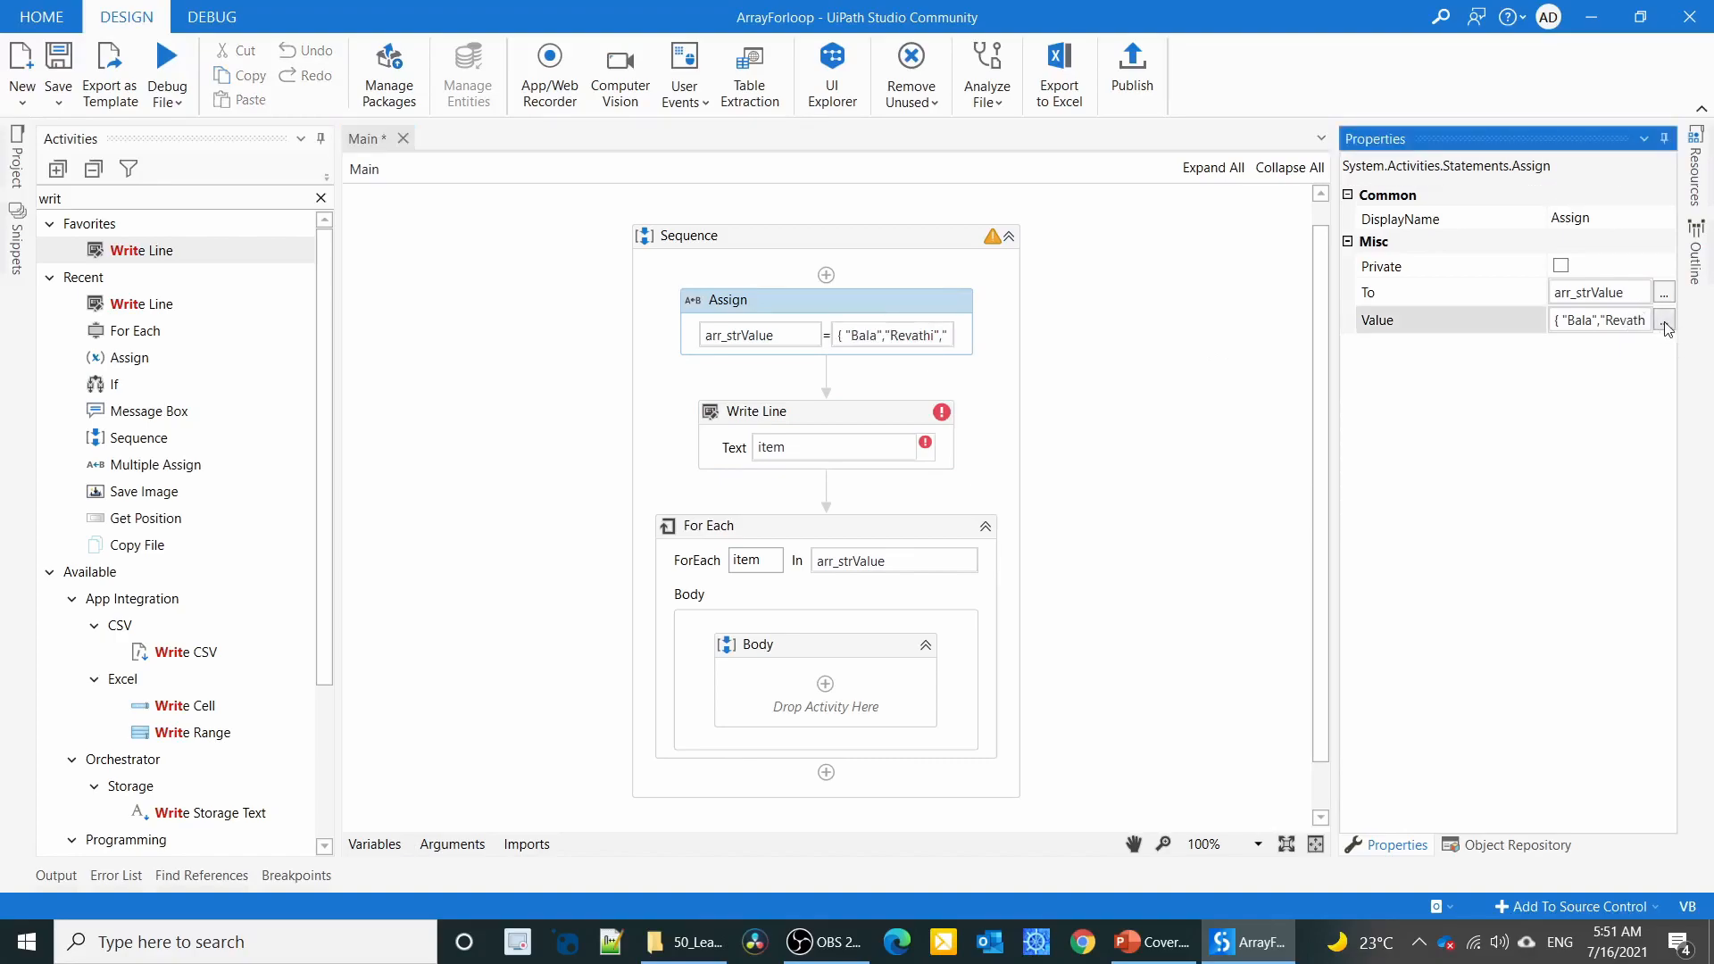
pyautogui.click(1663, 320)
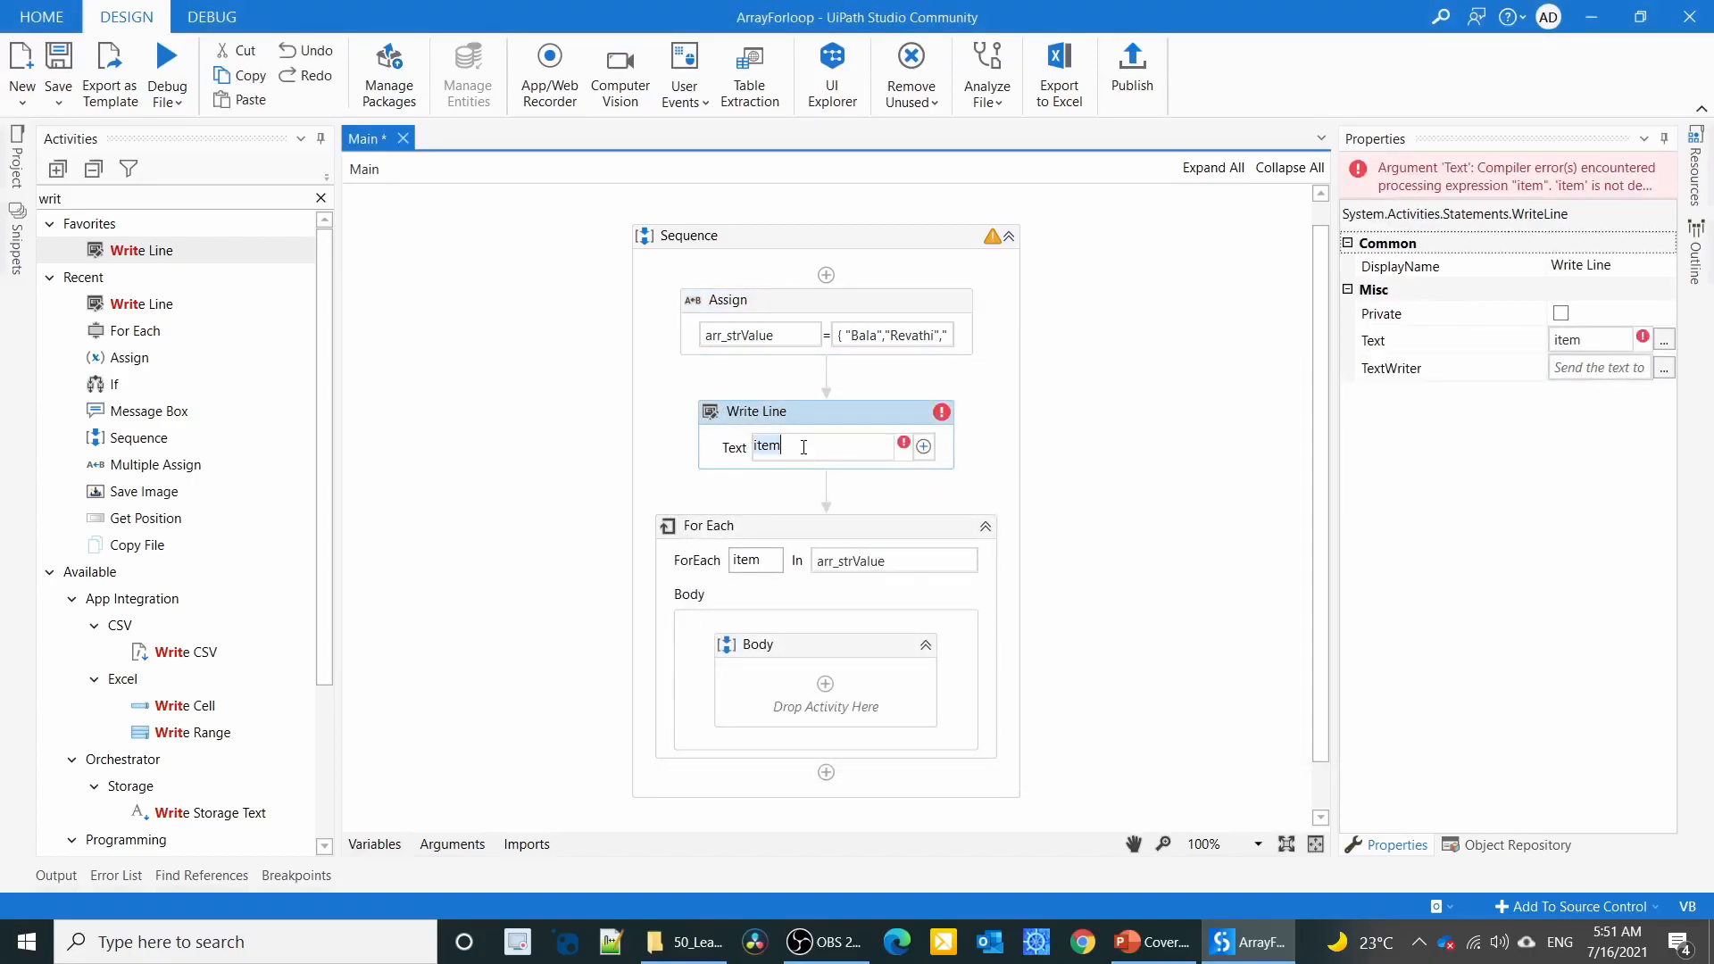
pyautogui.write('a')
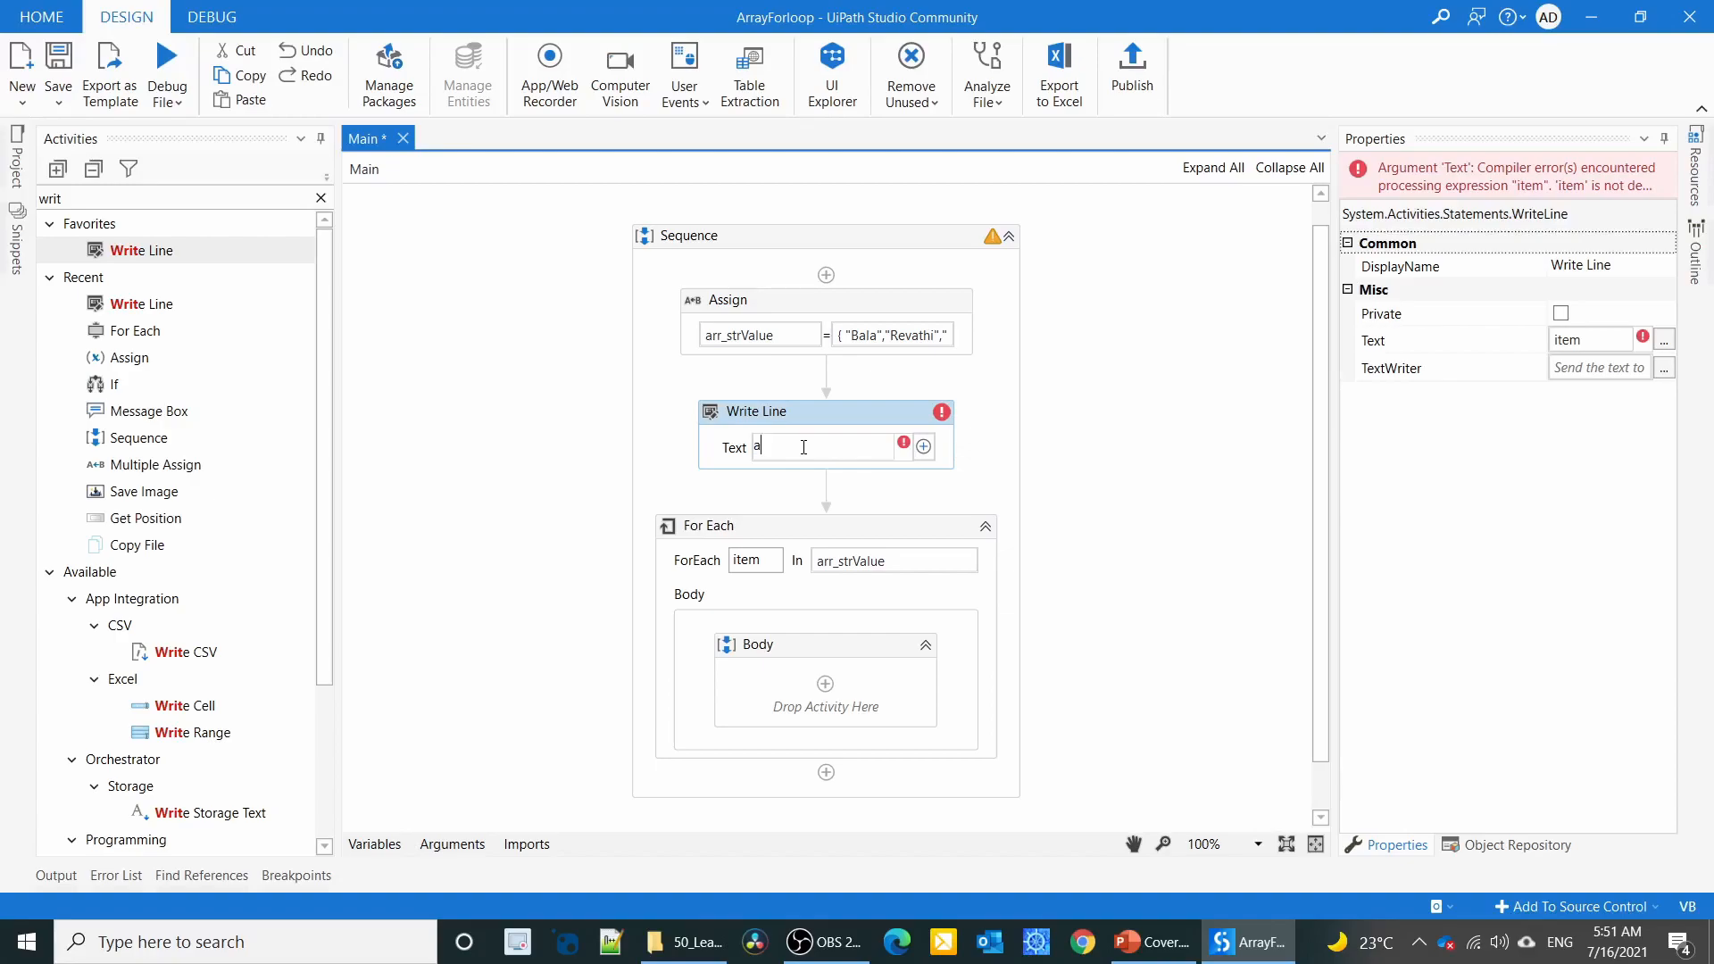
pyautogui.write('arr_strValue')
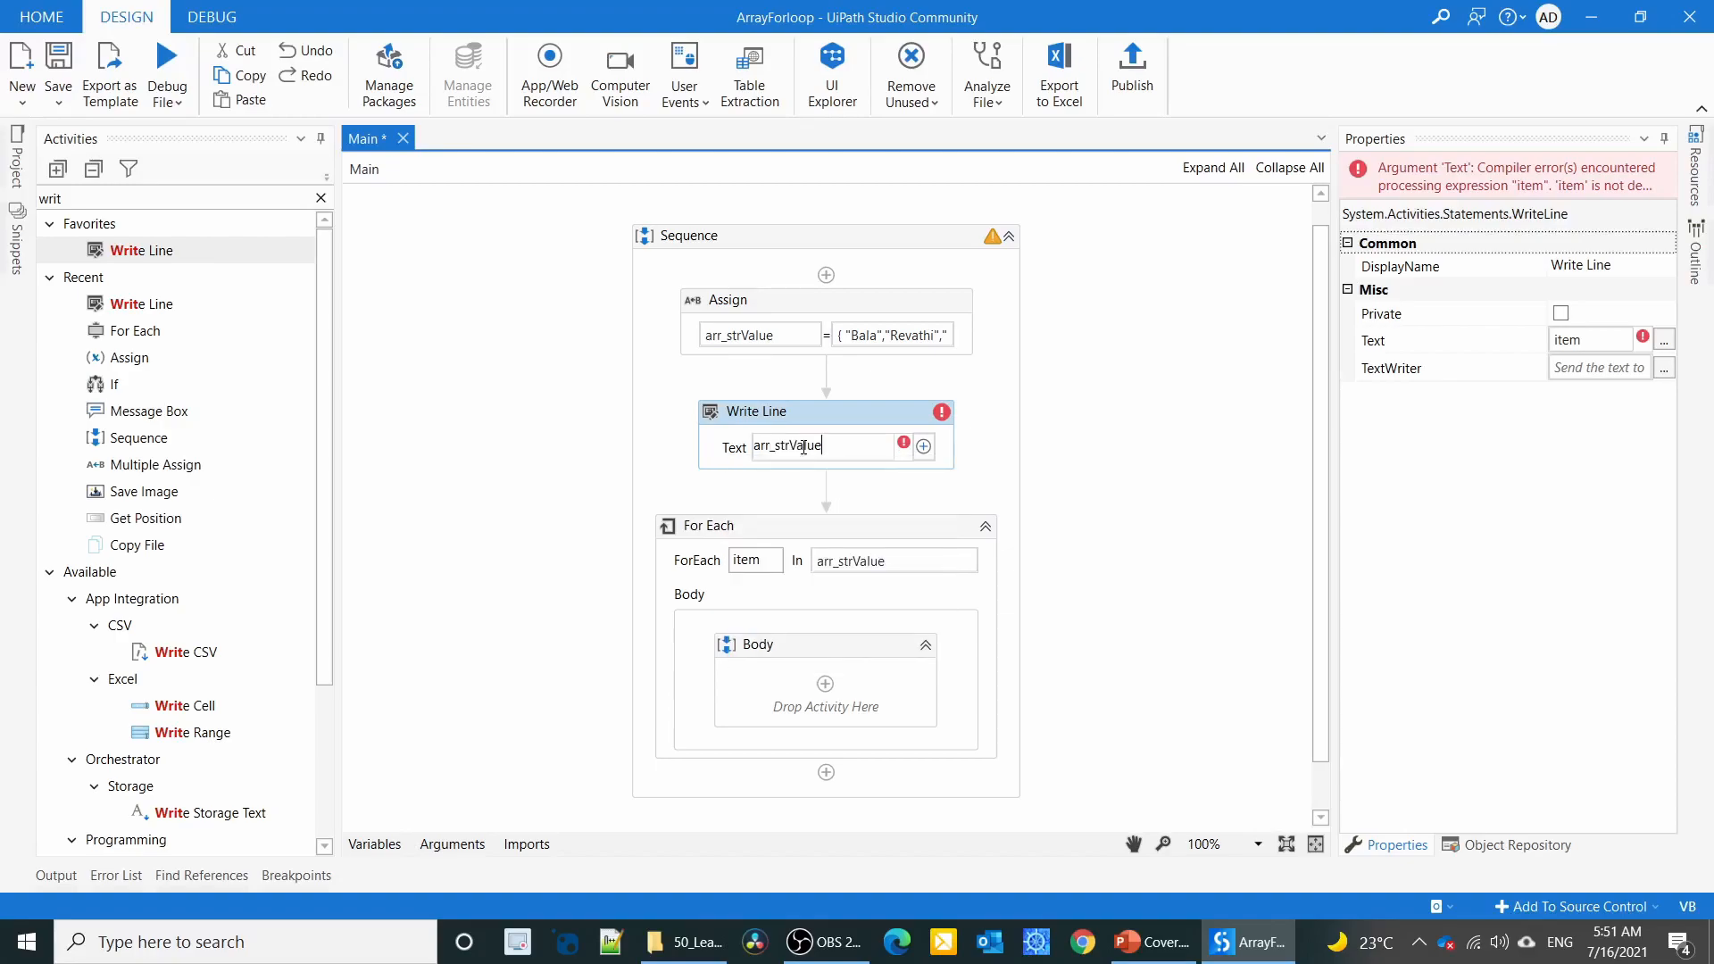
pyautogui.write('()')
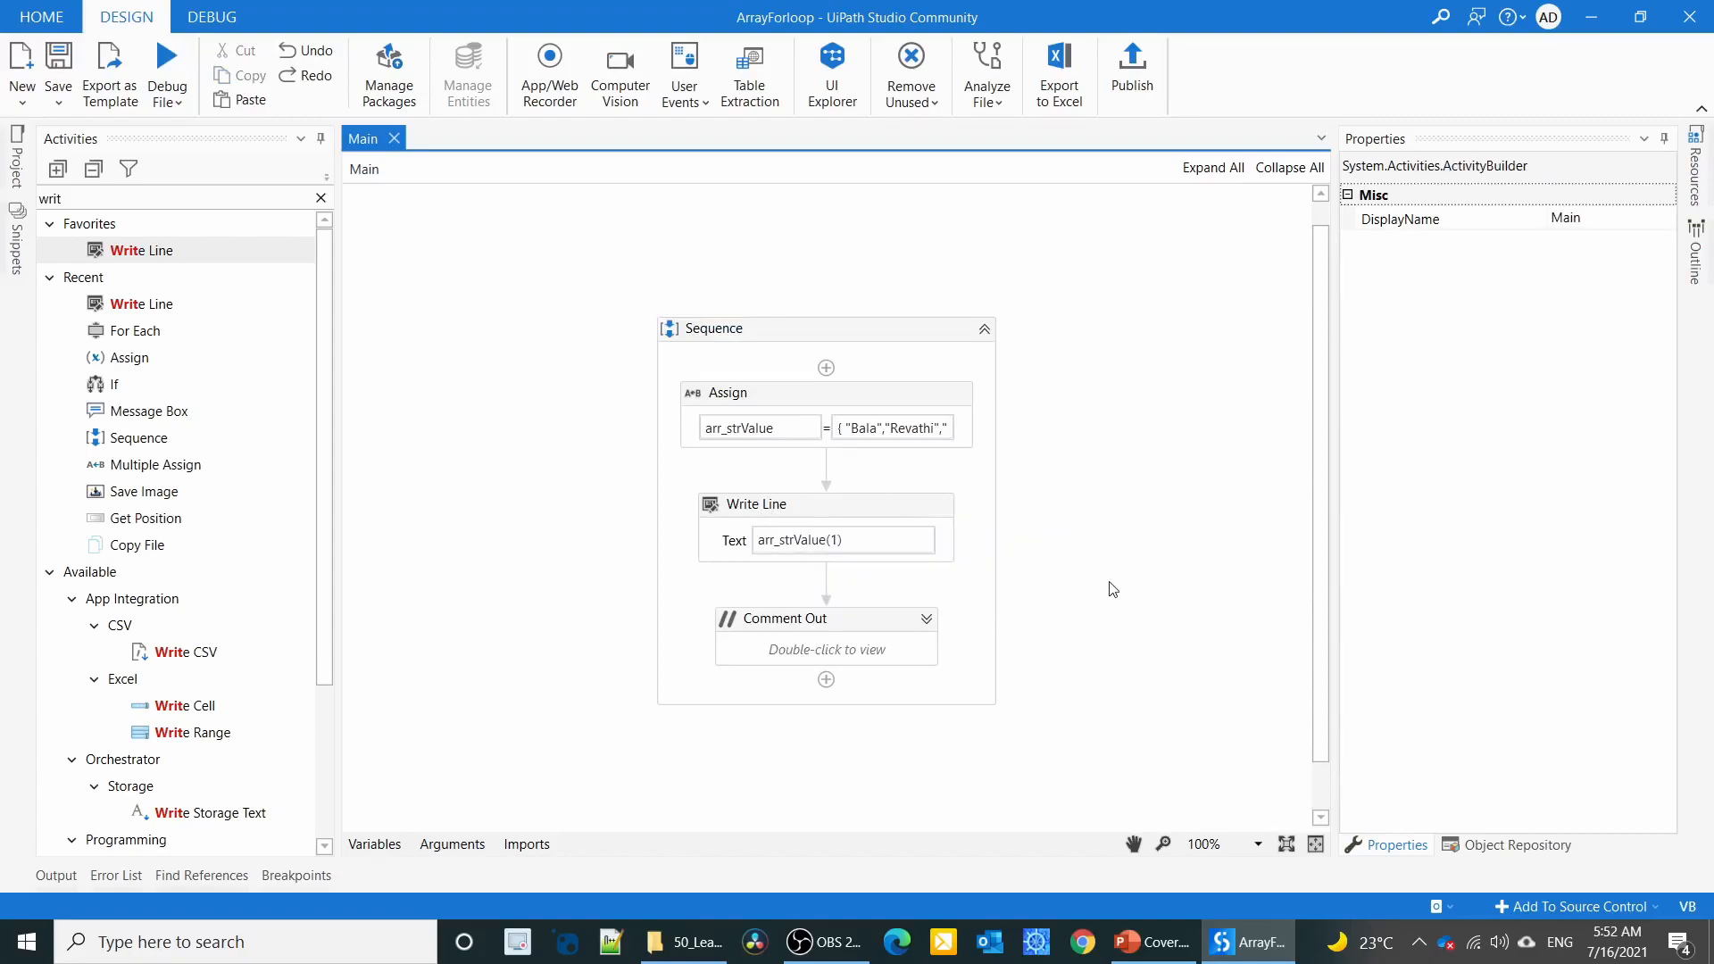
pyautogui.moveTo(1108, 591)
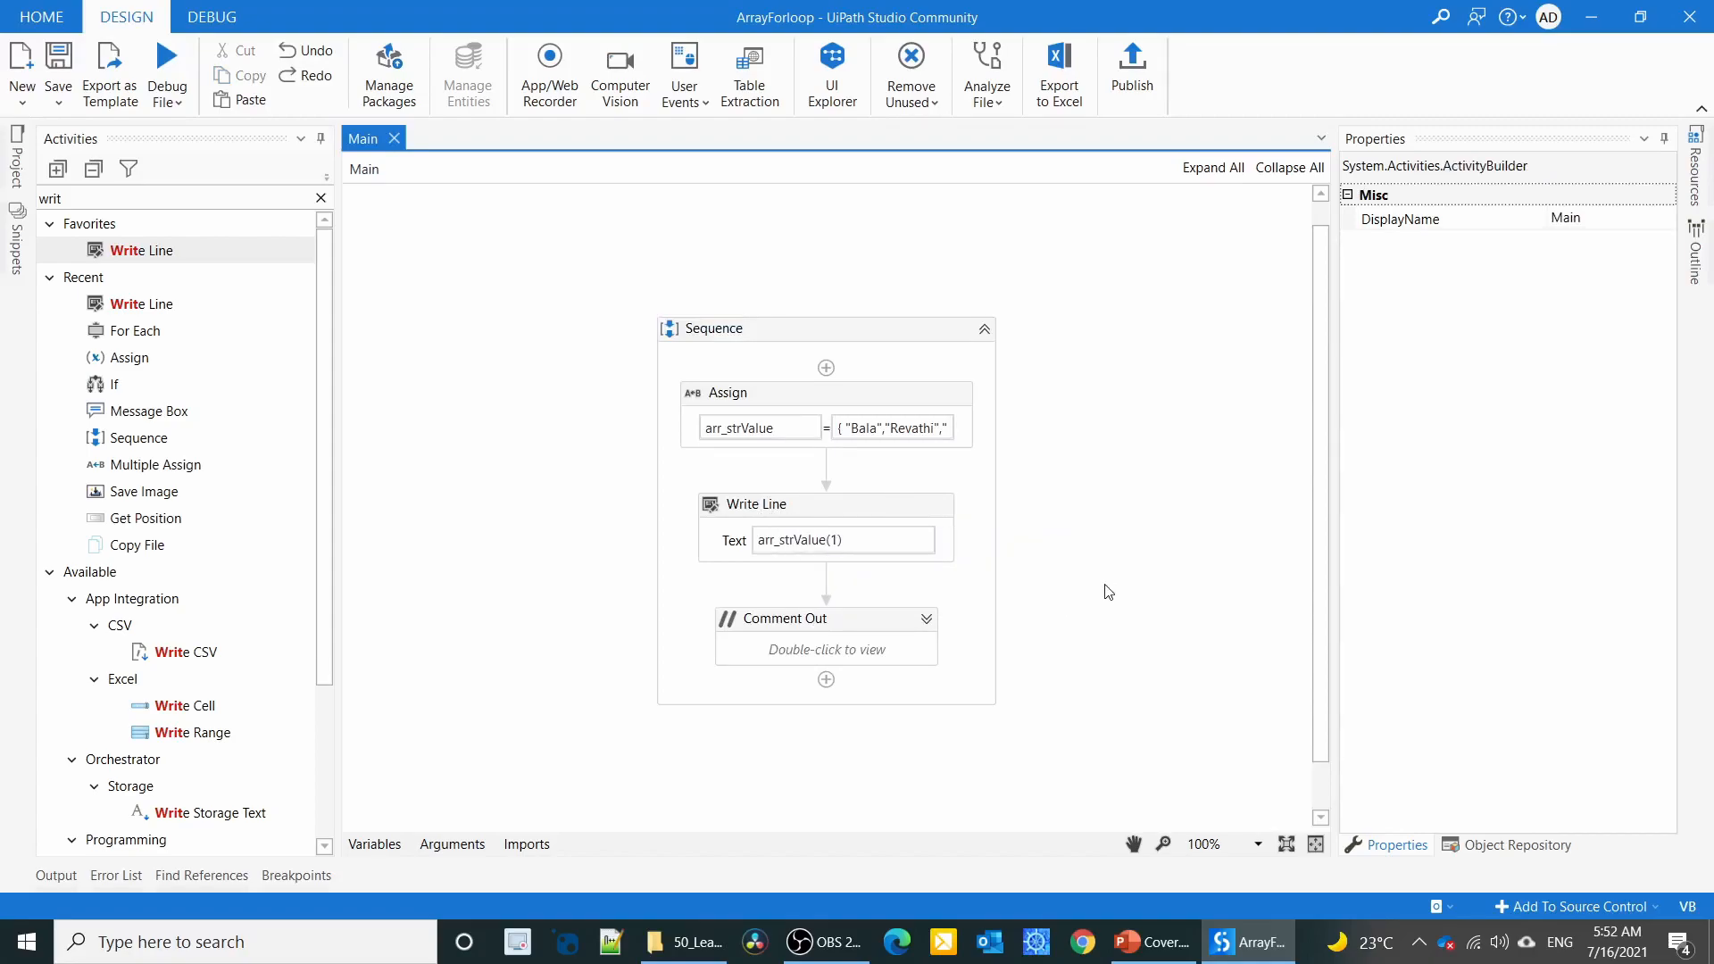
pyautogui.click(319, 198)
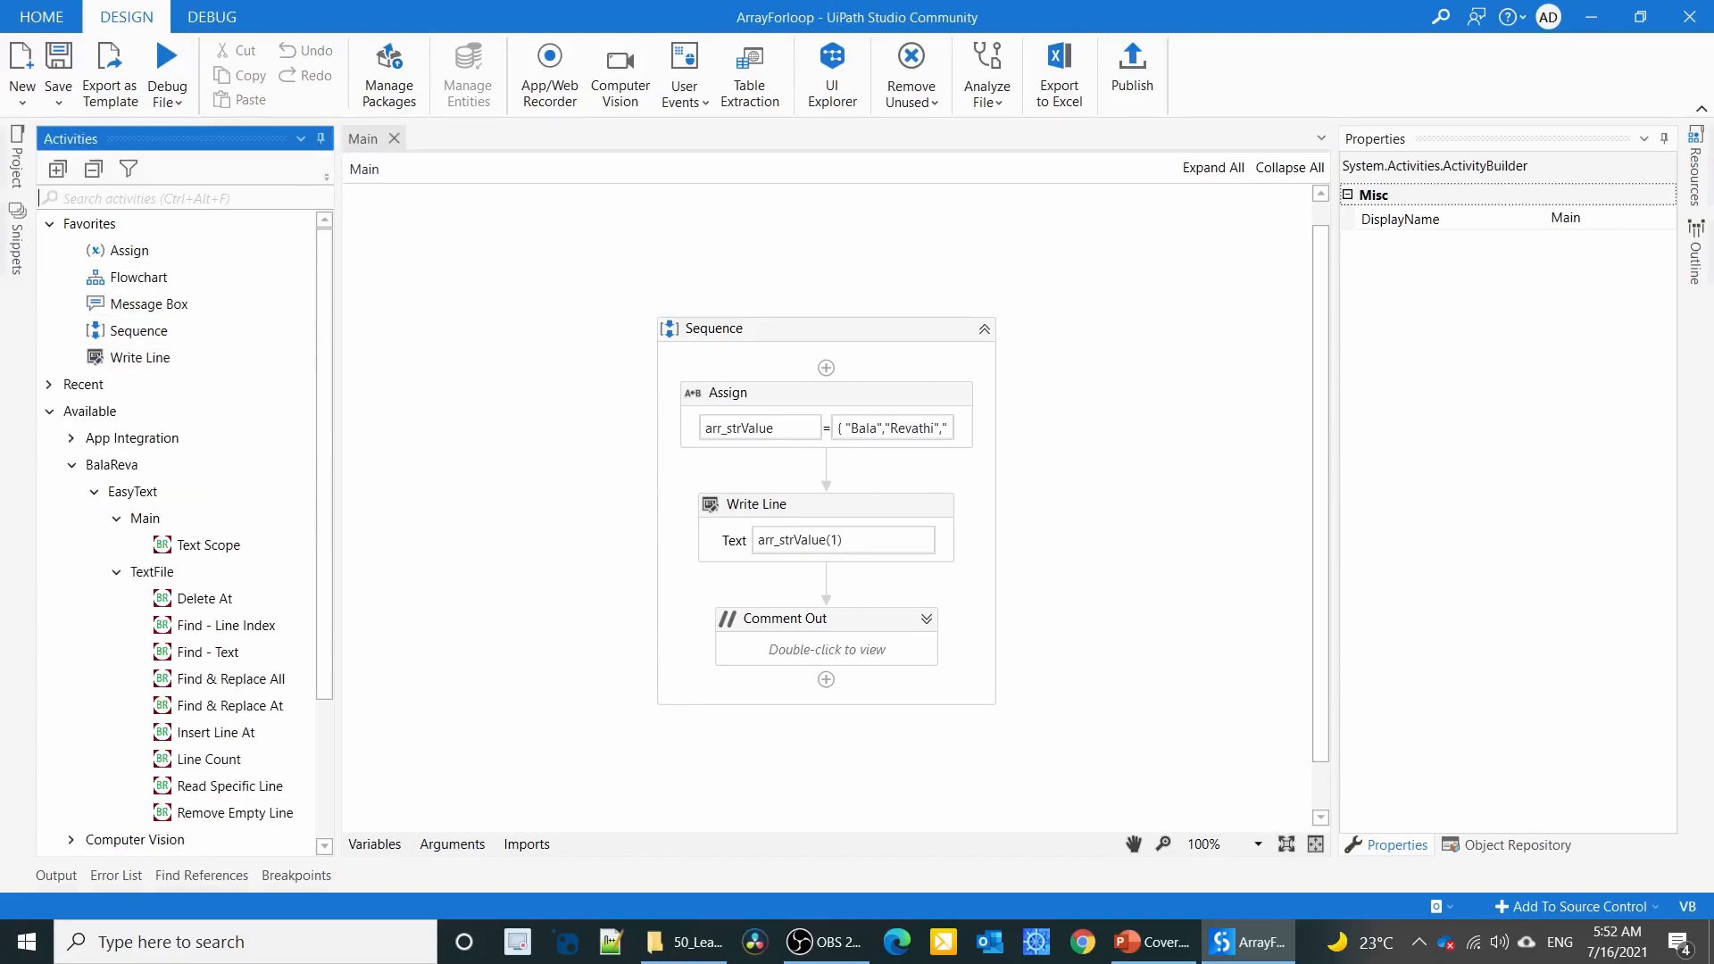
pyautogui.write('for')
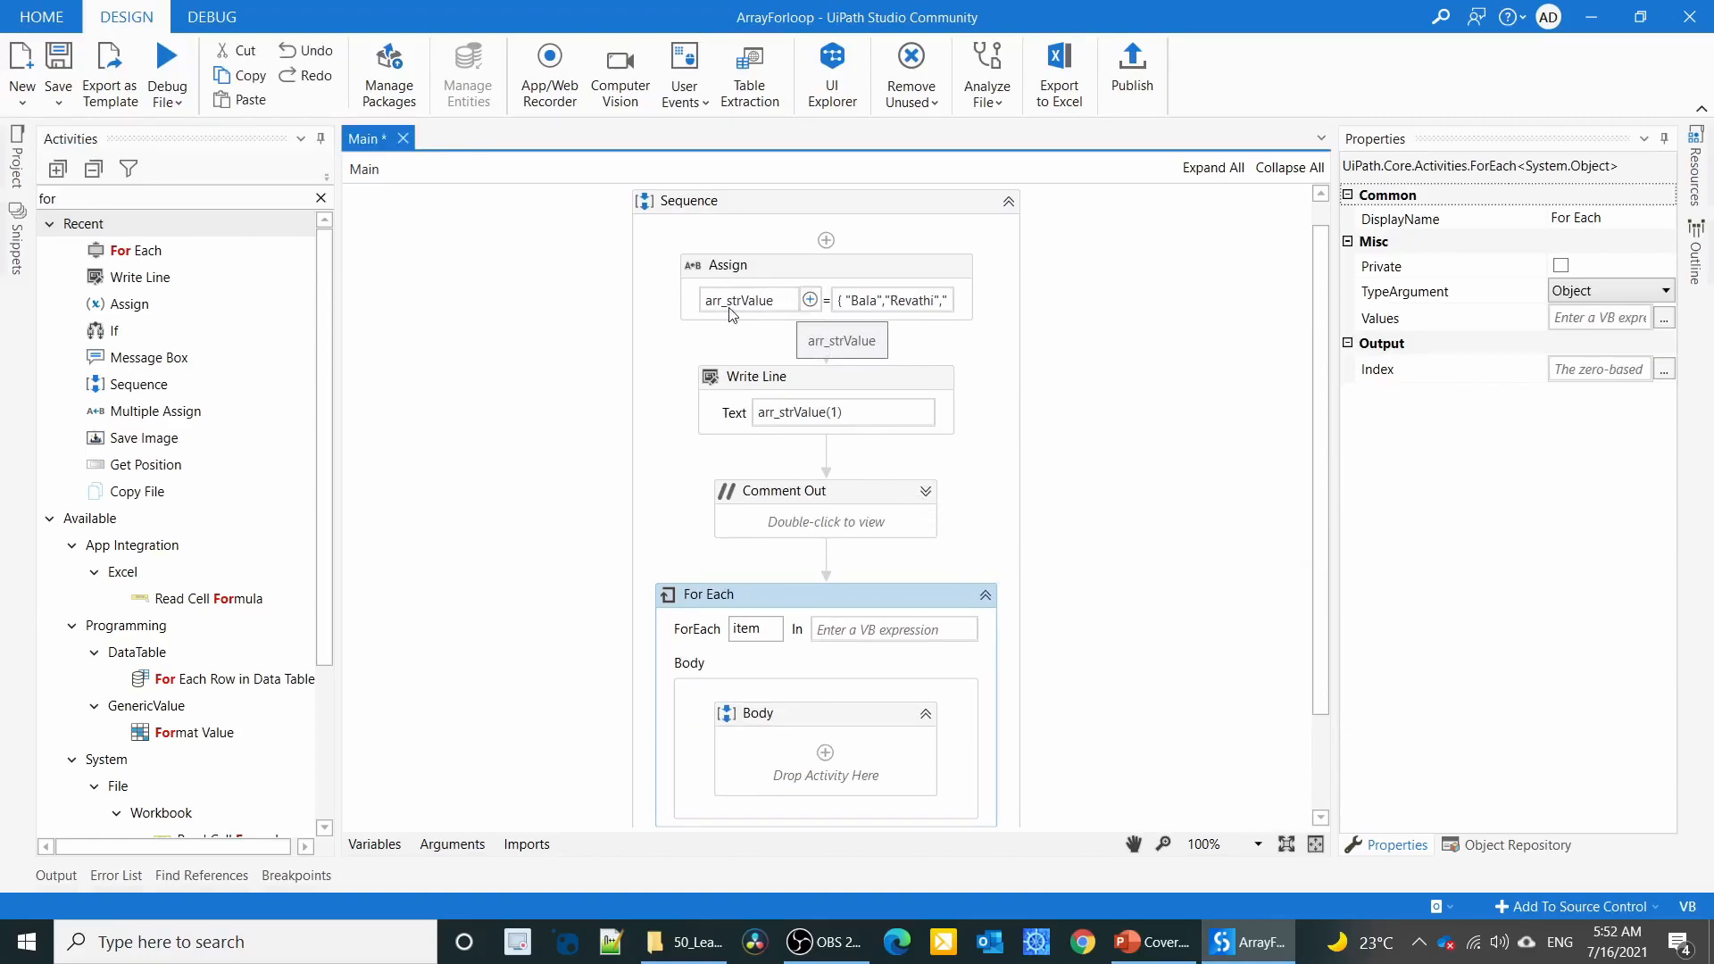
pyautogui.moveTo(977, 533)
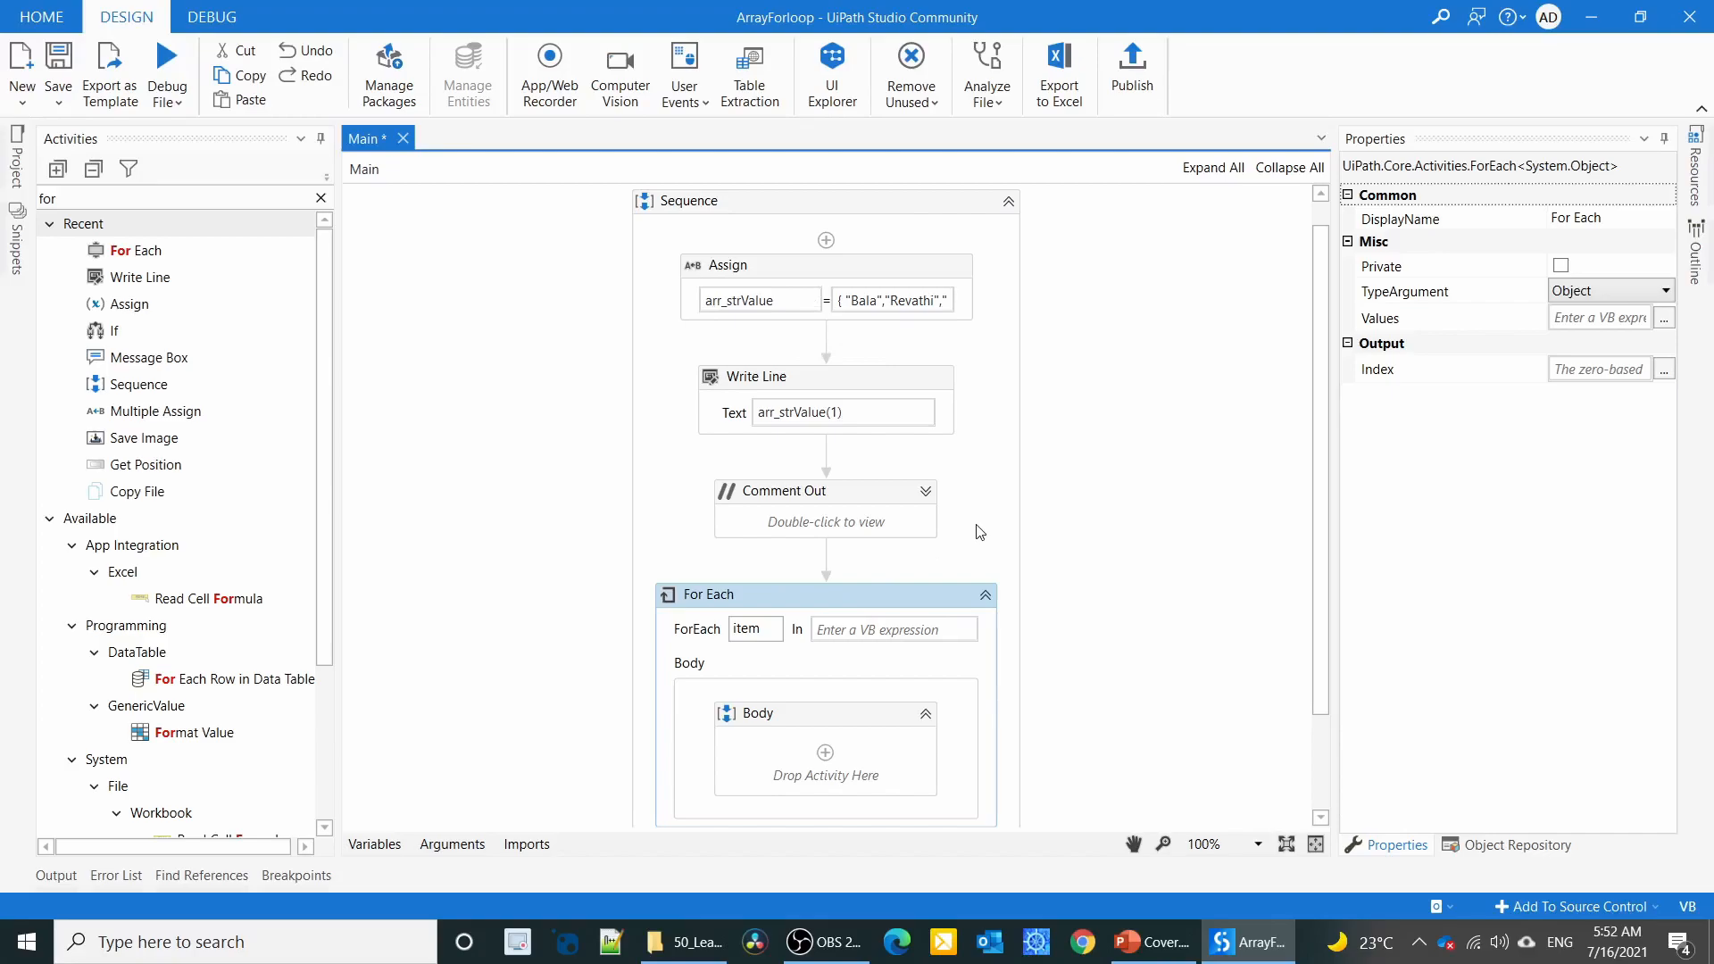
pyautogui.scroll(-3)
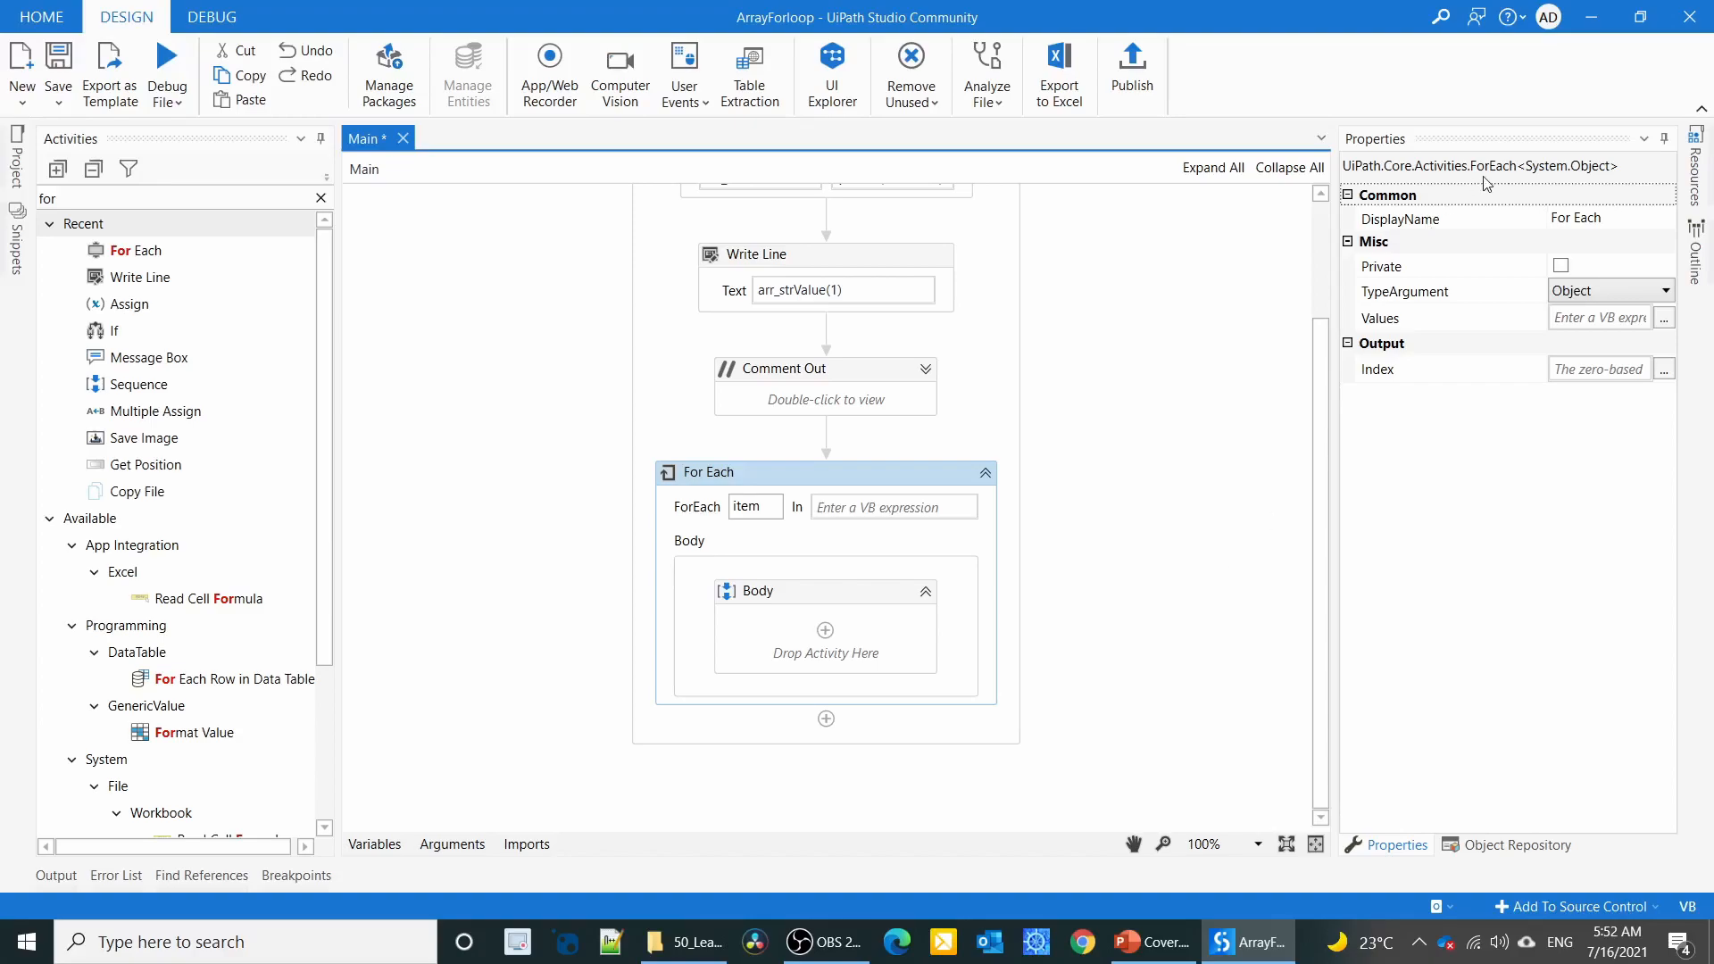
# Set the loop TypeArgument to Int32 and its Values to {1,2,3,4,5}.
pyautogui.click(1661, 291)
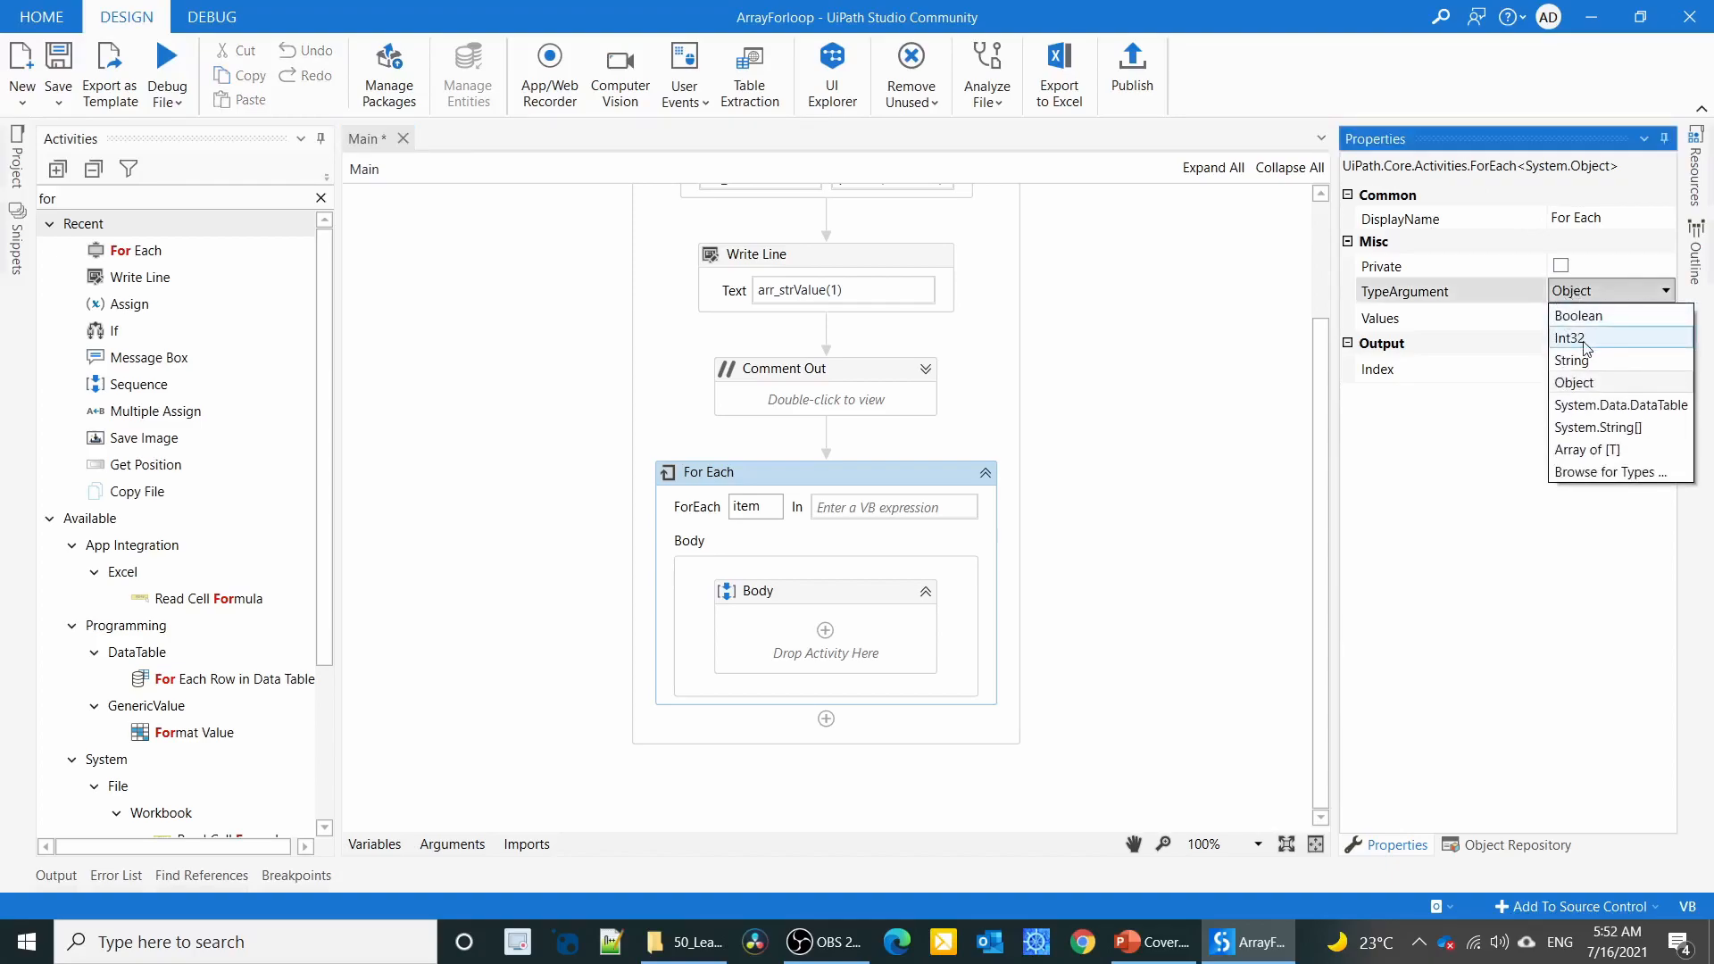
pyautogui.click(1572, 338)
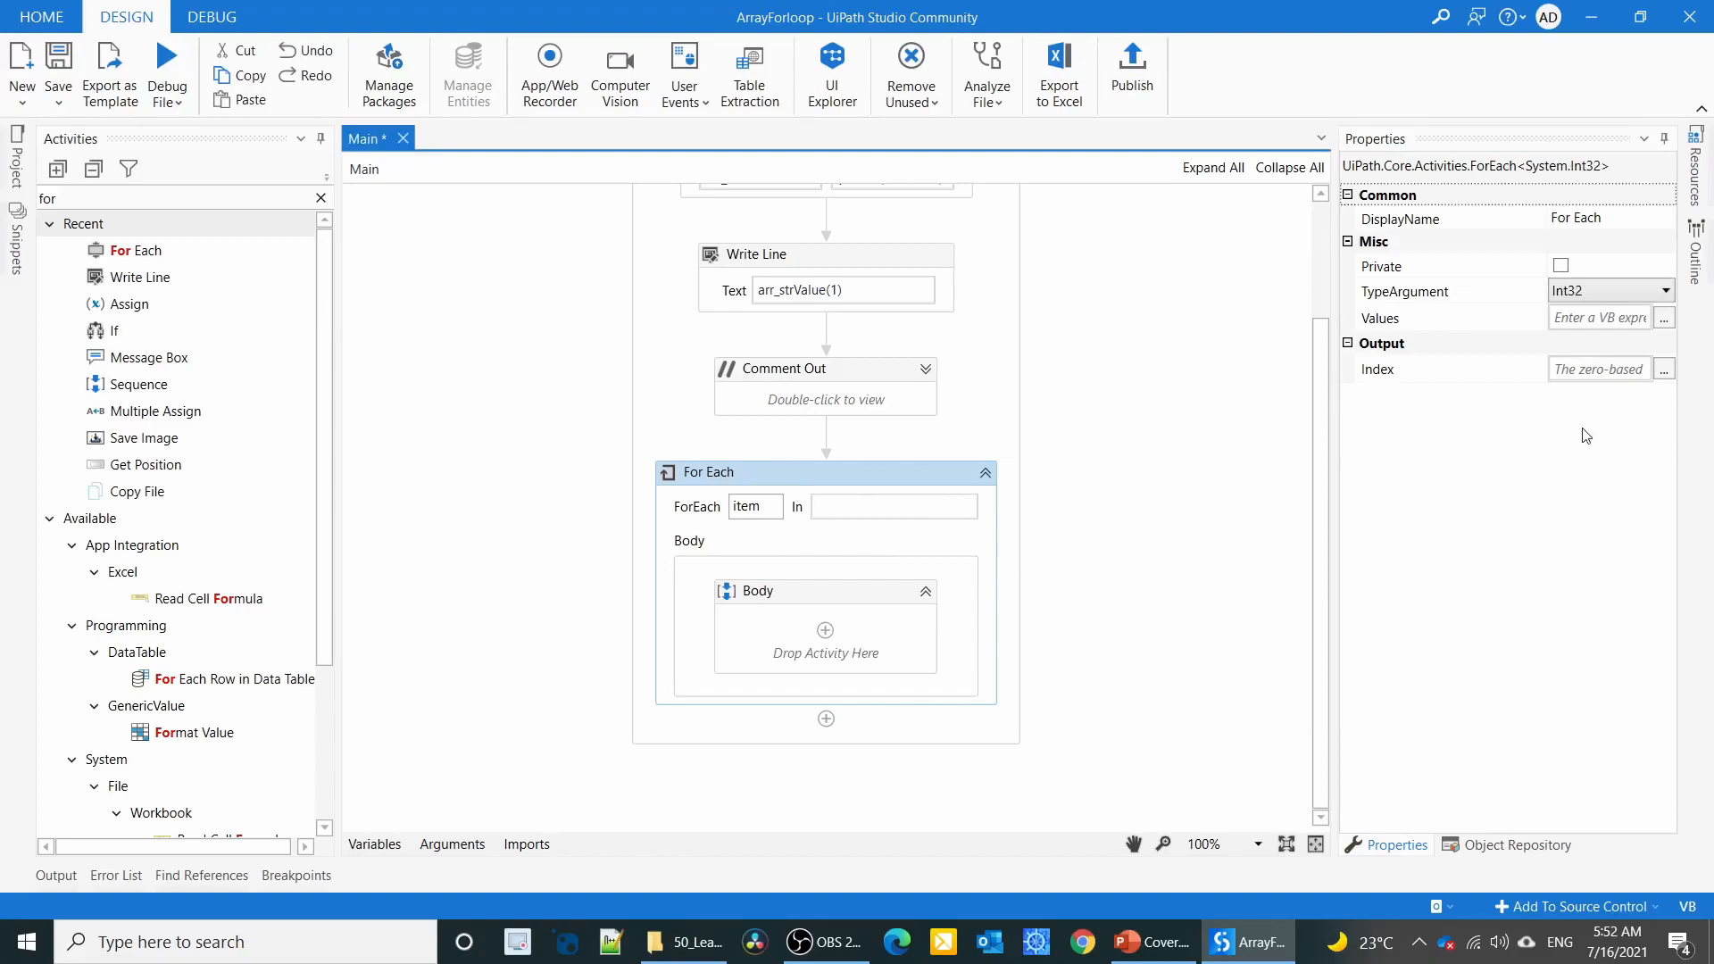
pyautogui.click(1664, 318)
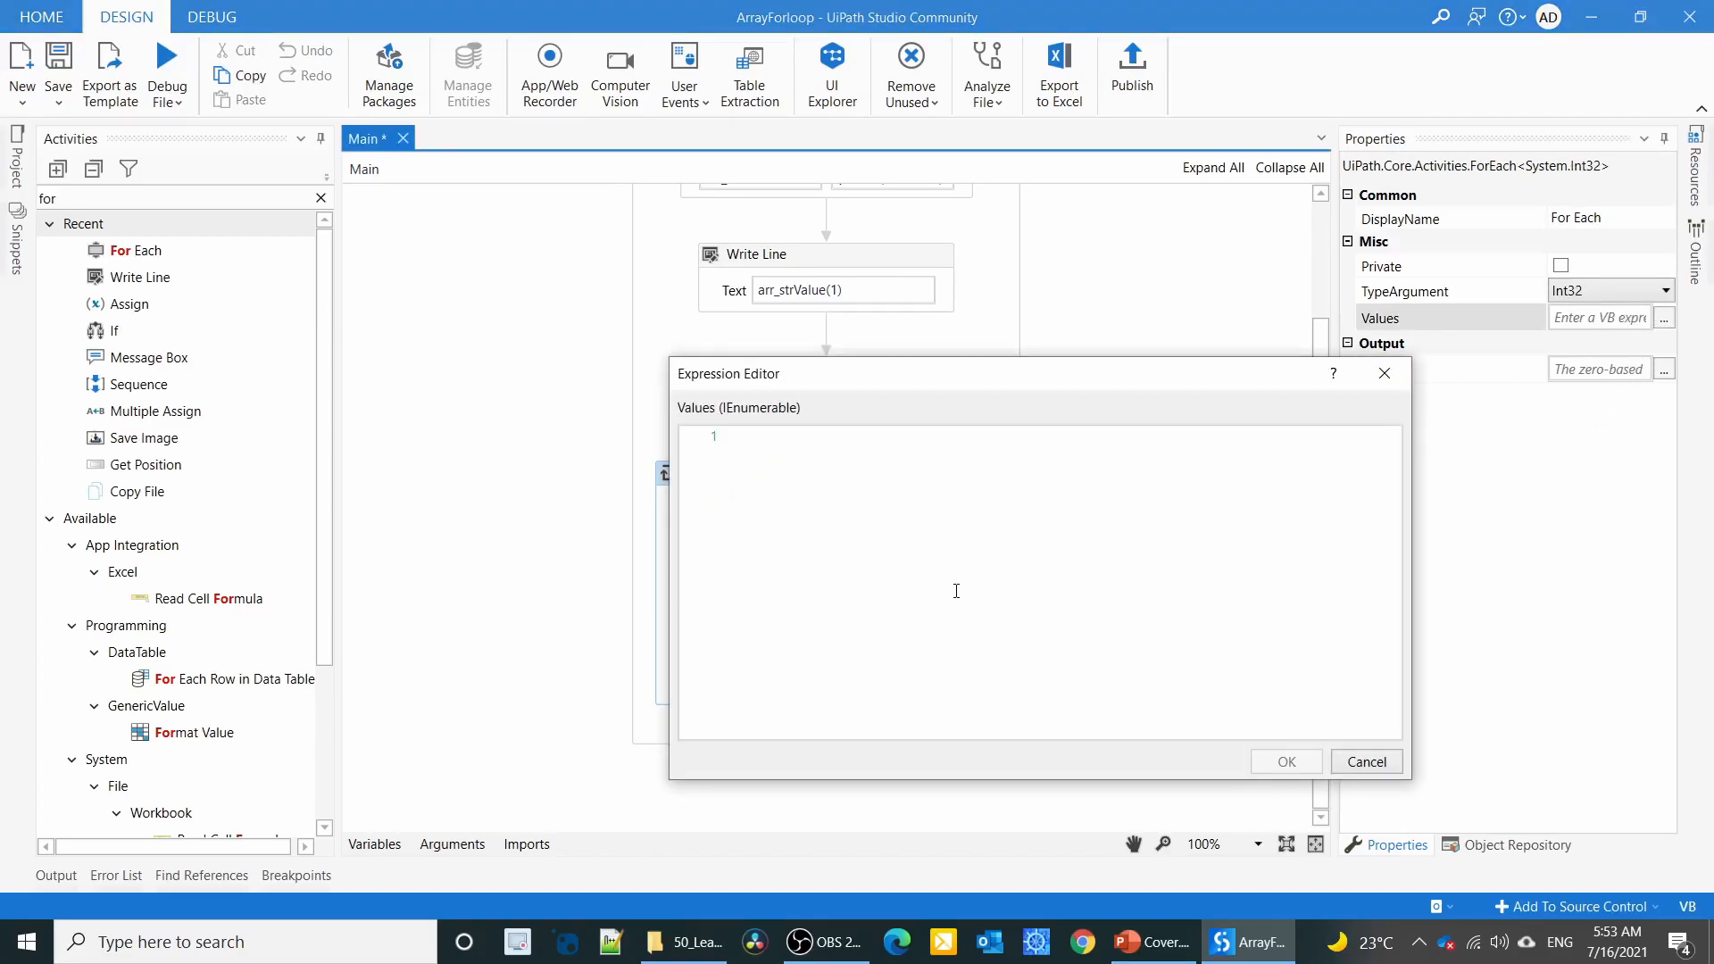
pyautogui.write('0')
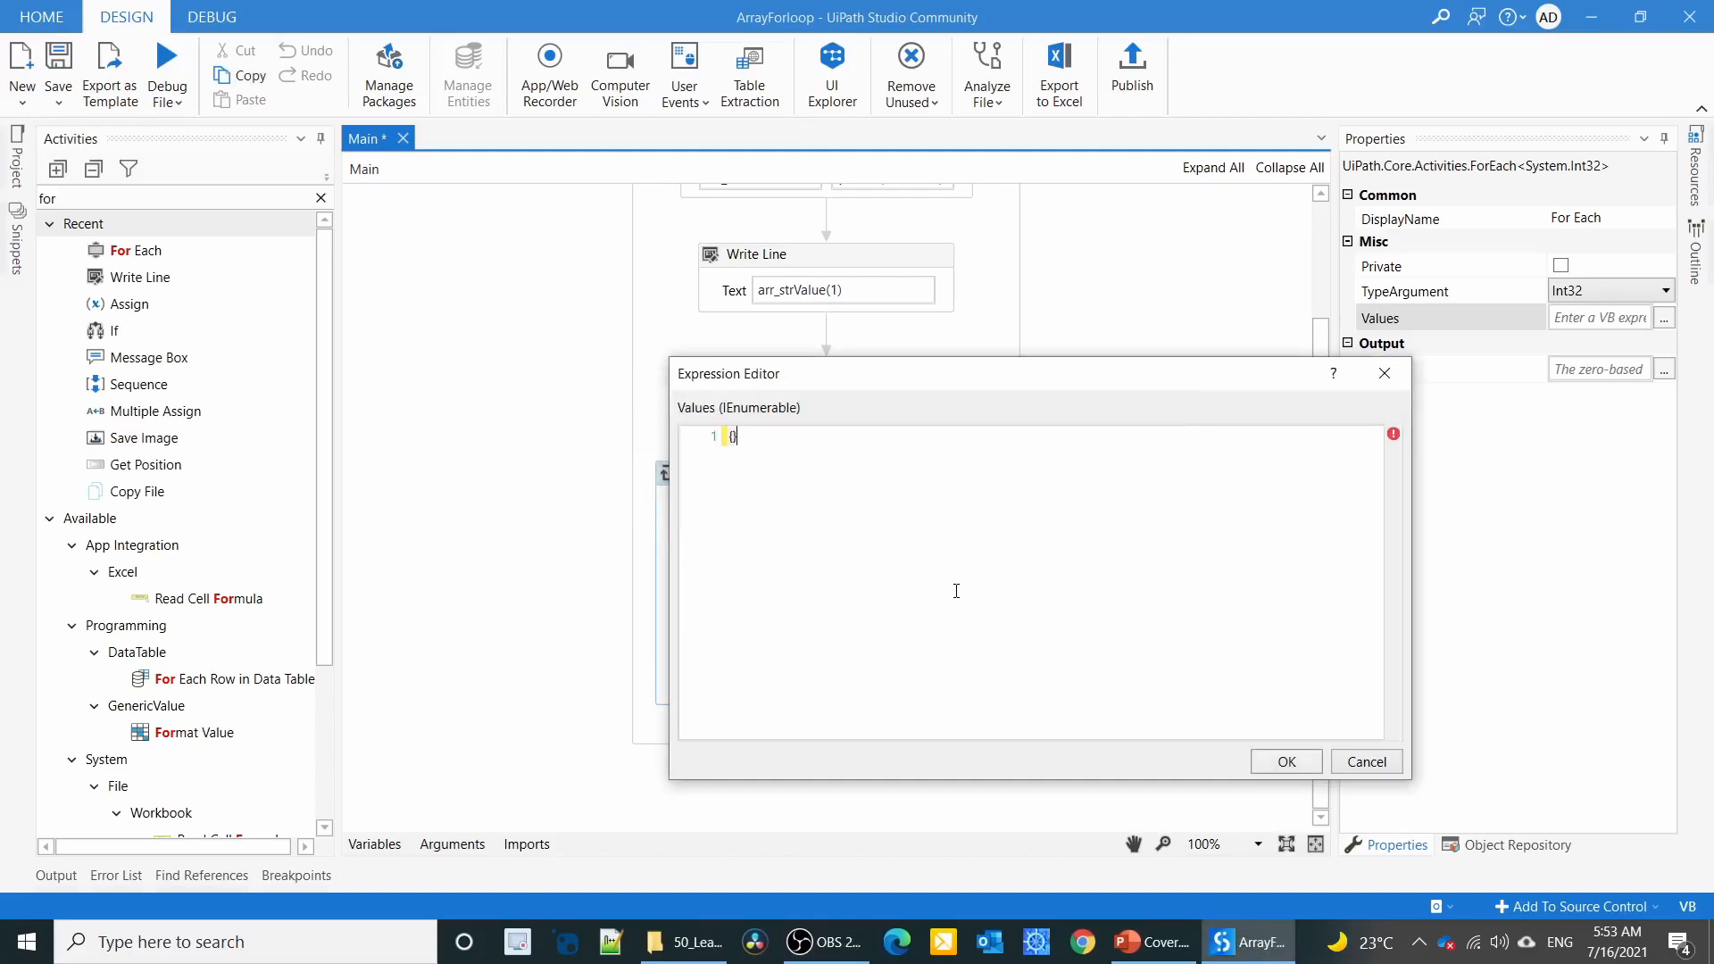
pyautogui.write('{1,2,3,4,5')
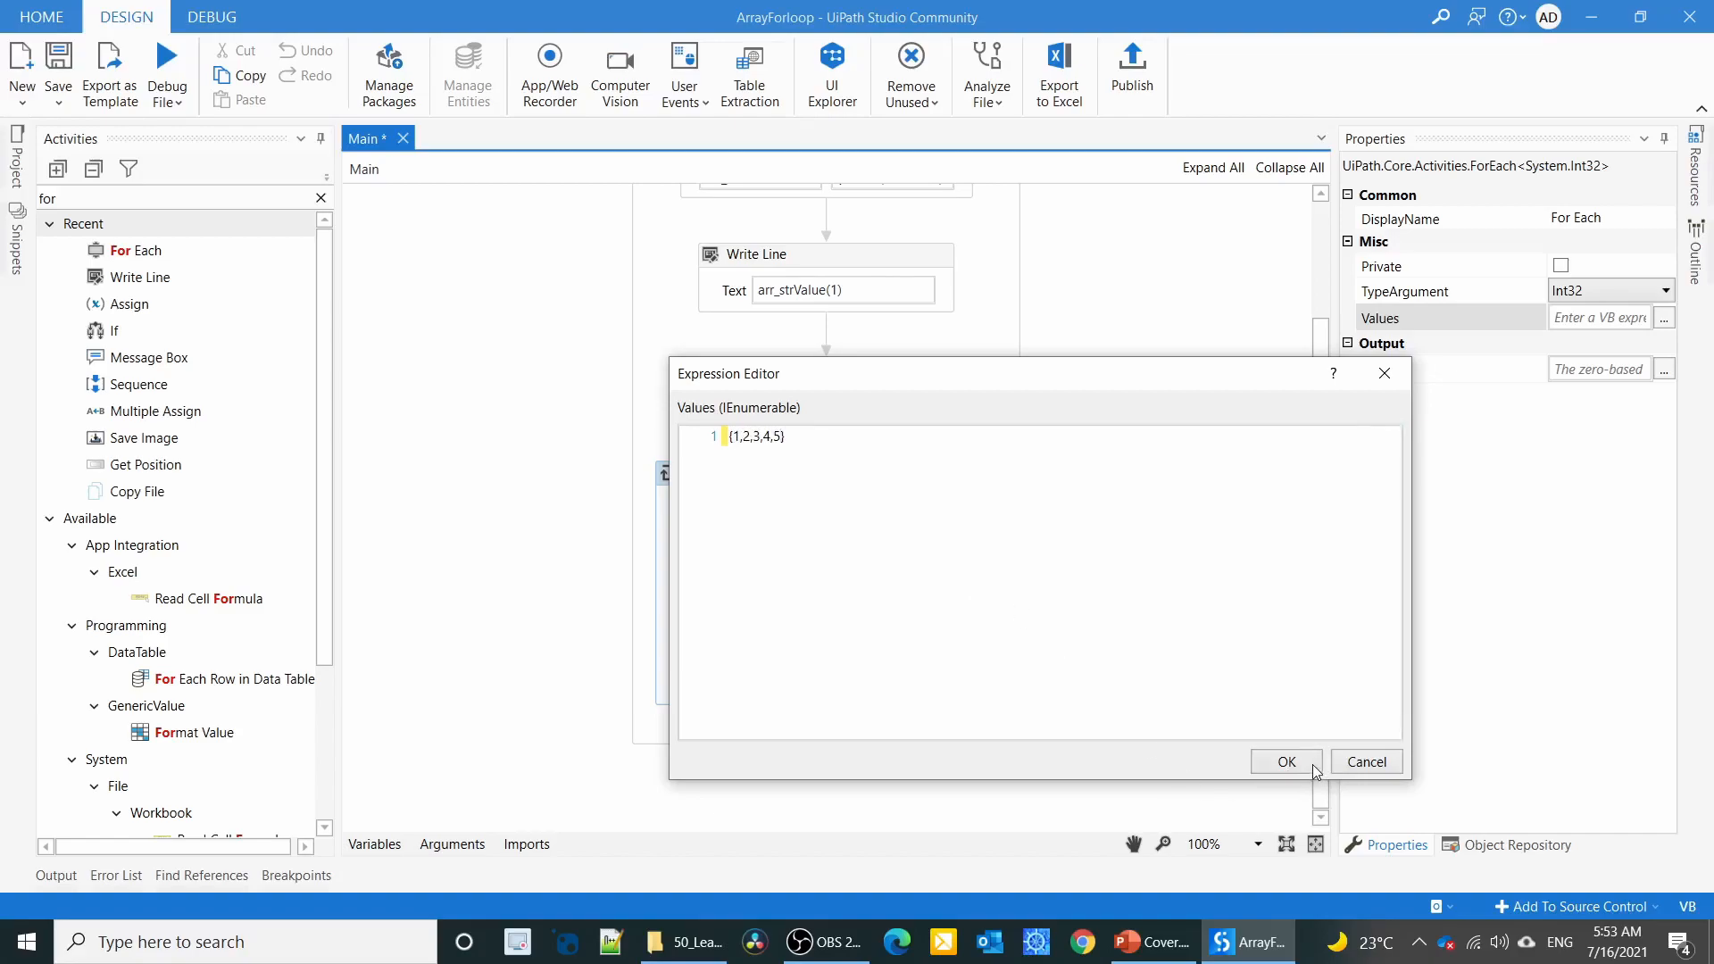
pyautogui.click(1286, 762)
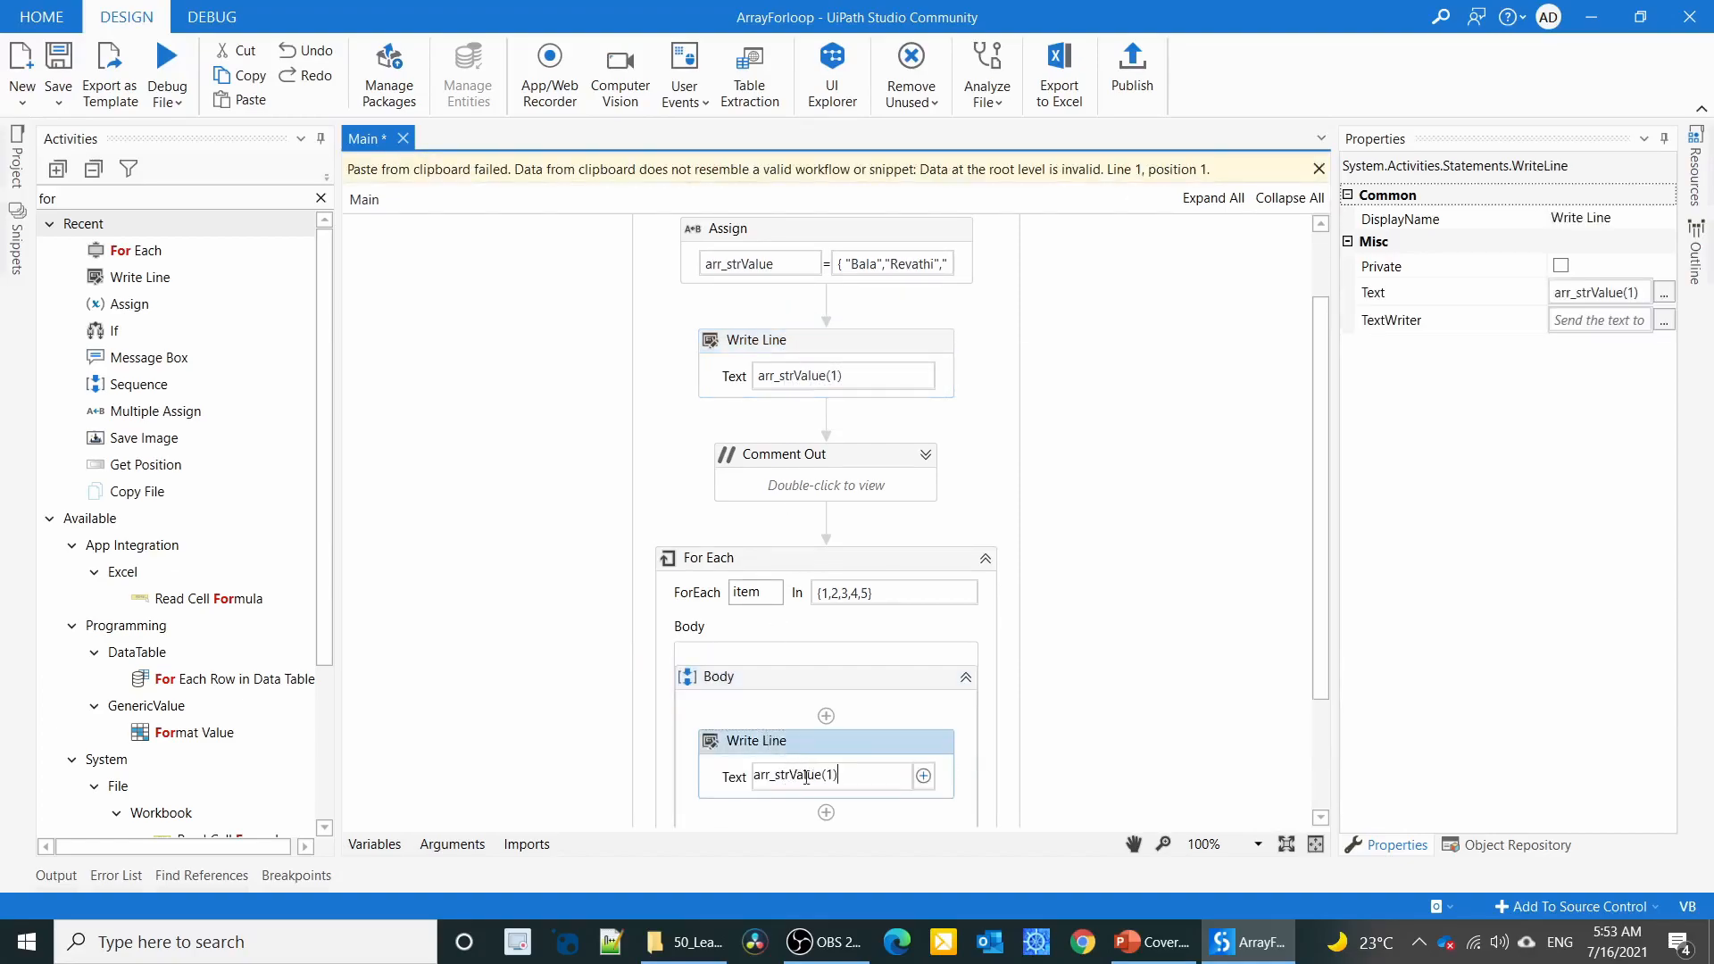
# Set the loop's Write Line Text to item.ToString, comment out the earlier activities, and save.
pyautogui.write('item.ToString')
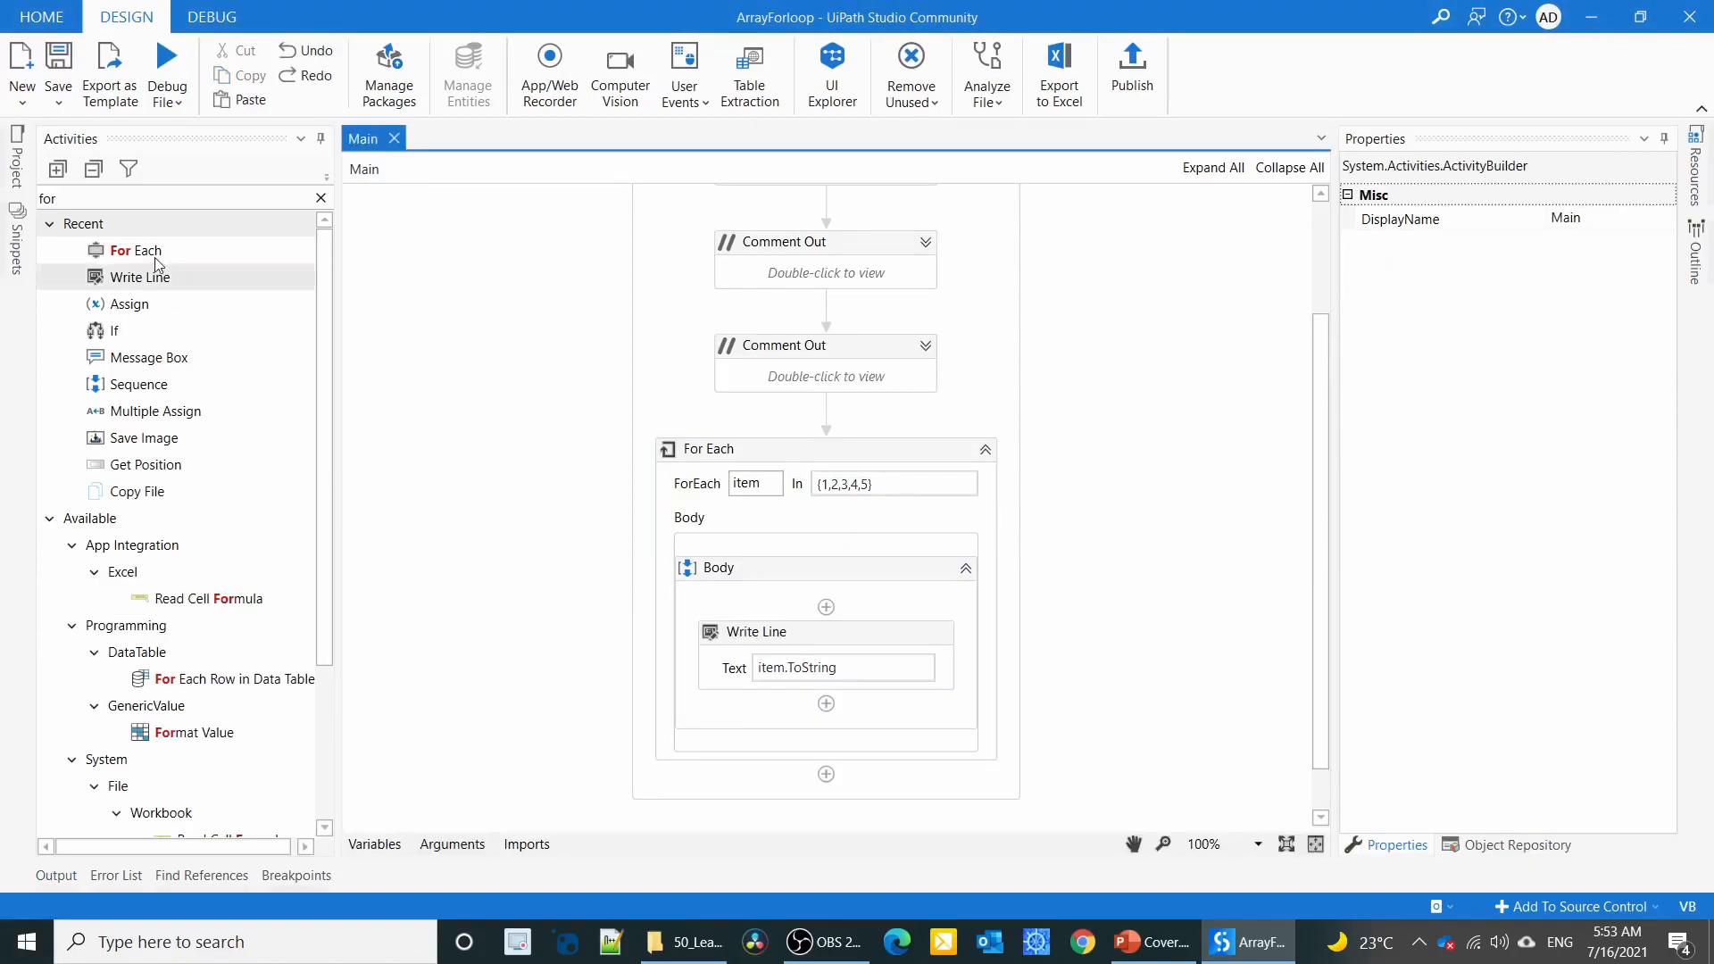
pyautogui.click(711, 448)
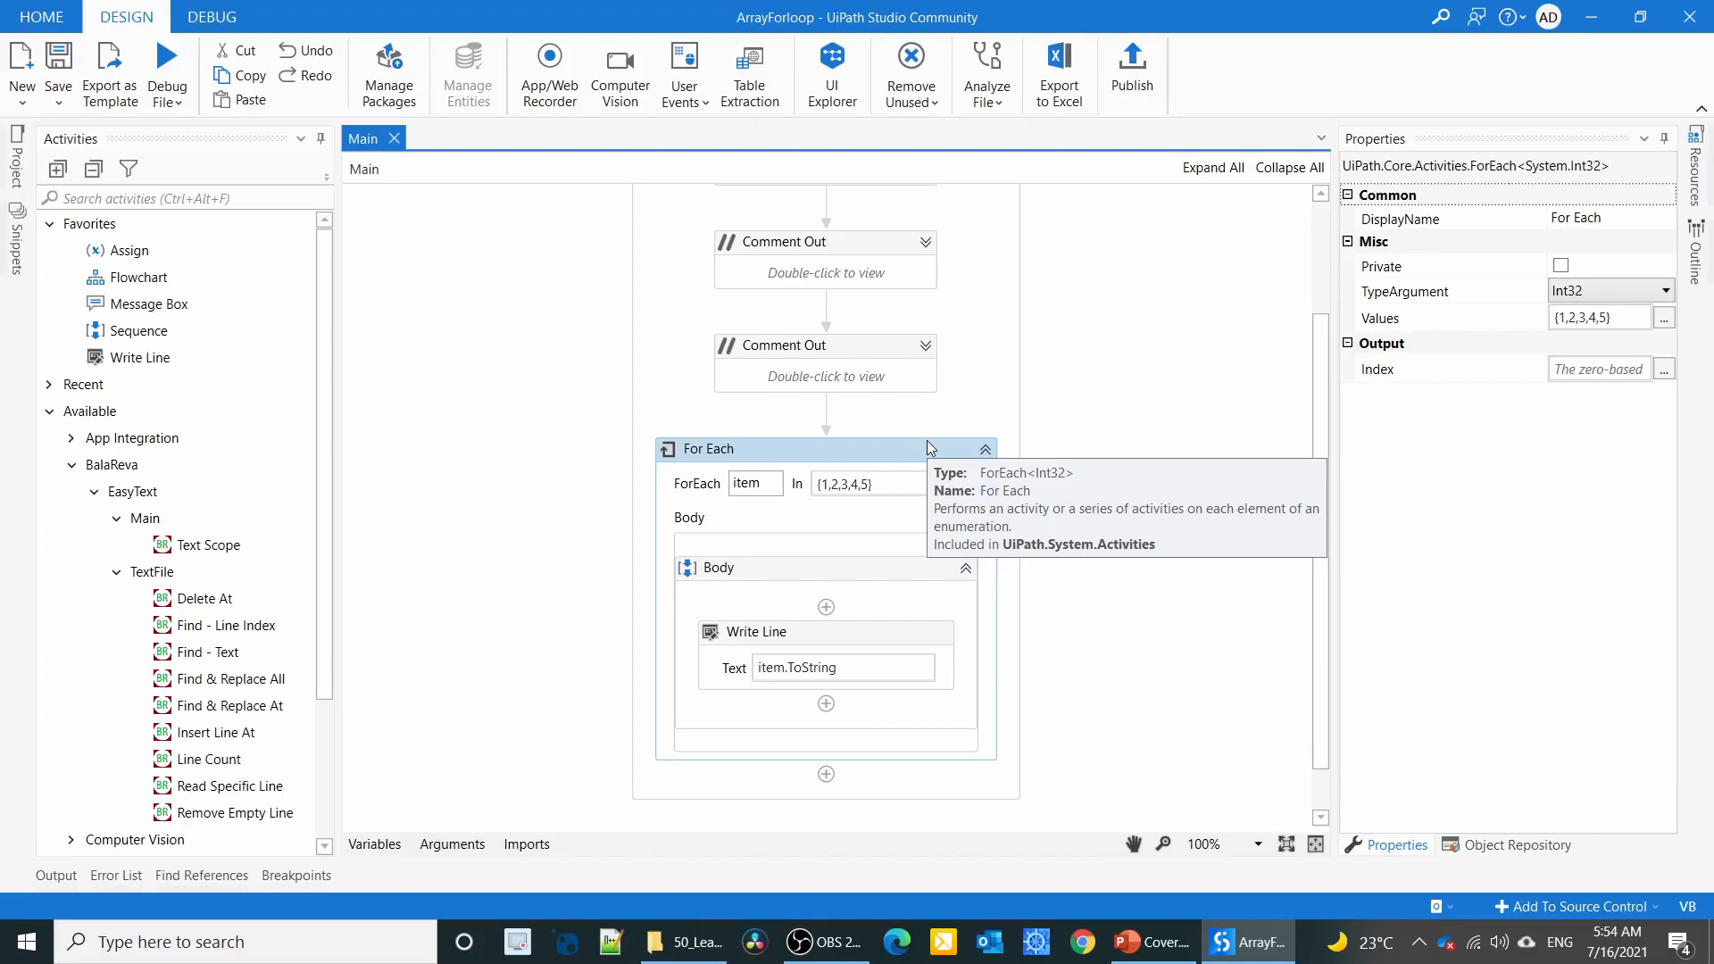
pyautogui.moveTo(1584, 363)
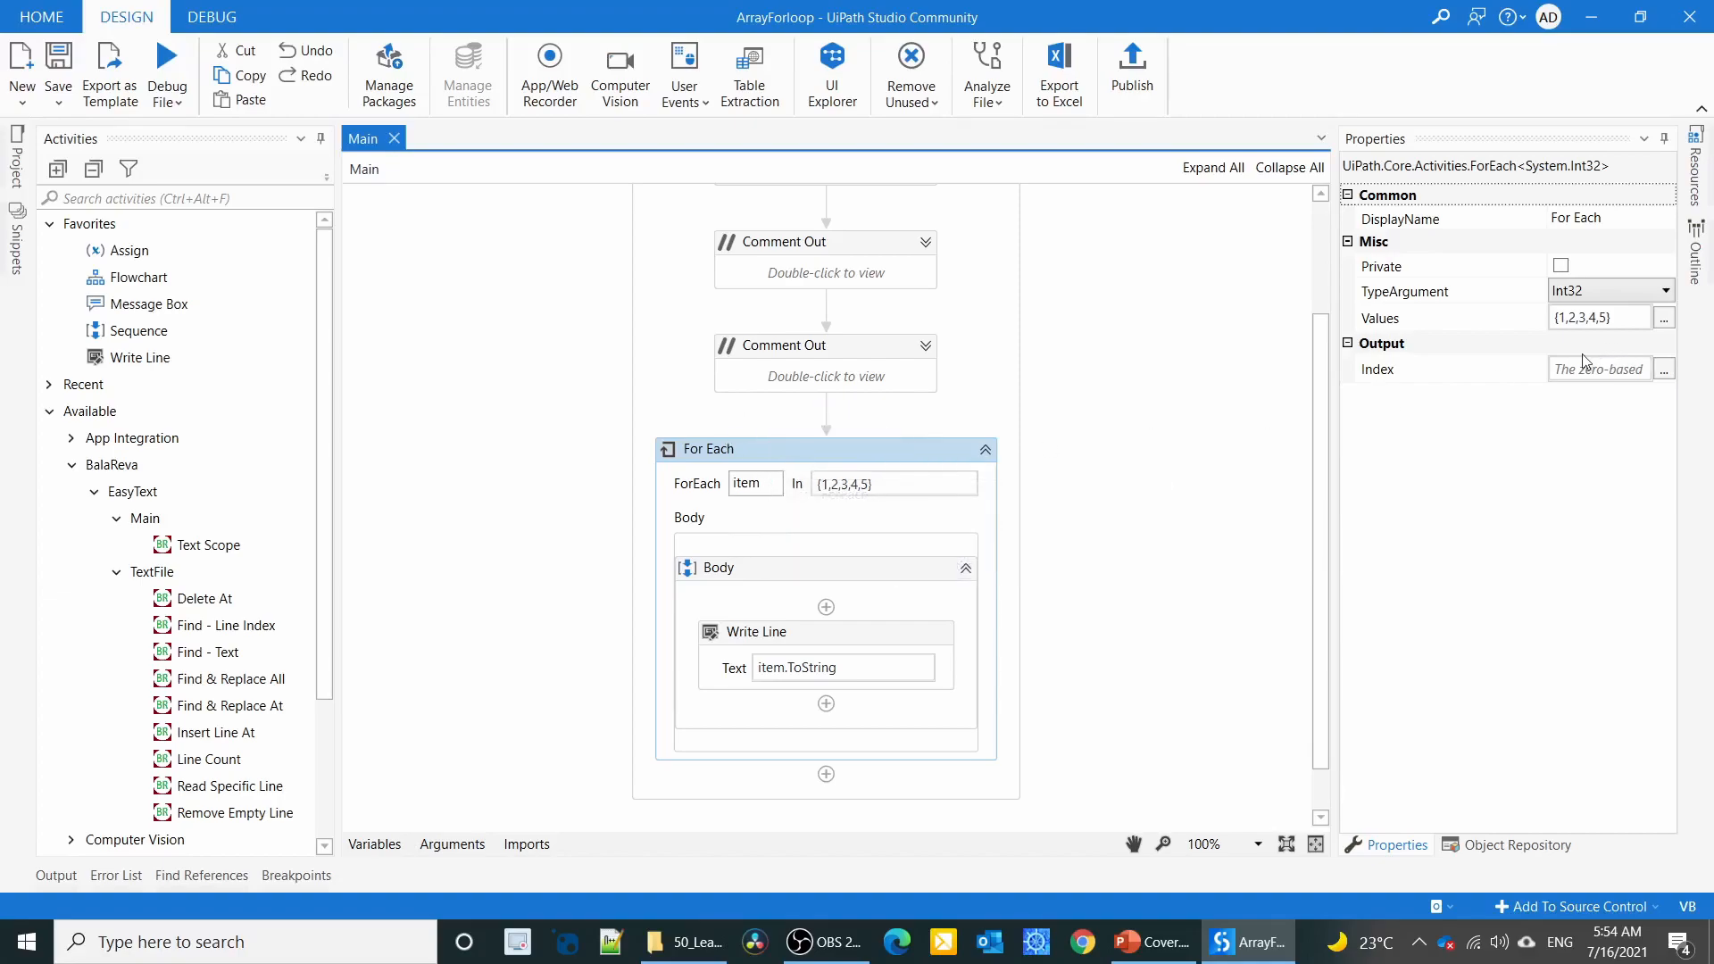
pyautogui.click(1665, 318)
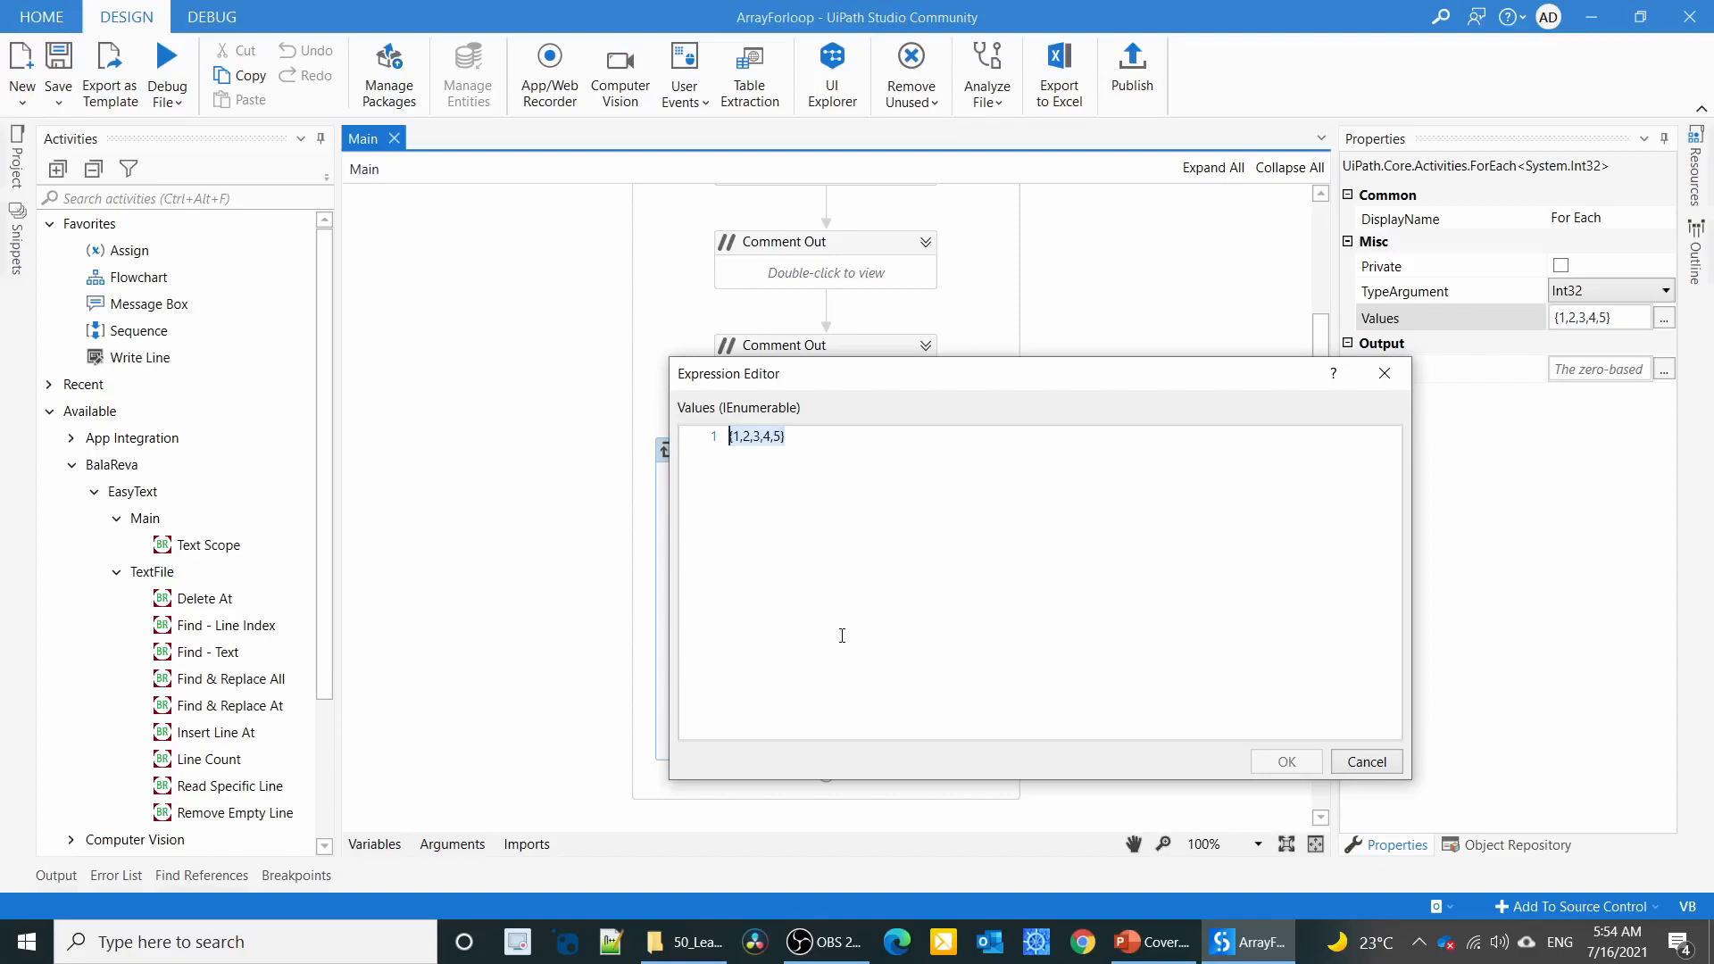
# Replace the loop's Values with Enumerable.Range(1,100).
pyautogui.write('E')
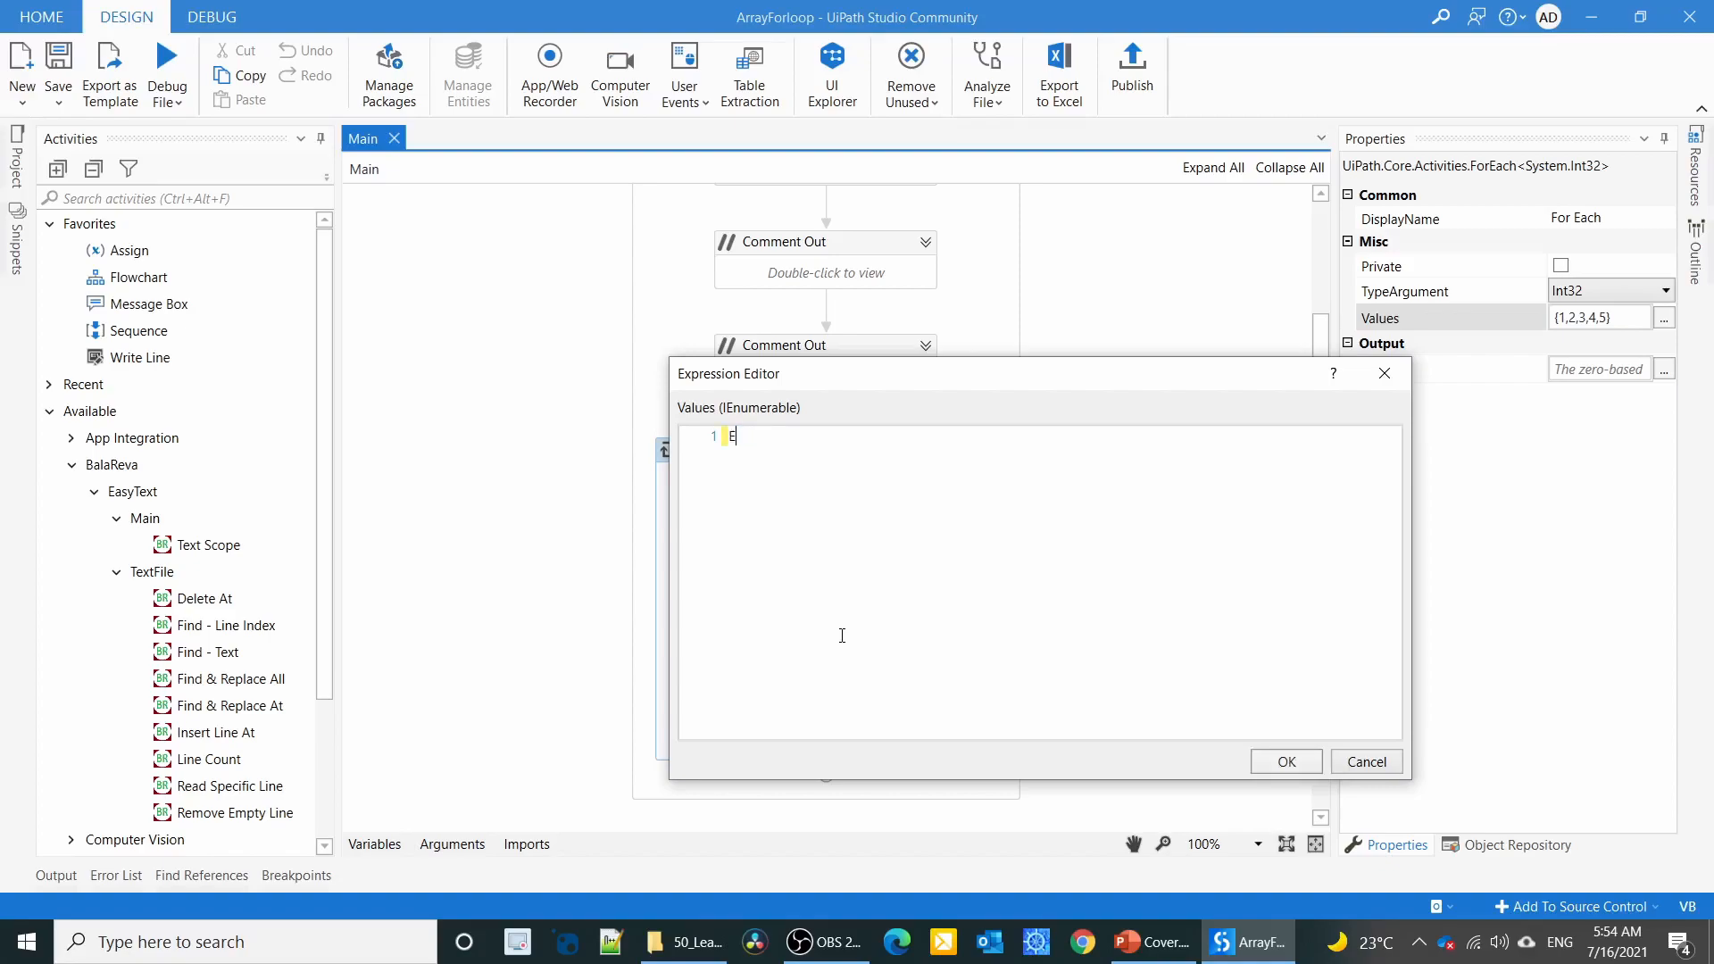
pyautogui.write('nu')
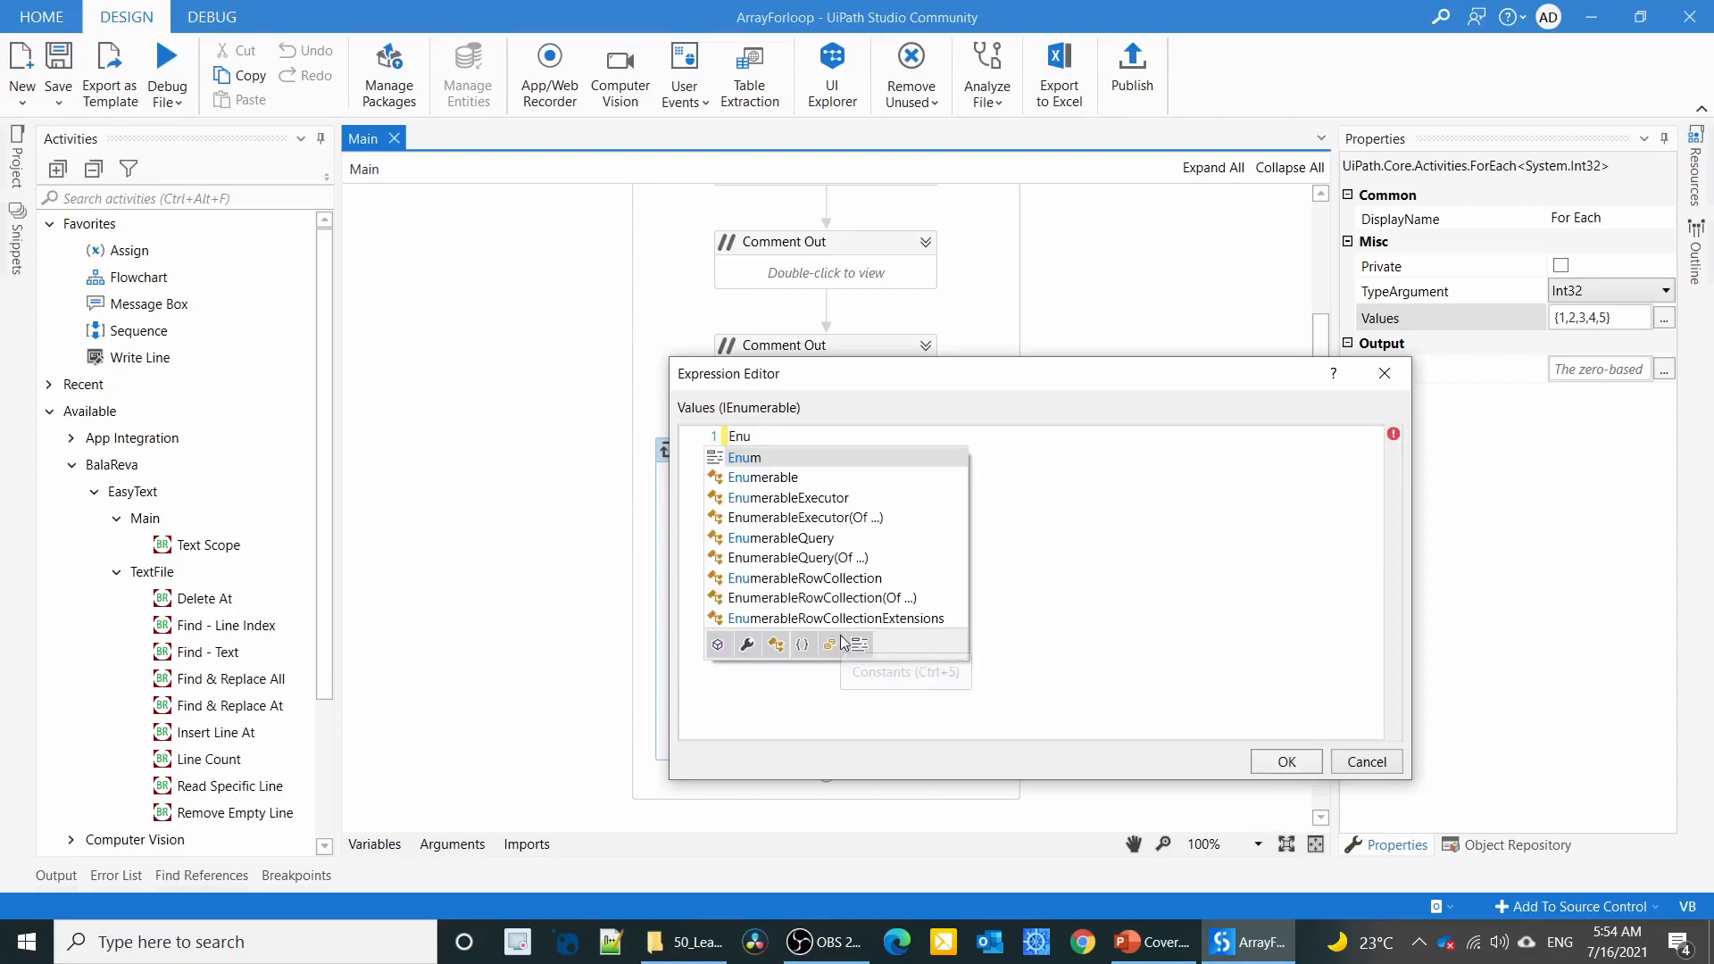
pyautogui.write('Enumerable.Range')
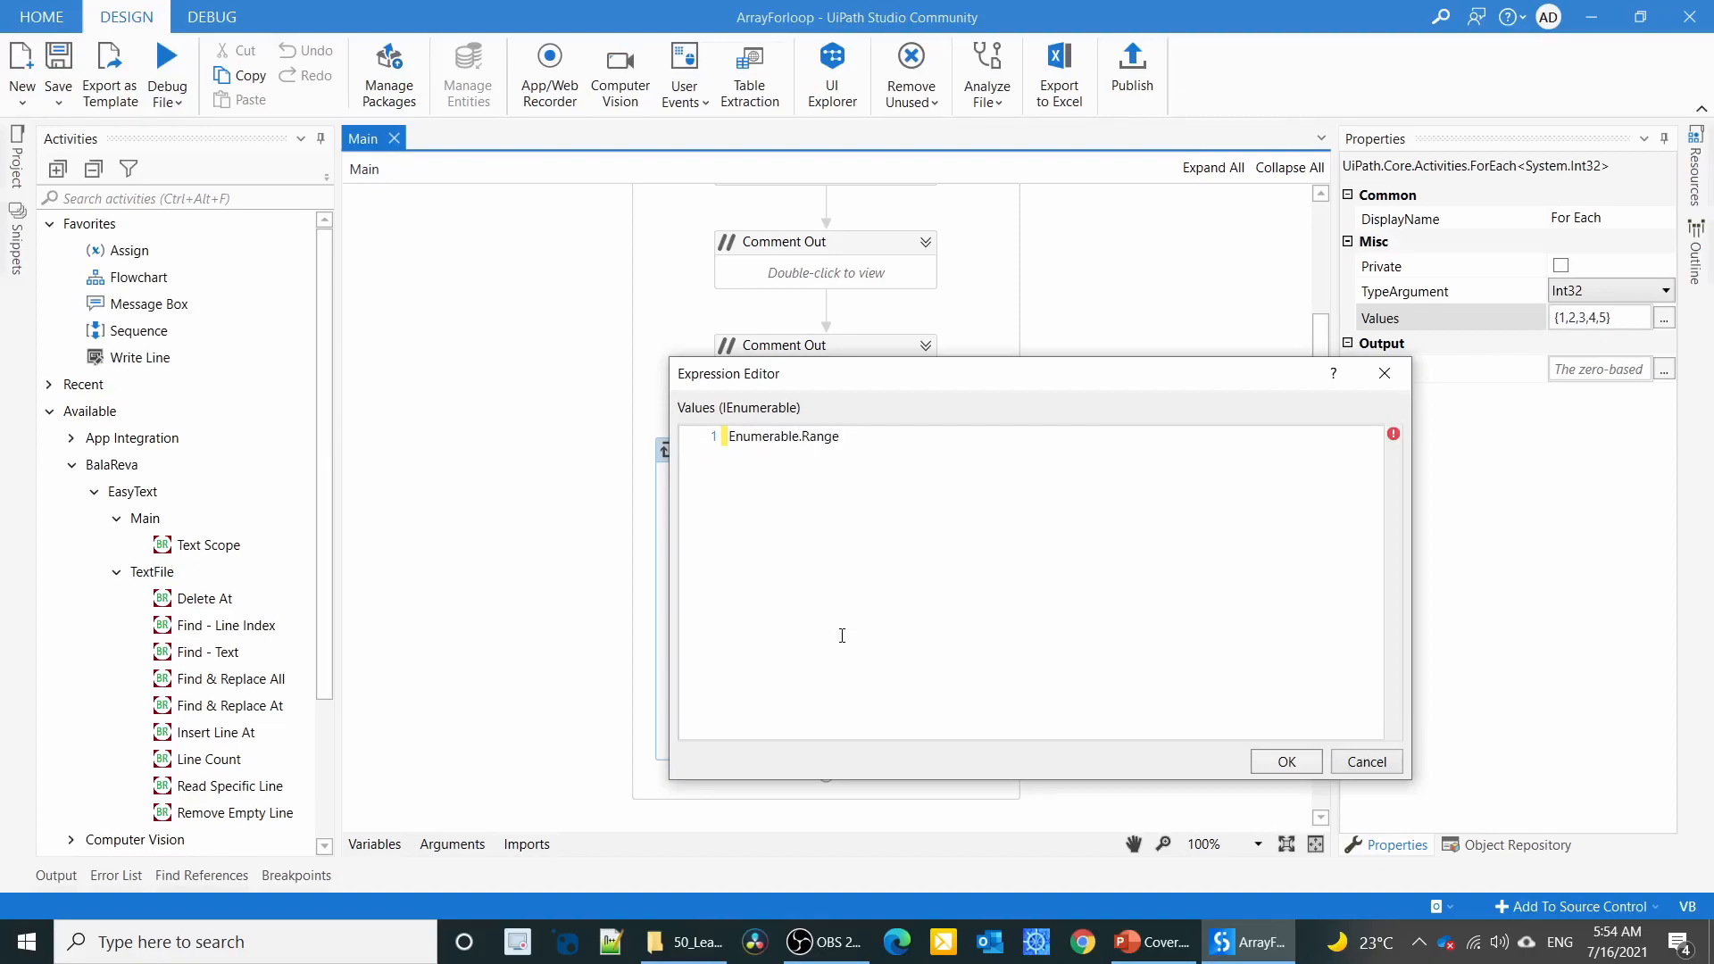
pyautogui.write('(')
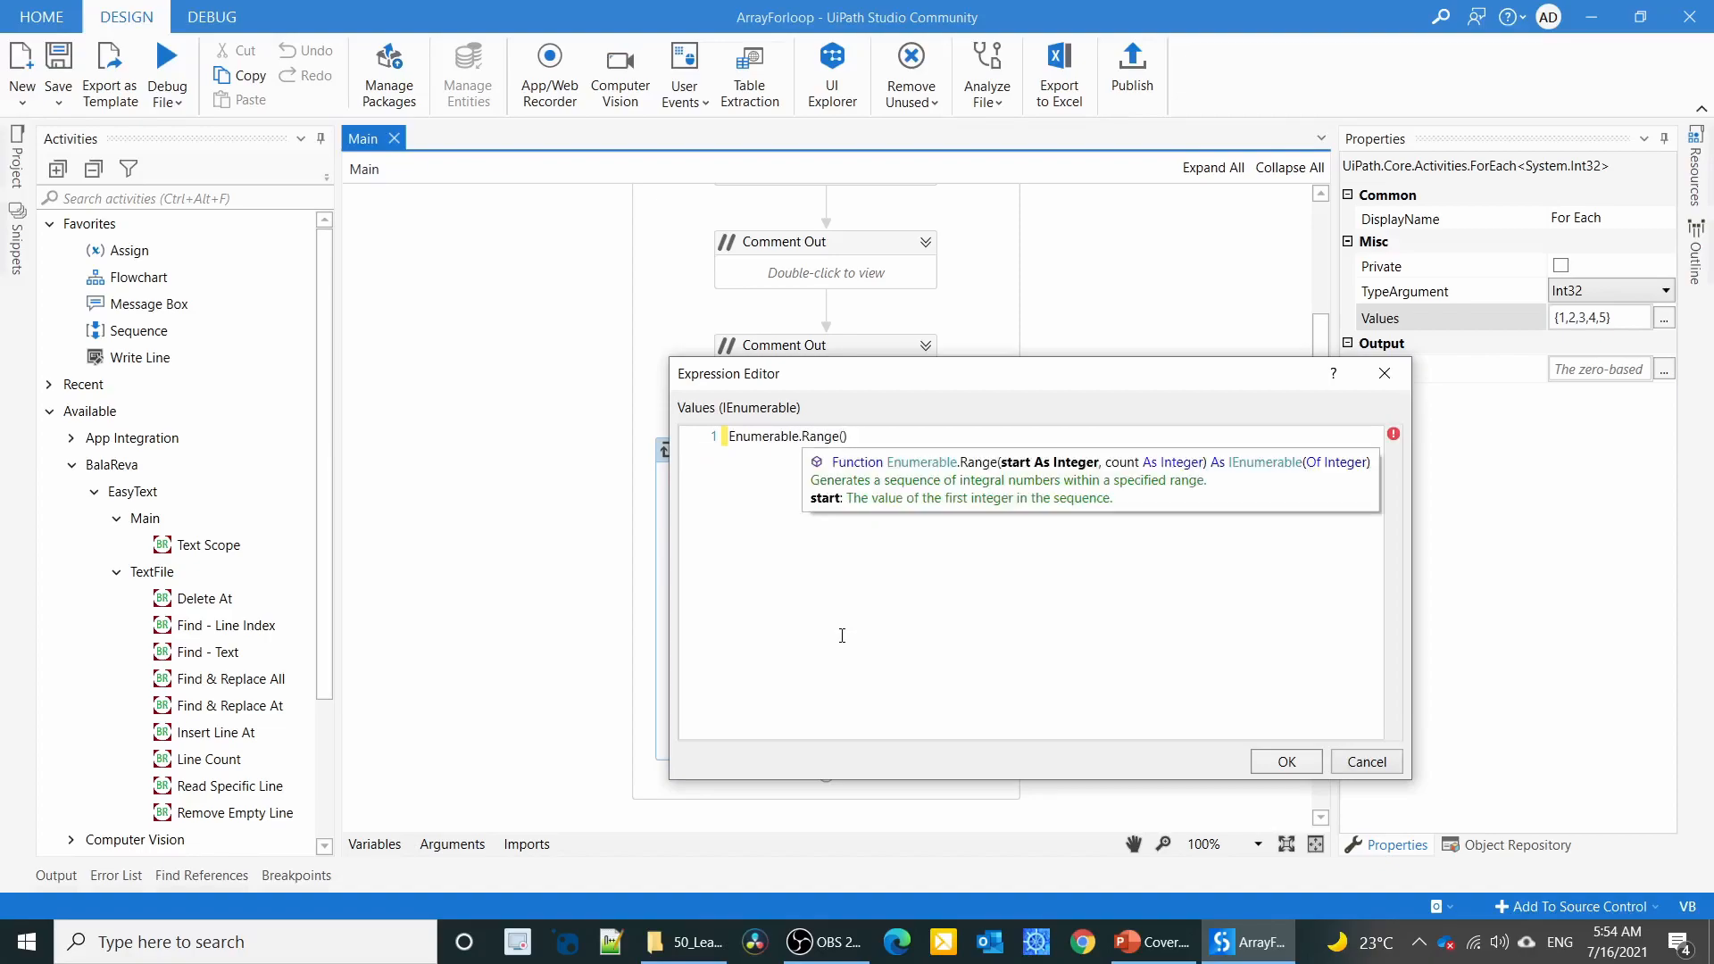
pyautogui.write('1')
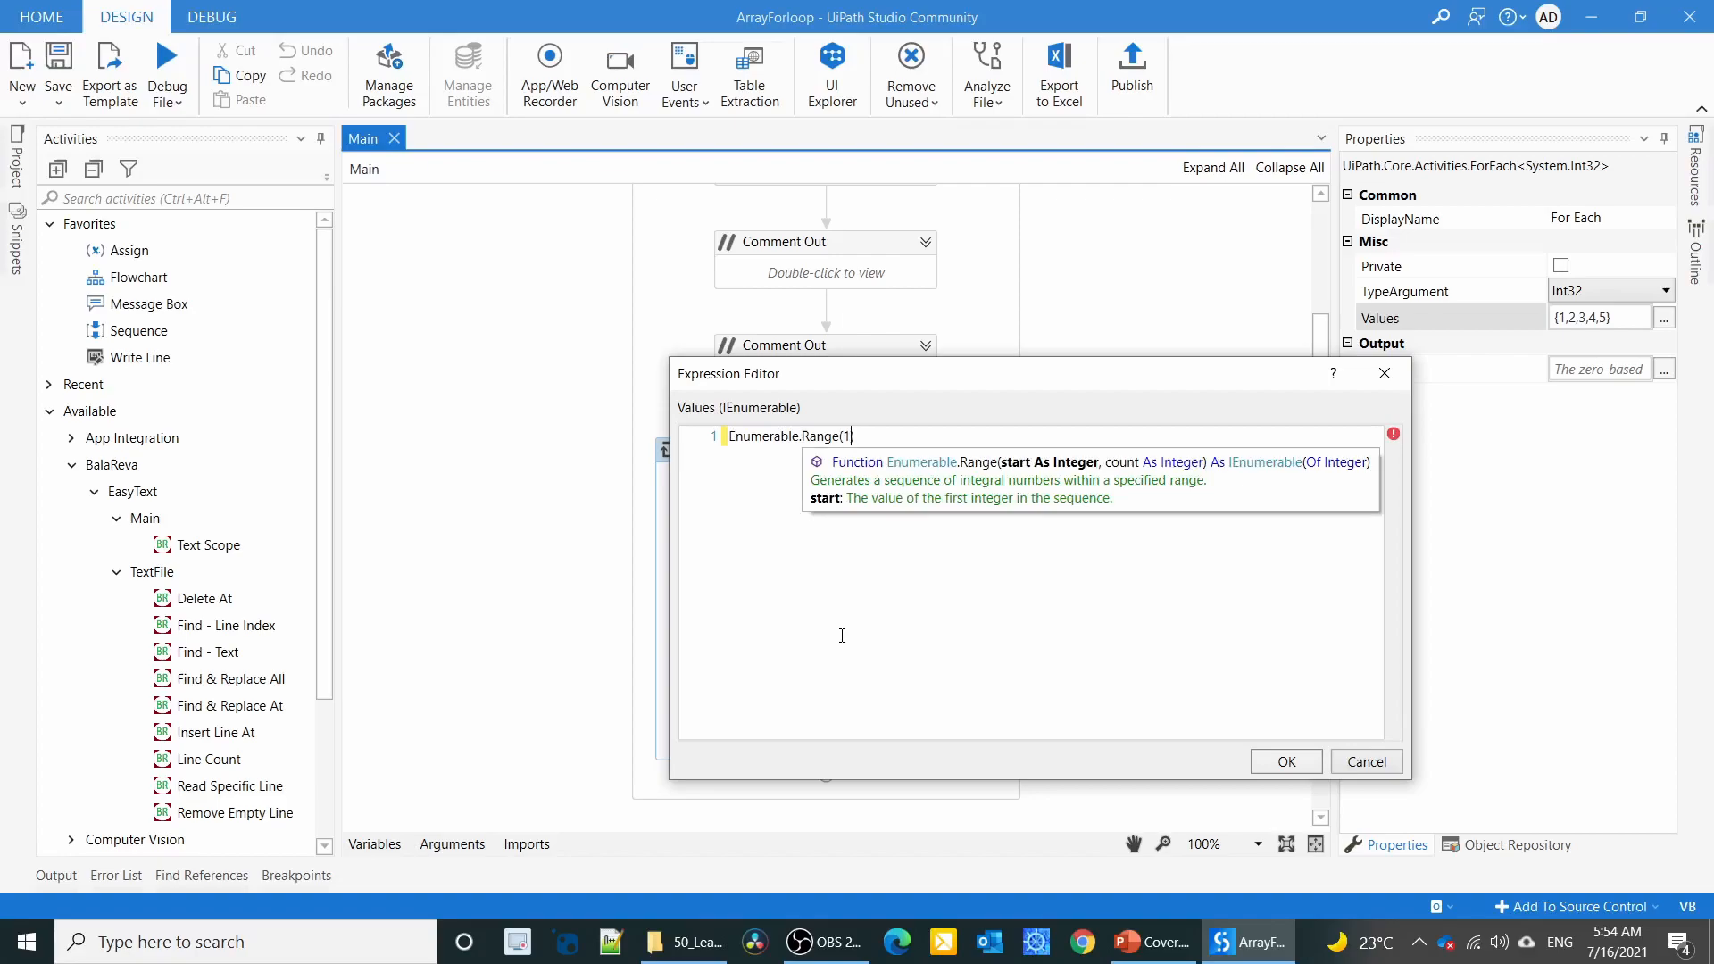
pyautogui.write(',1')
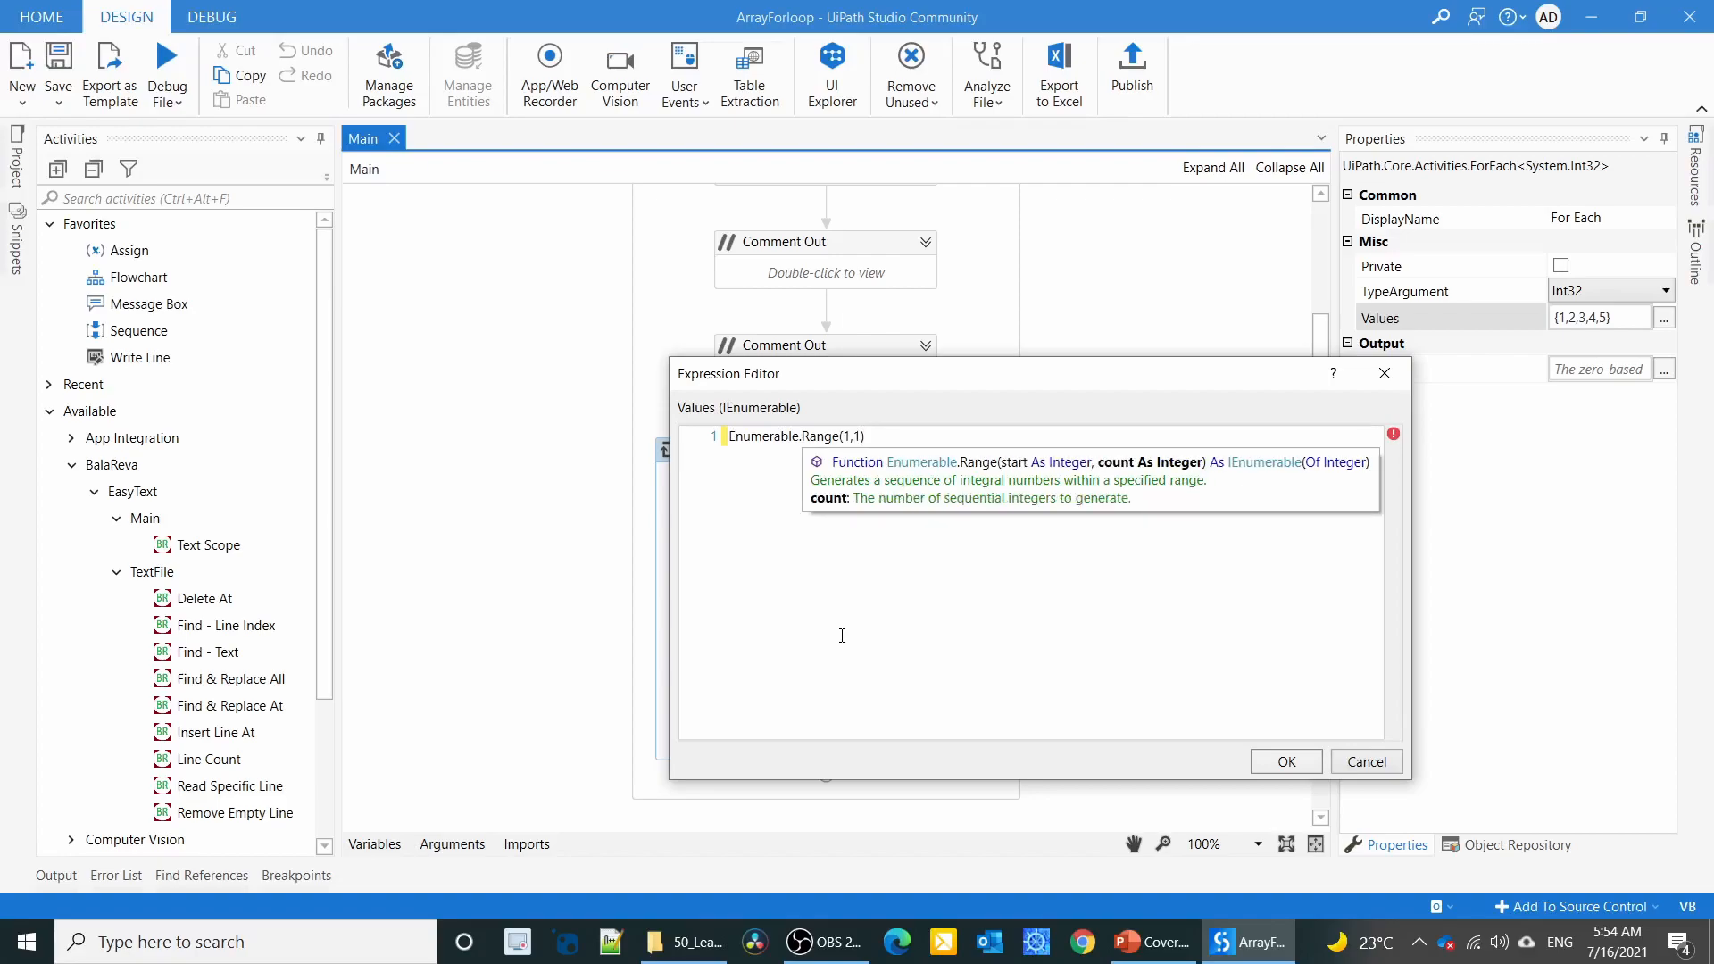
pyautogui.write('00')
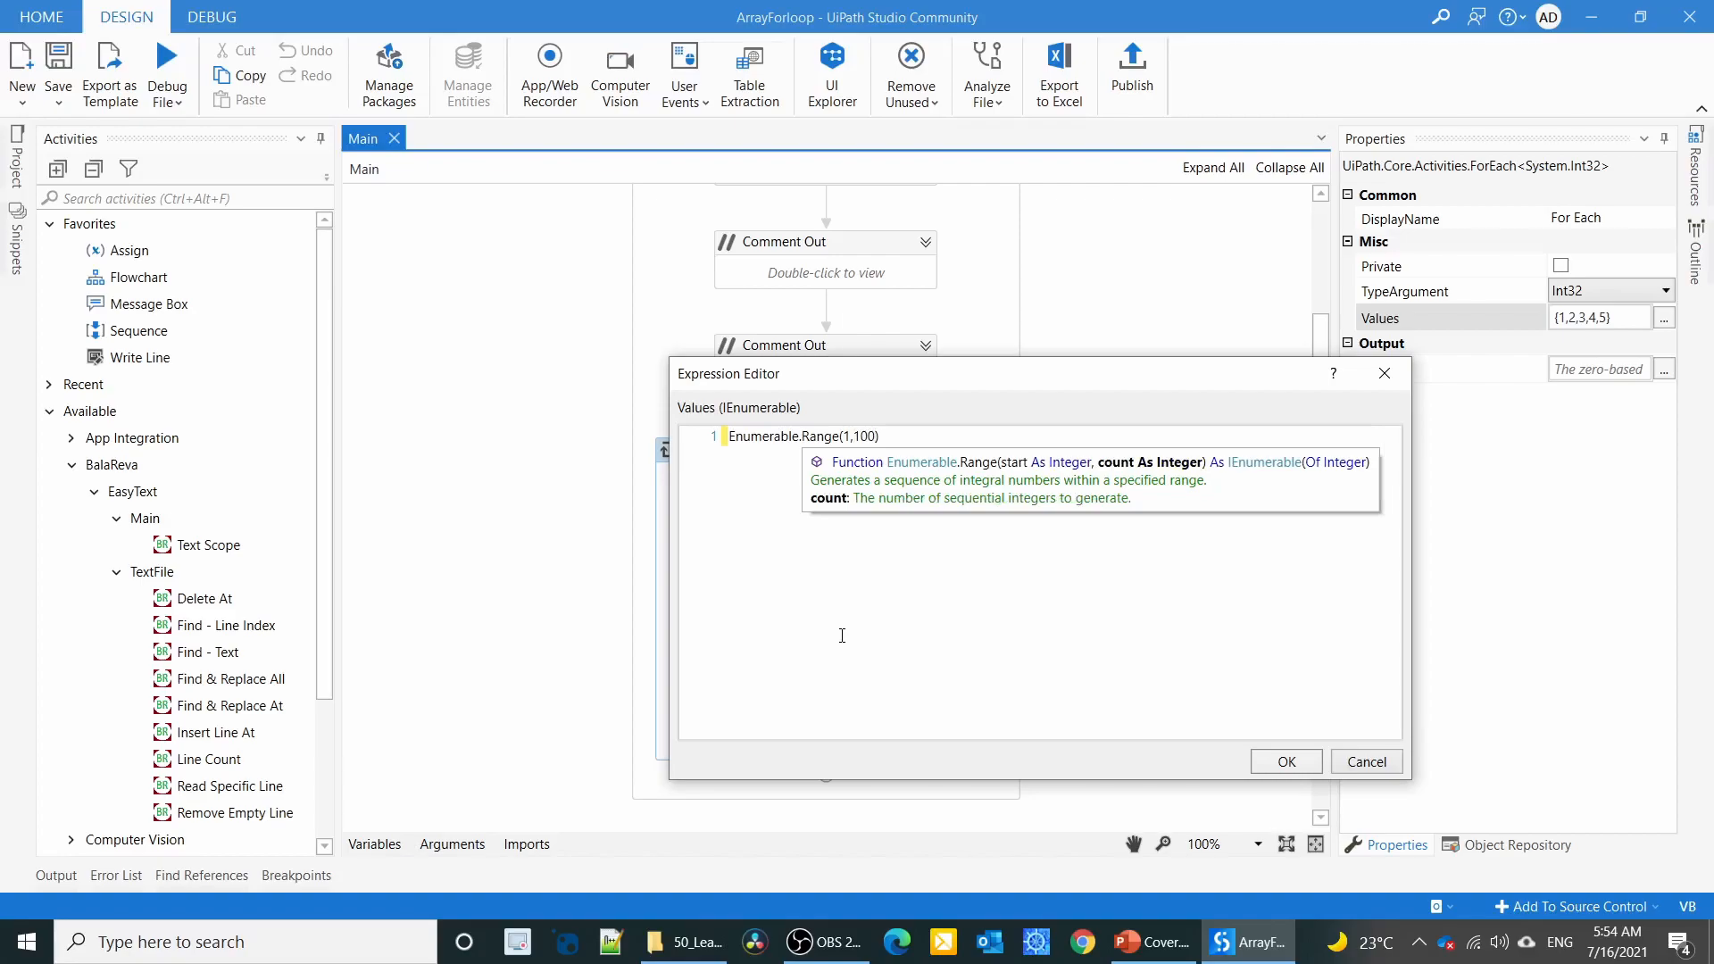
pyautogui.click(1286, 763)
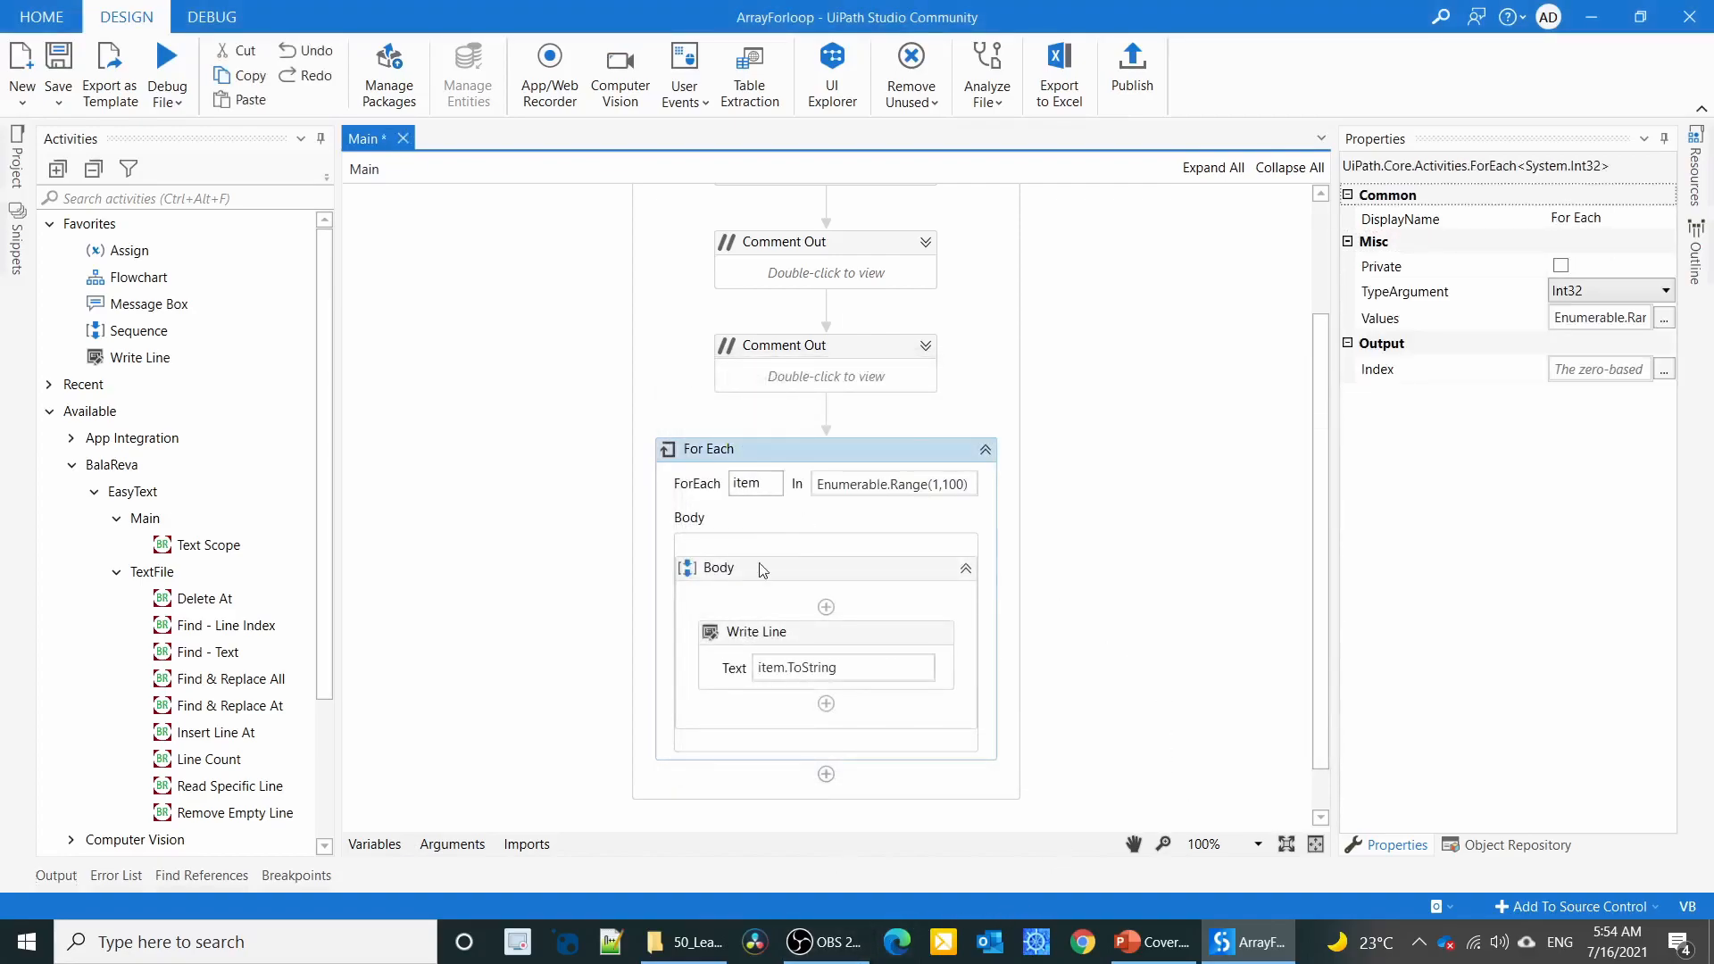
pyautogui.moveTo(167, 66)
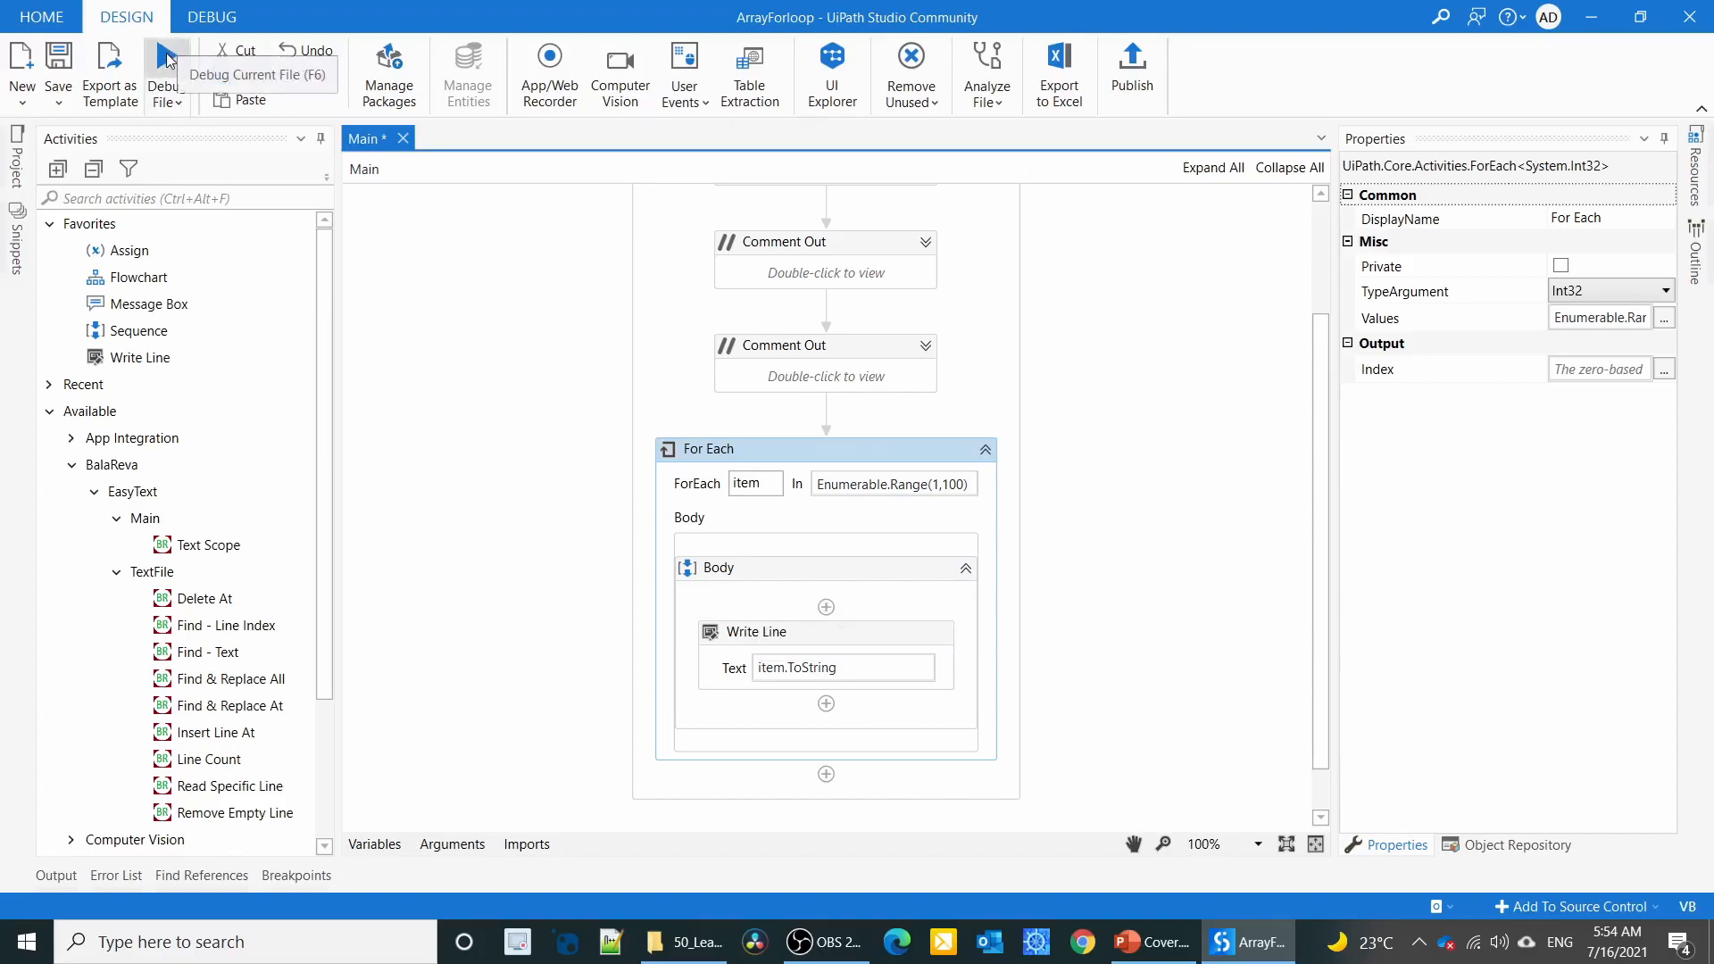
pyautogui.click(163, 73)
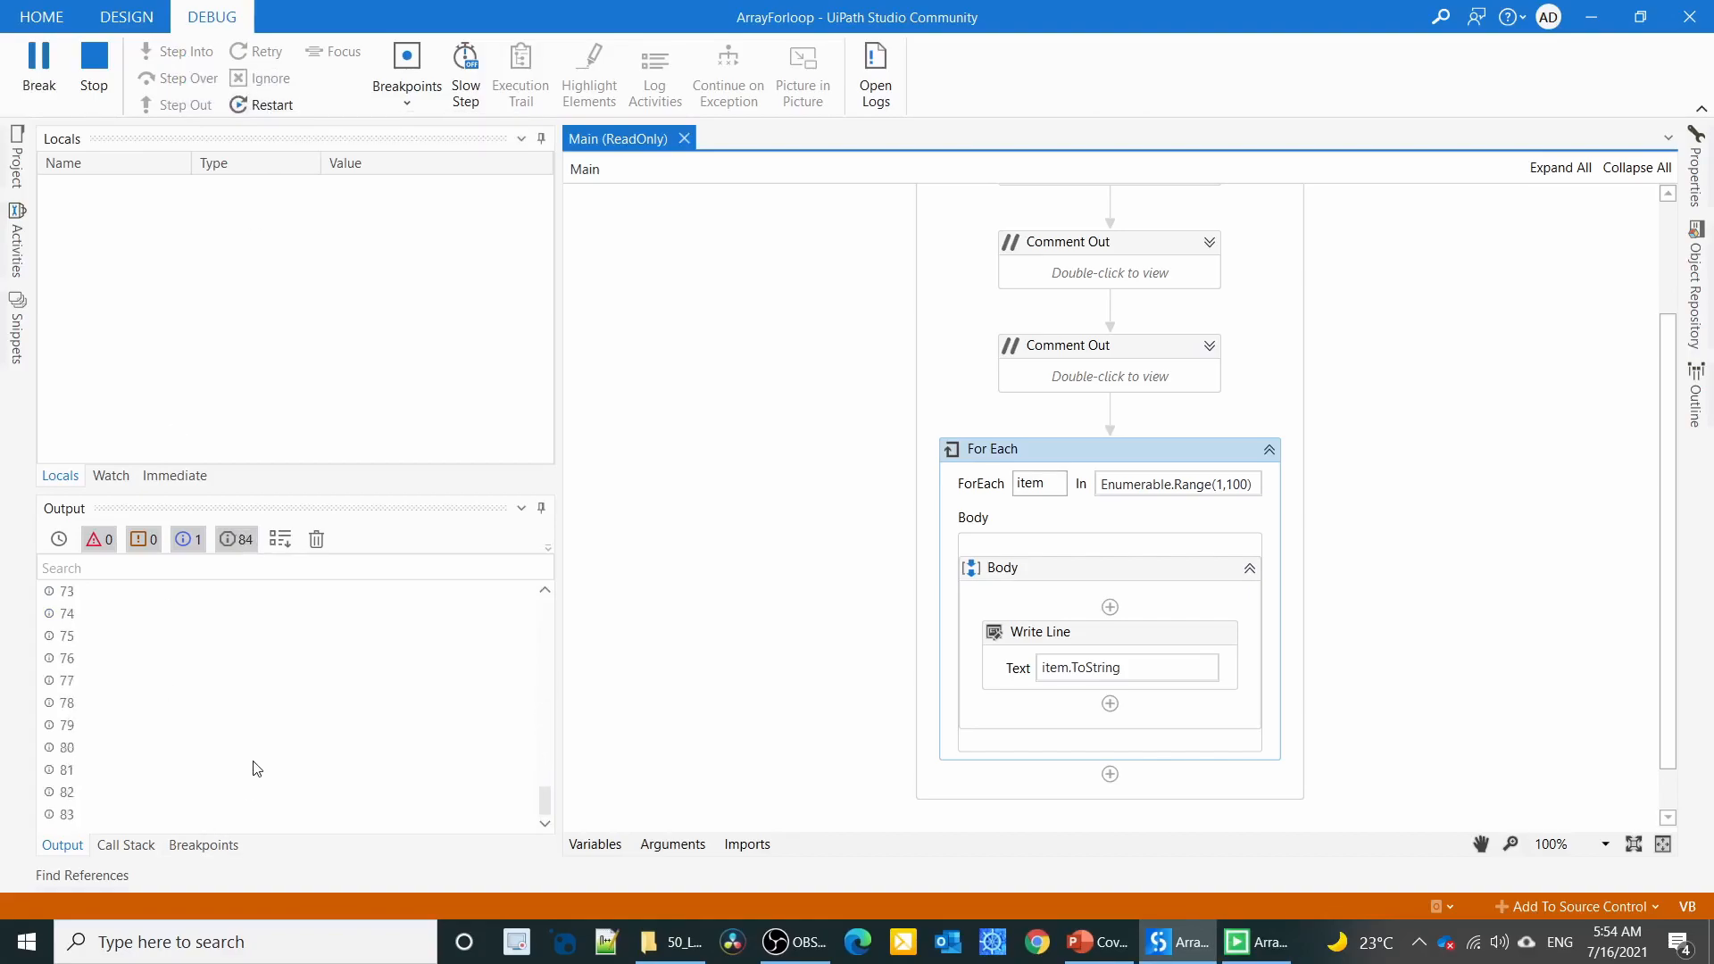
pyautogui.click(125, 16)
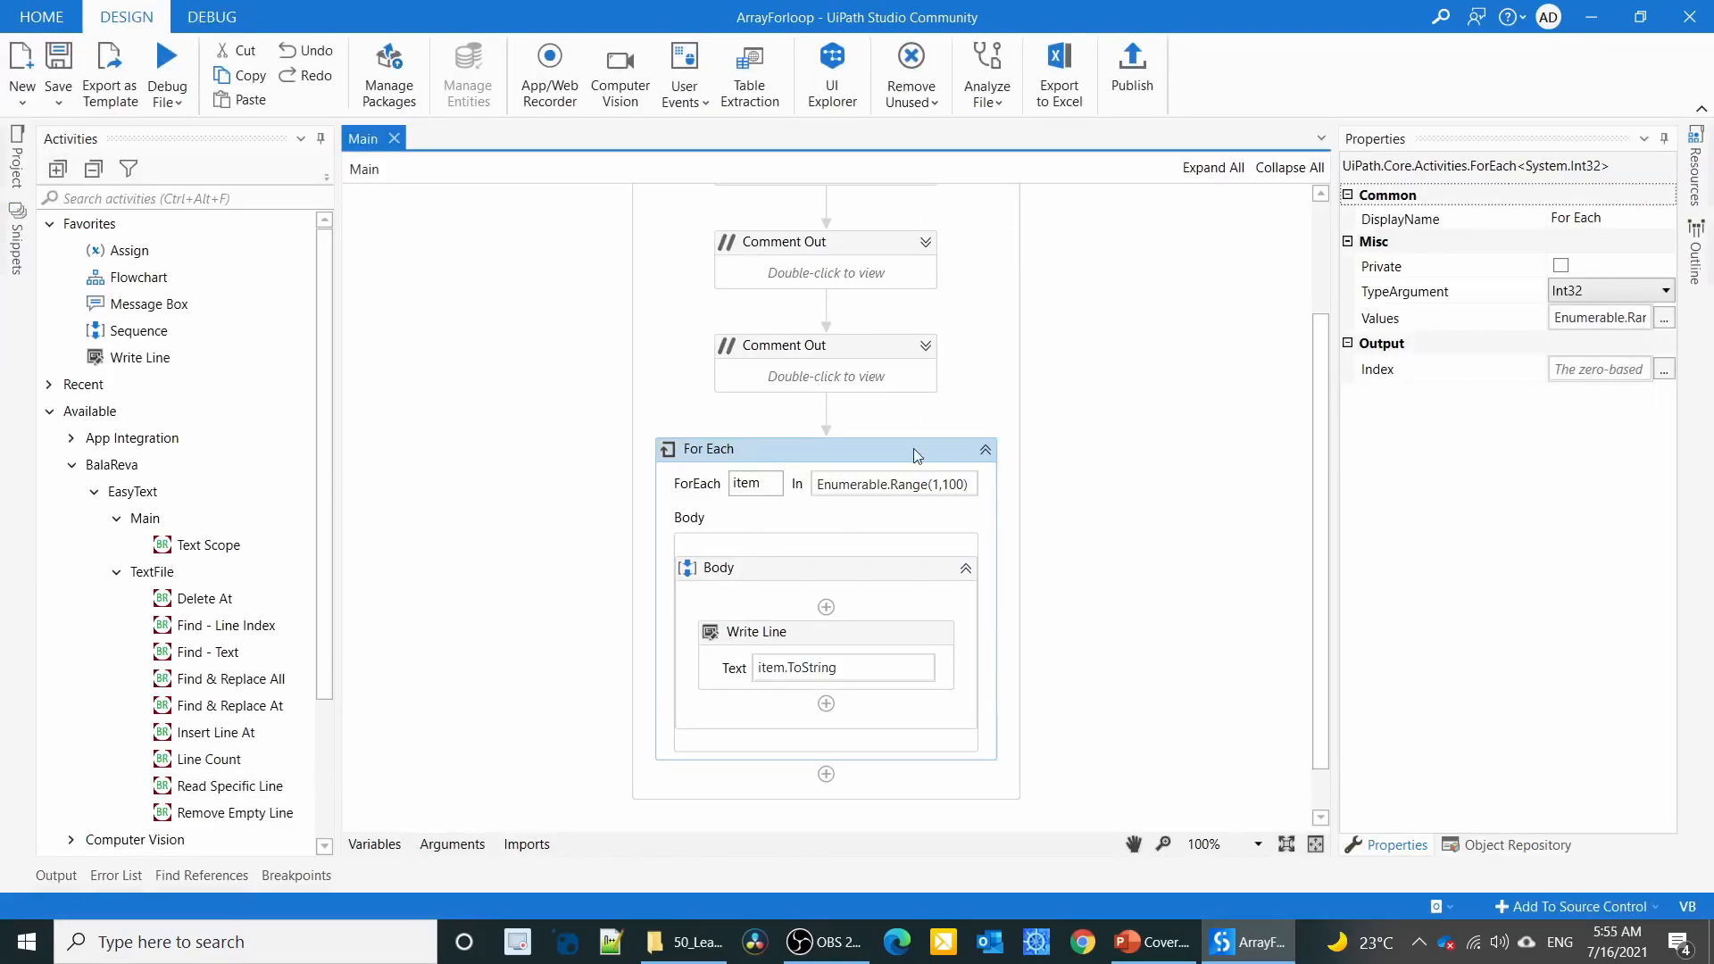
pyautogui.moveTo(794, 562)
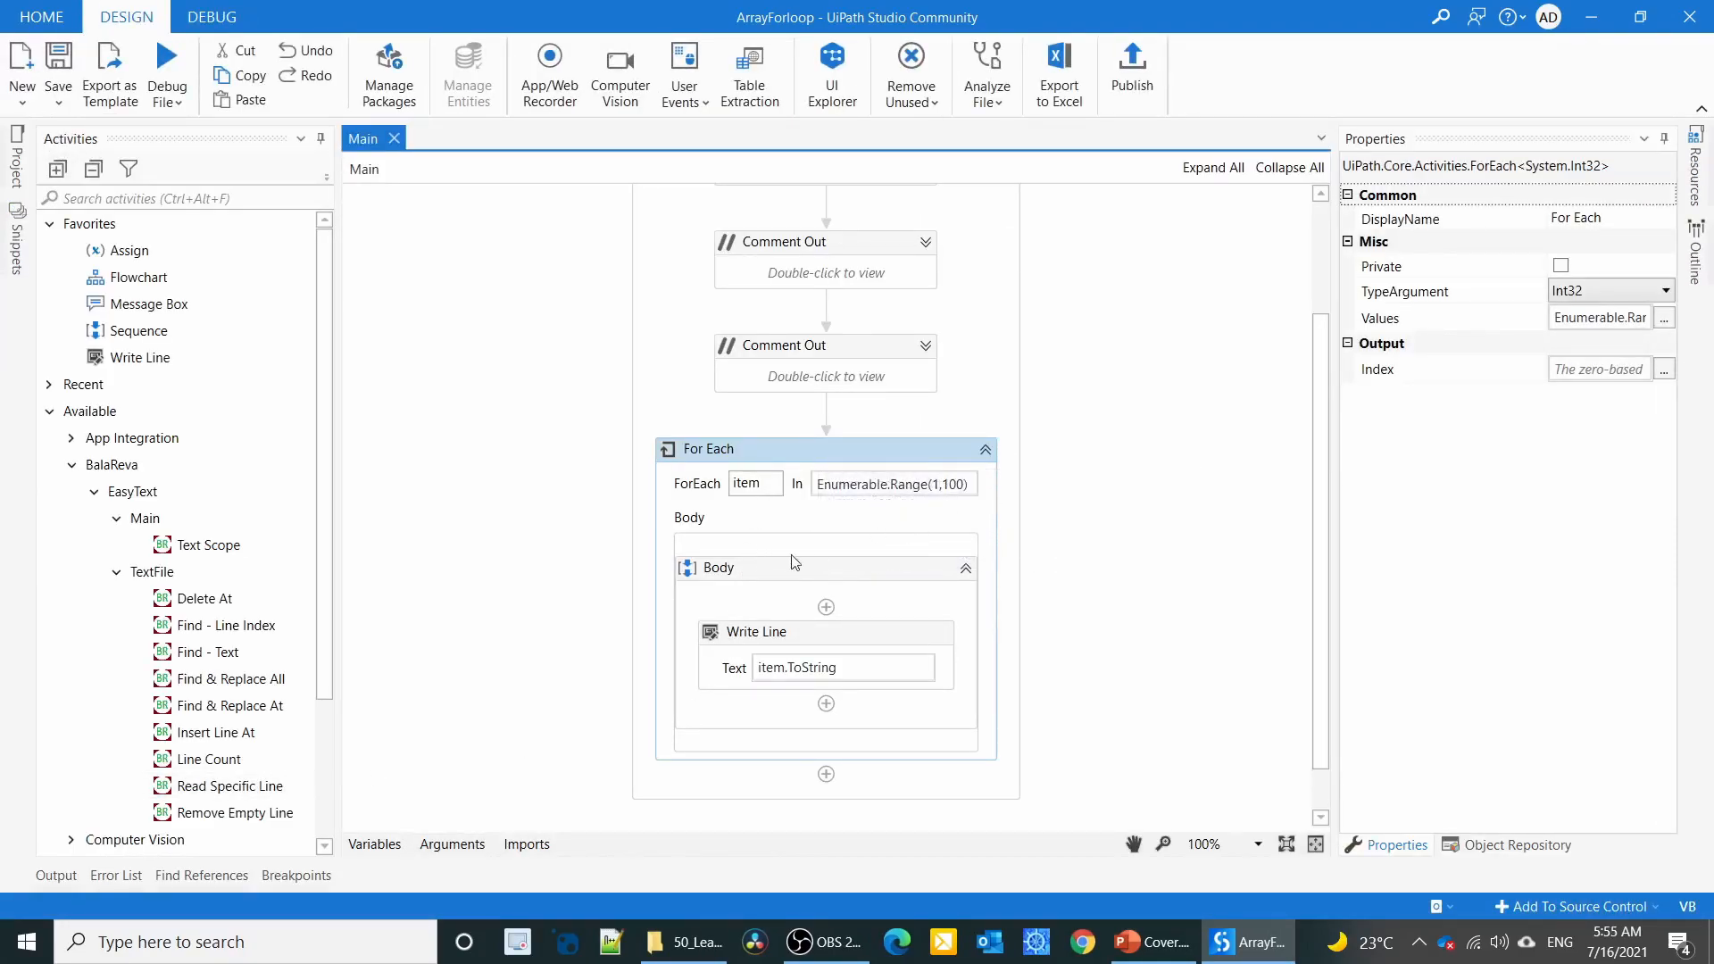